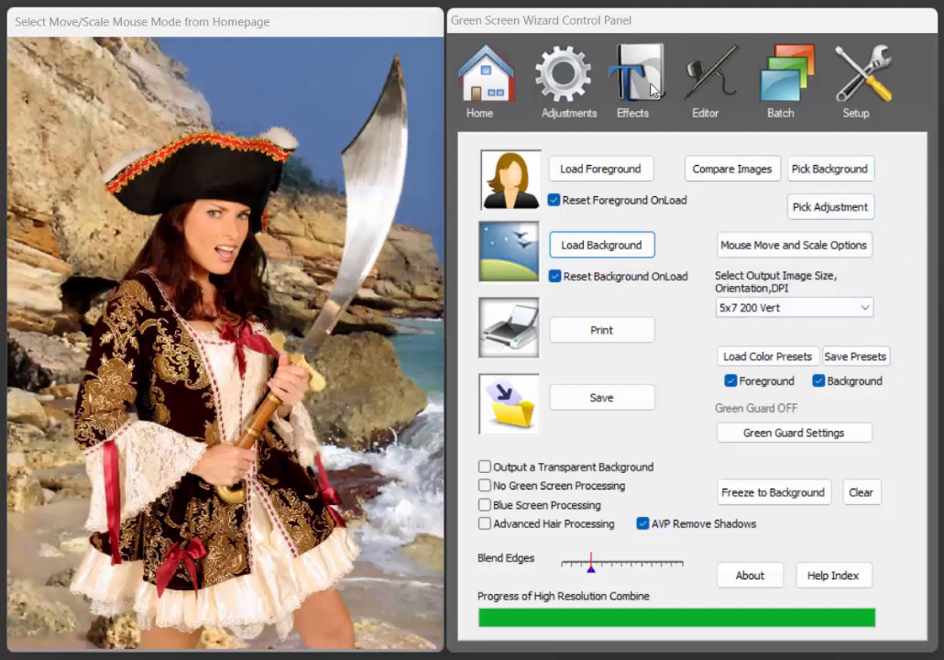
- Apply the Sketch effect's Cartoon Effect option to the pirate woman photo
left_click(631, 77)
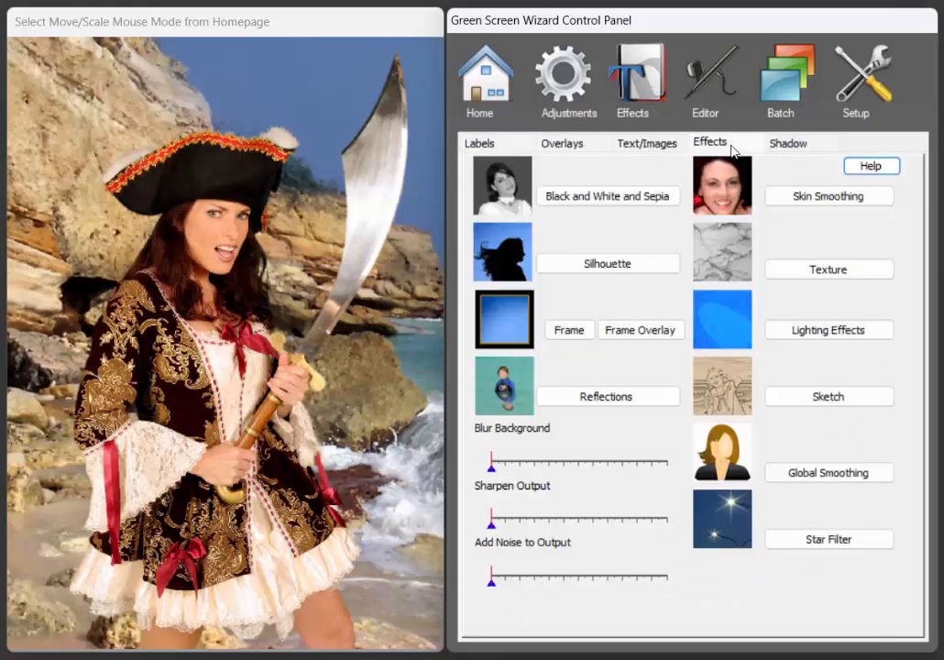
left_click(827, 396)
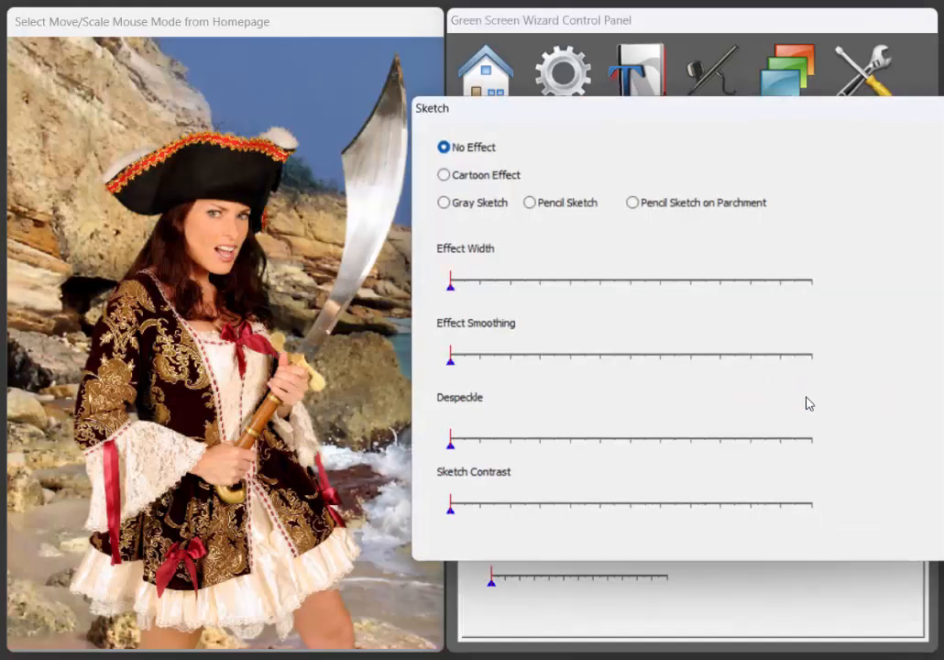
left_click(444, 173)
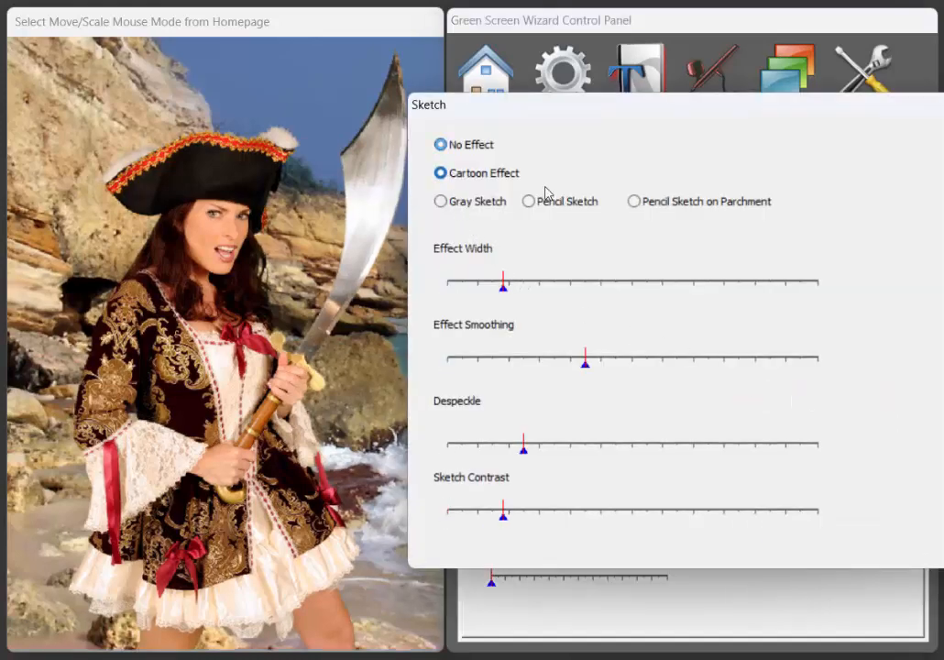
left_click(440, 172)
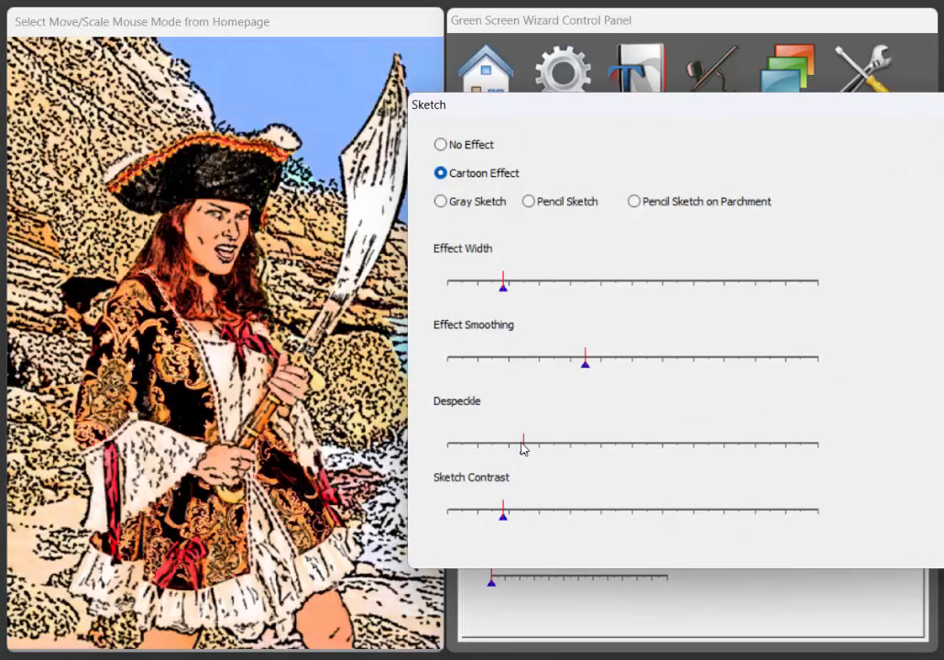
- Drop the Despeckle slider to zero, then raise it gradually back to about the middle
left_click_drag(523, 446, 448, 446)
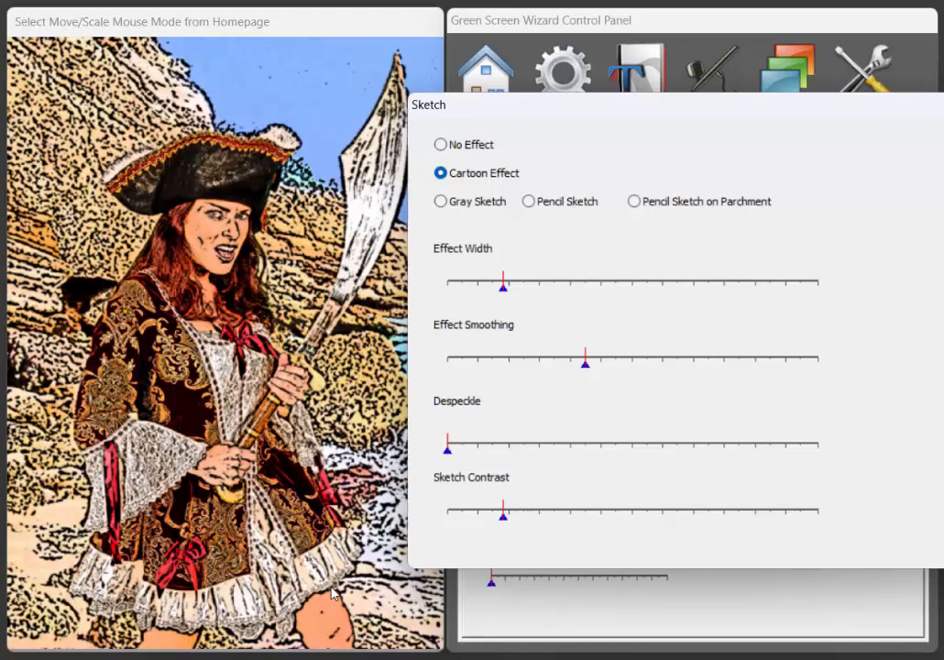
mouse_move(458, 480)
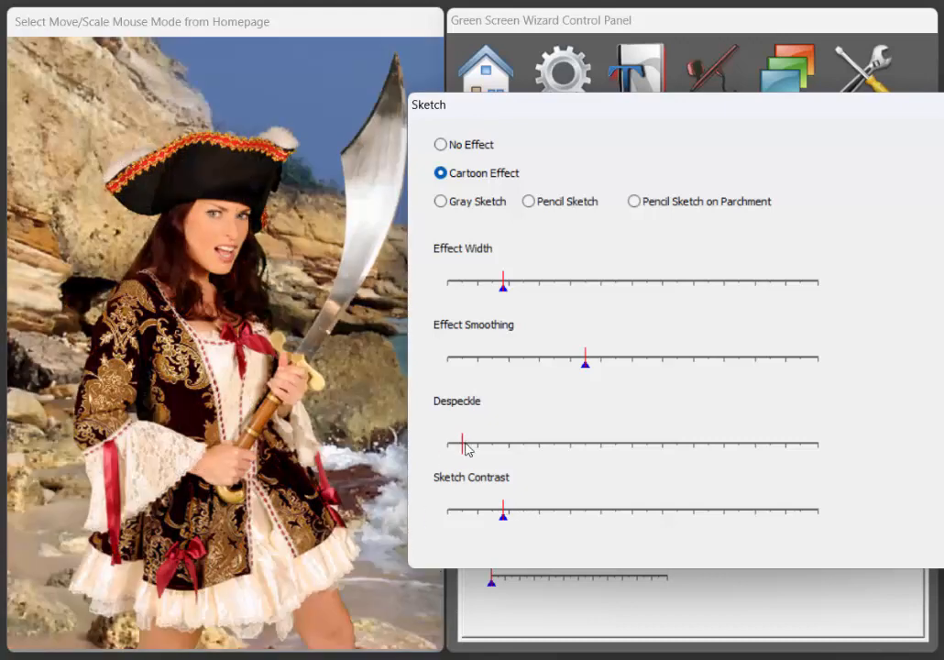
left_click_drag(462, 445, 506, 449)
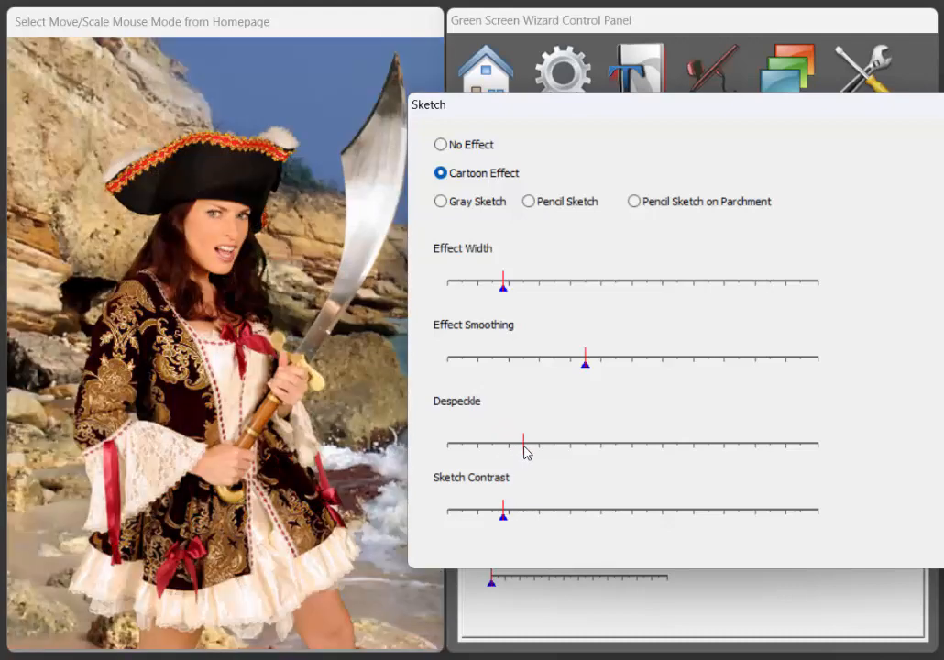
left_click_drag(524, 445, 535, 447)
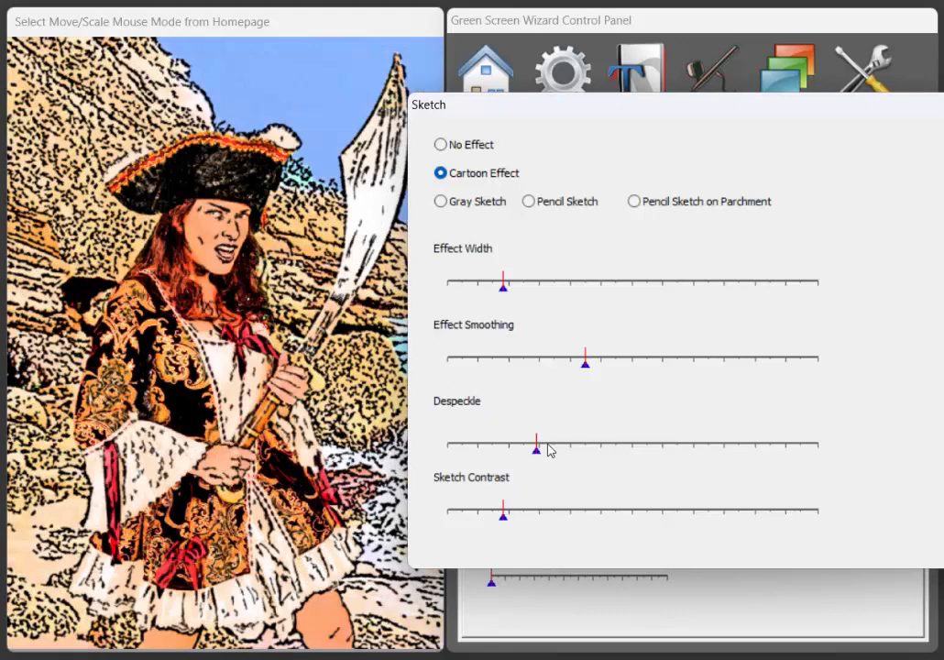
left_click_drag(535, 447, 550, 448)
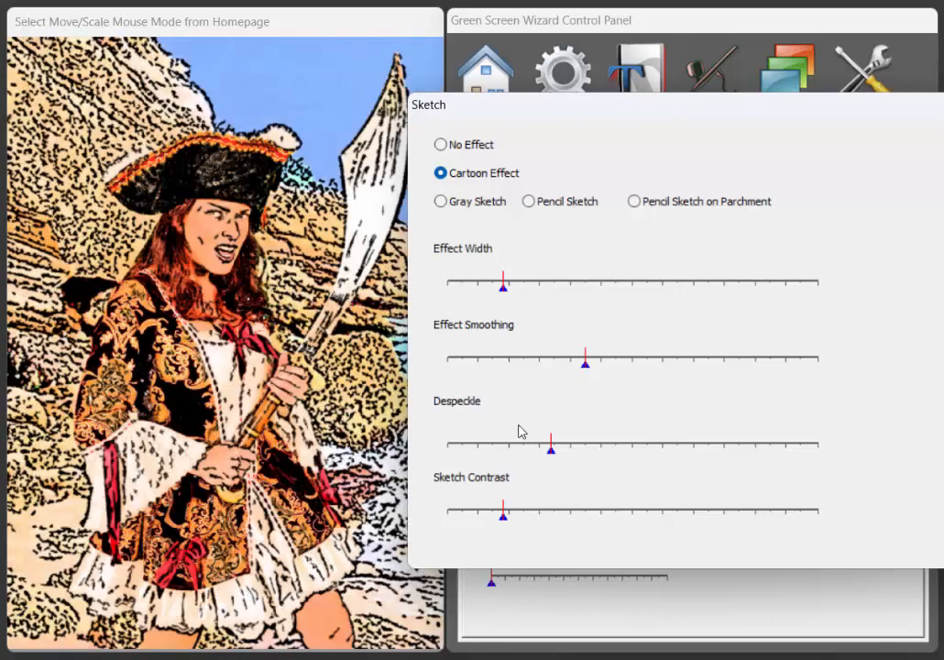
left_click_drag(550, 447, 577, 448)
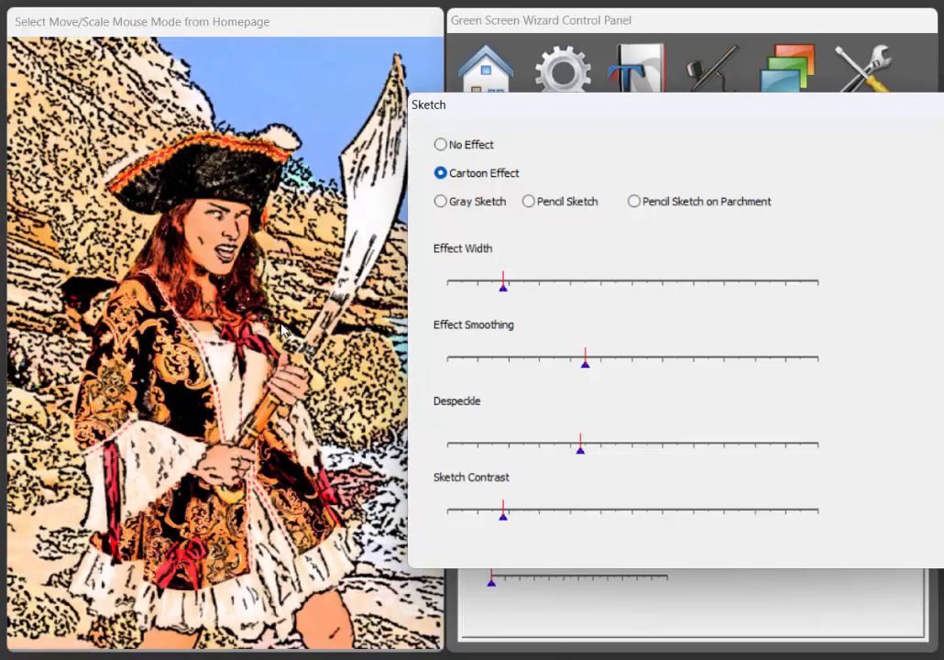
mouse_move(224, 239)
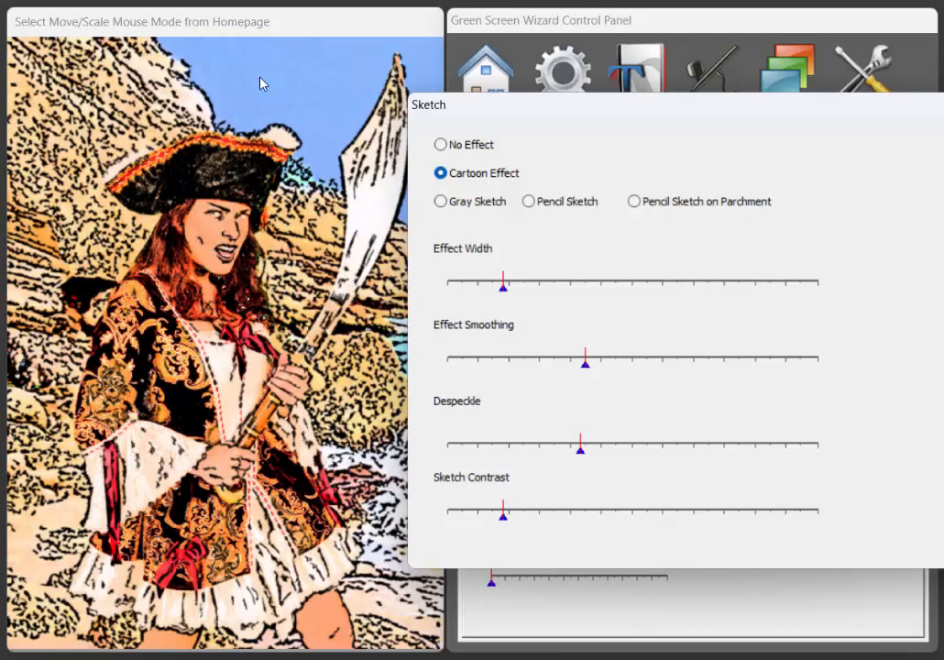
mouse_move(394, 162)
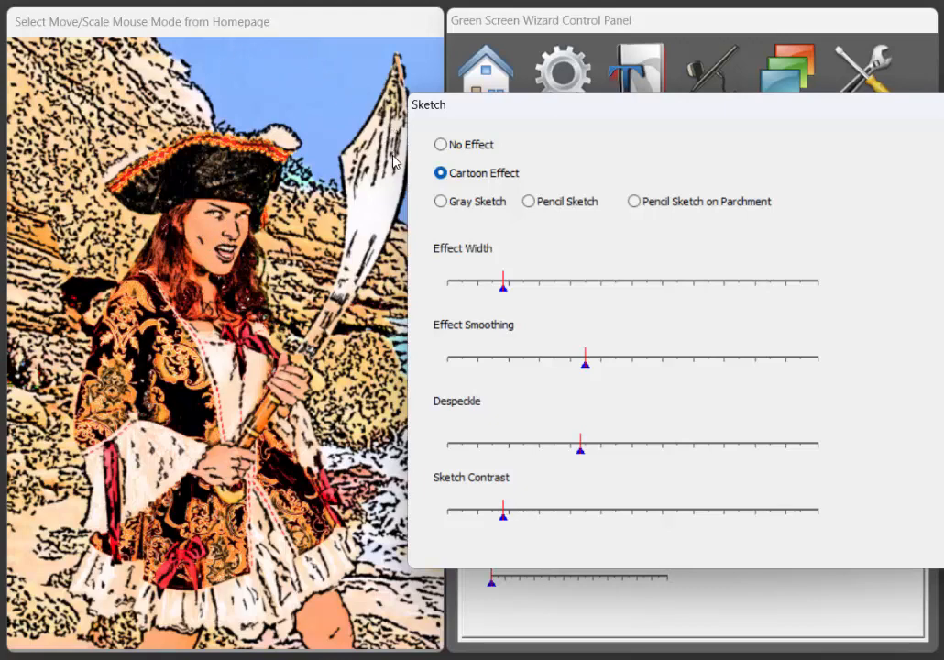
mouse_move(627, 473)
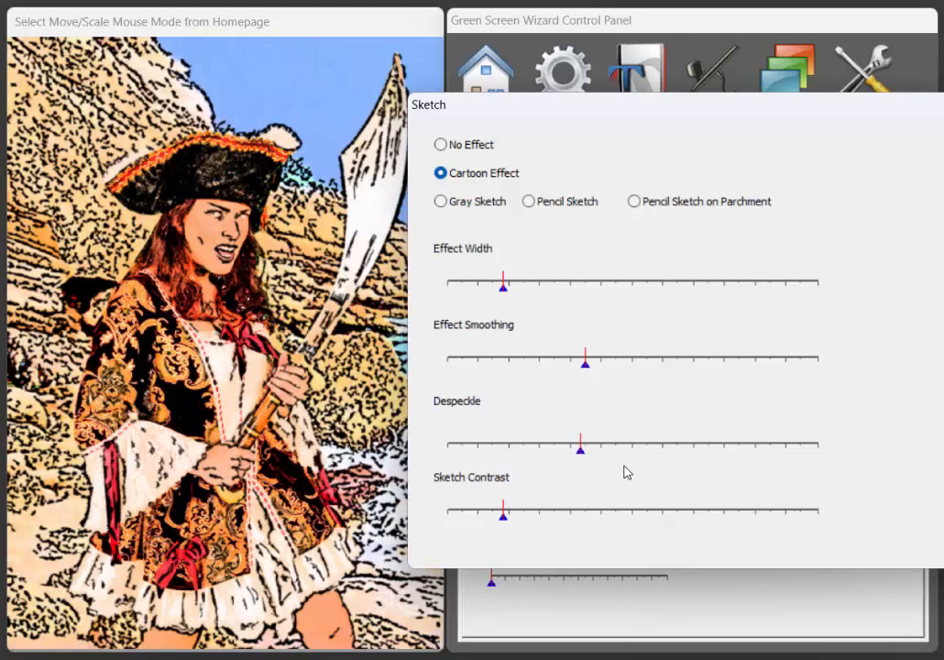
mouse_move(436, 502)
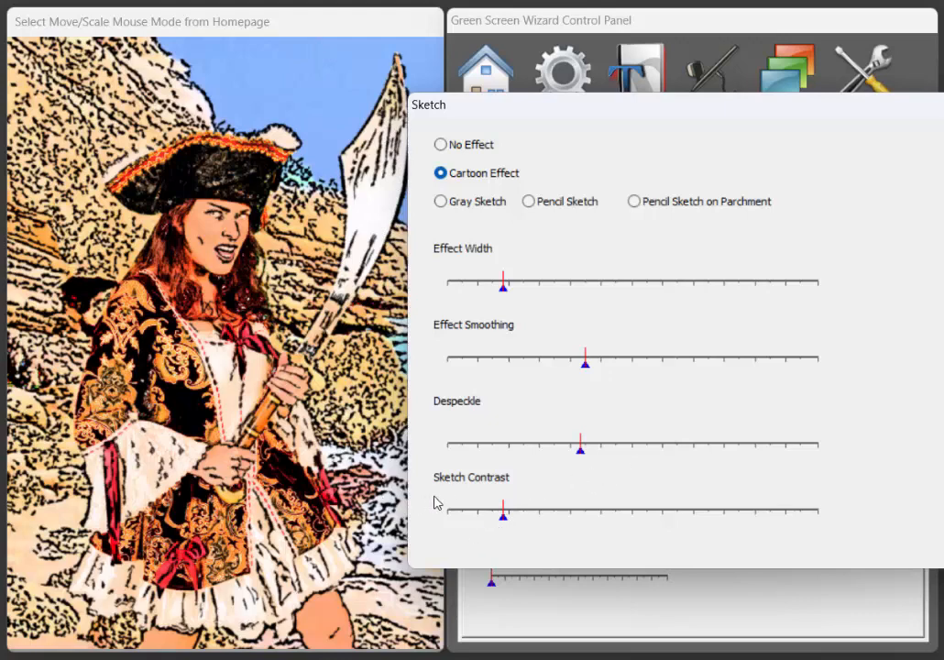
mouse_move(74, 363)
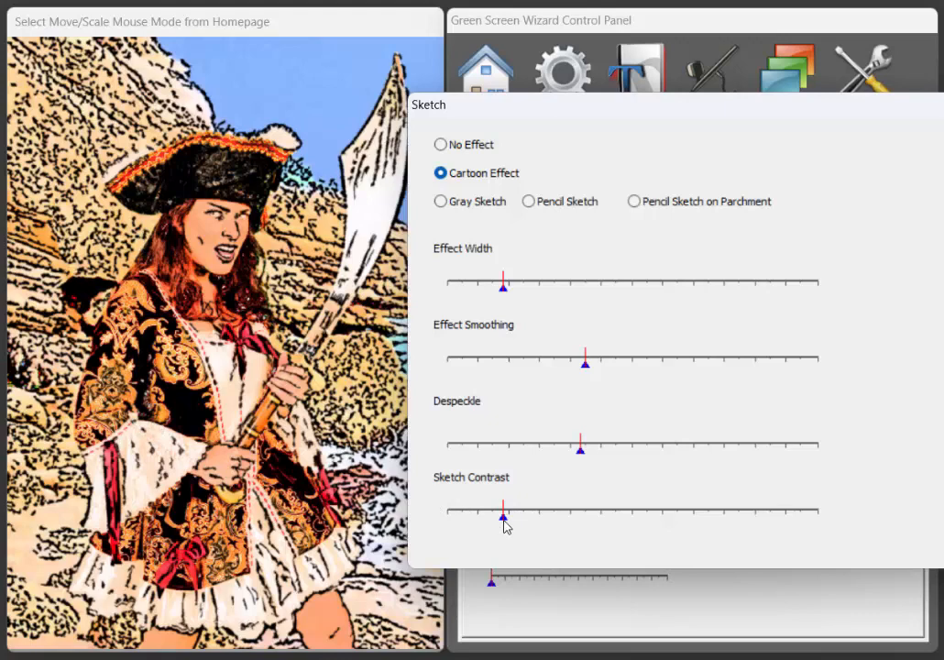
mouse_move(150, 216)
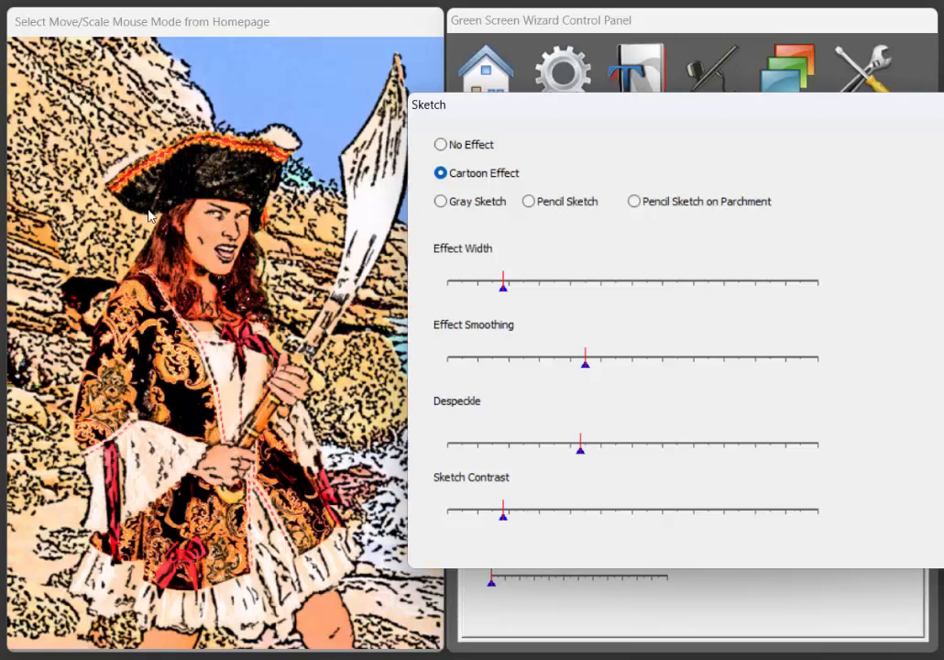
mouse_move(462, 366)
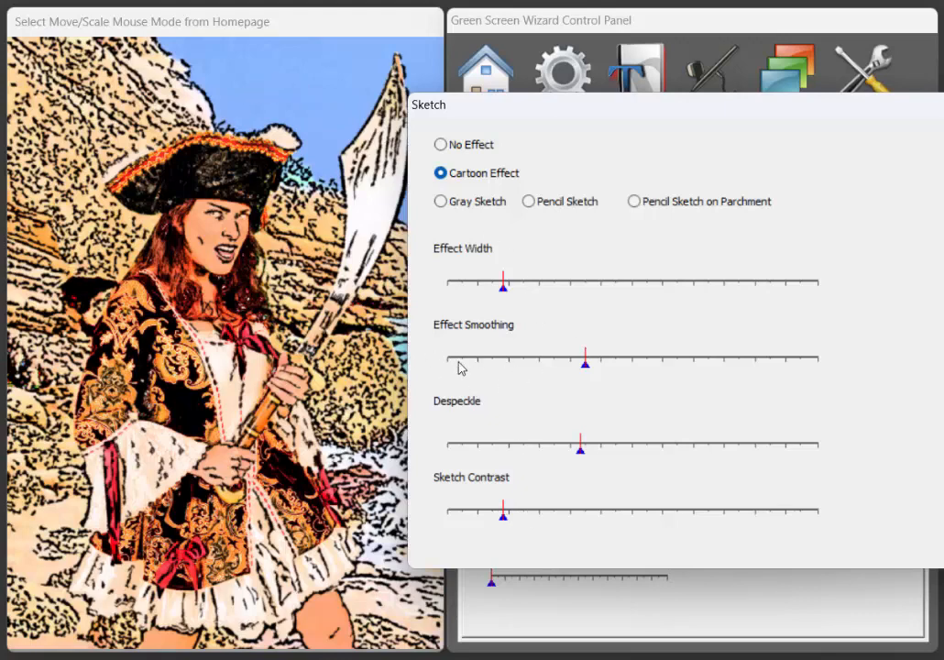
mouse_move(503, 458)
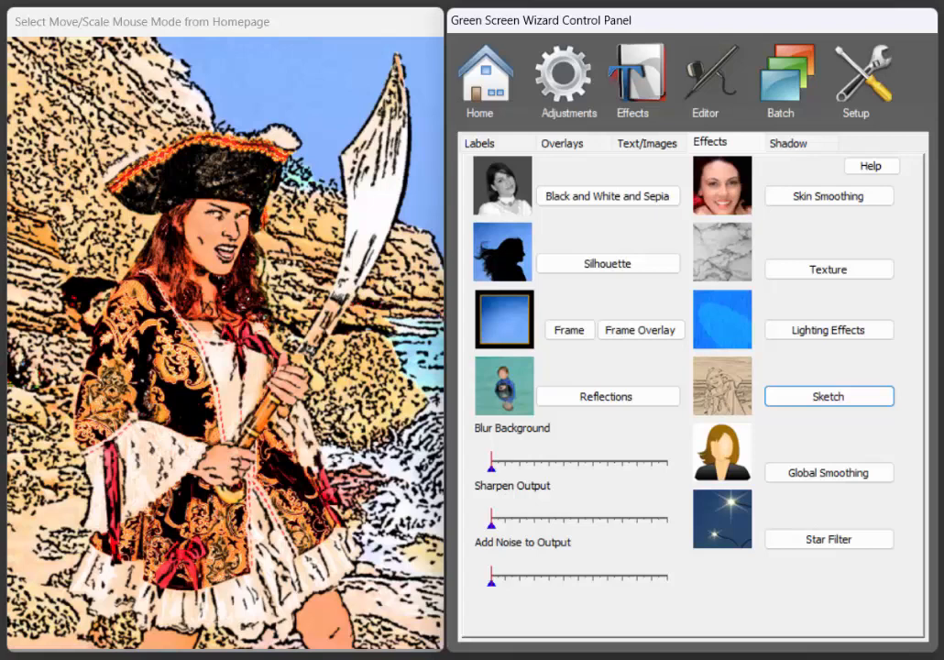
mouse_move(934, 308)
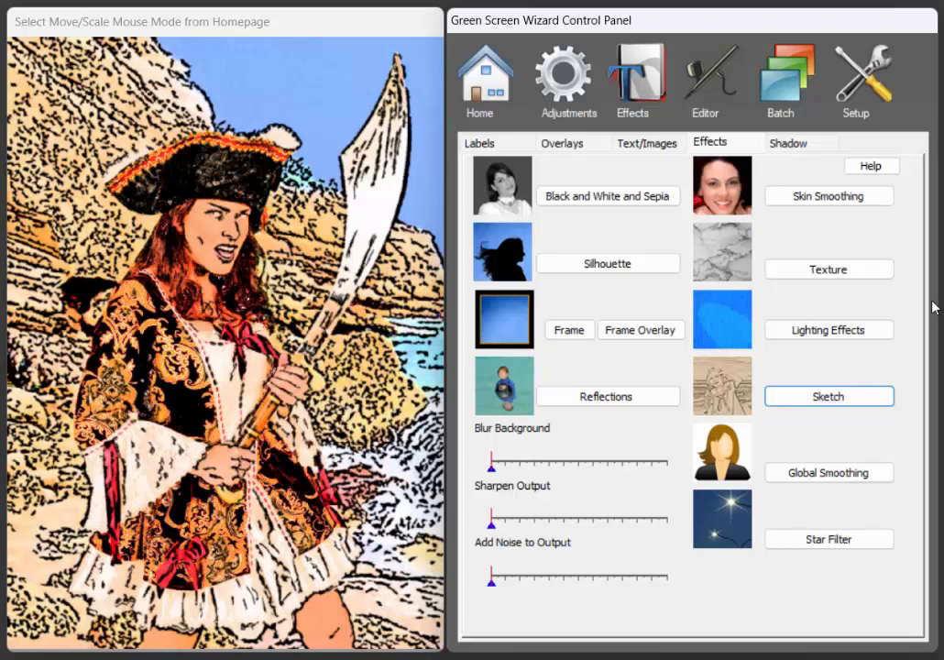
- Return to Home and load the curly-haired woman's blue-backdrop portrait as foreground
left_click(480, 80)
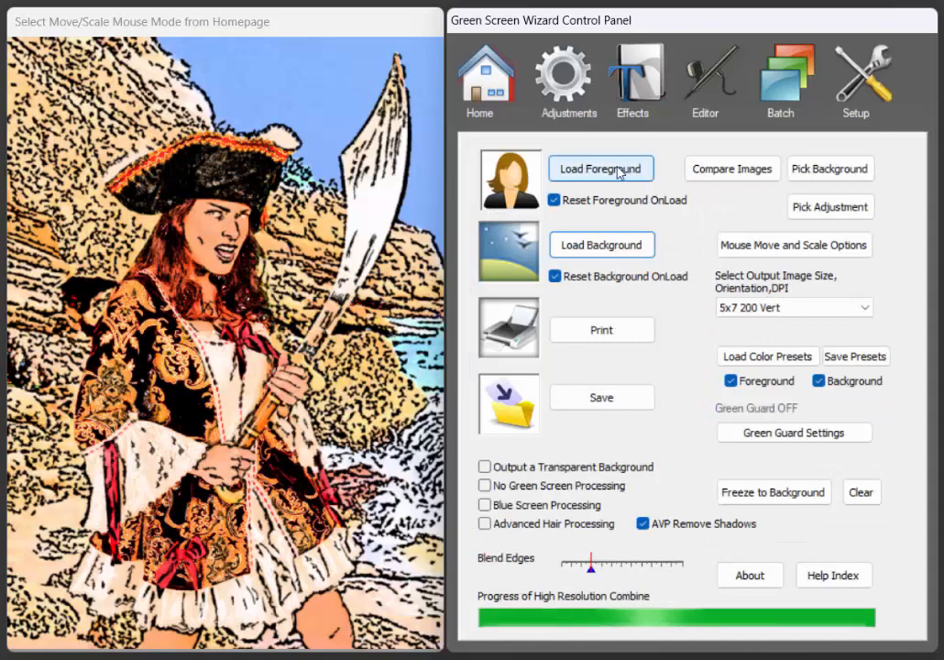
left_click(601, 169)
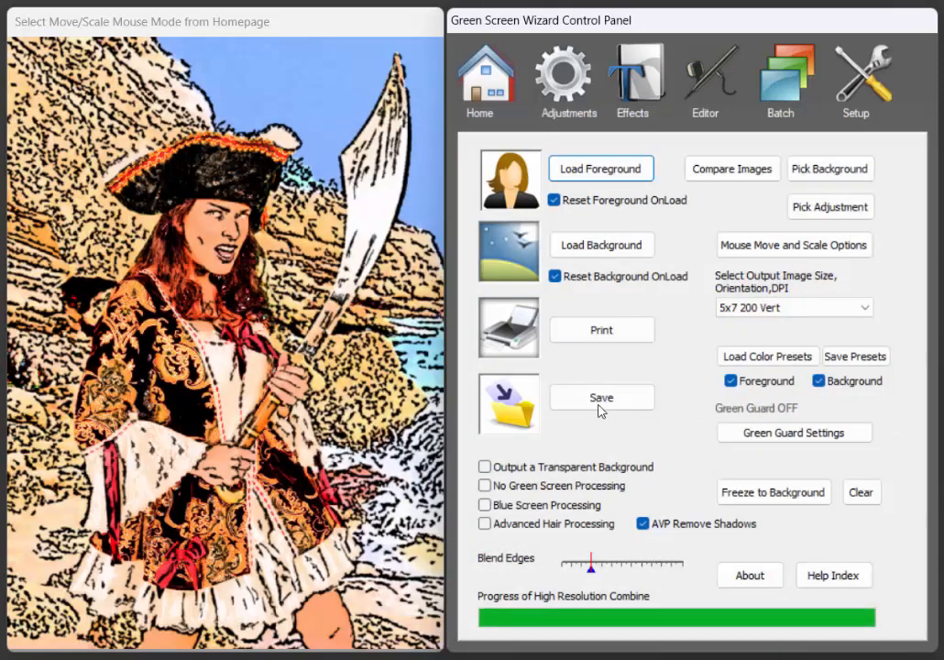
left_click(601, 244)
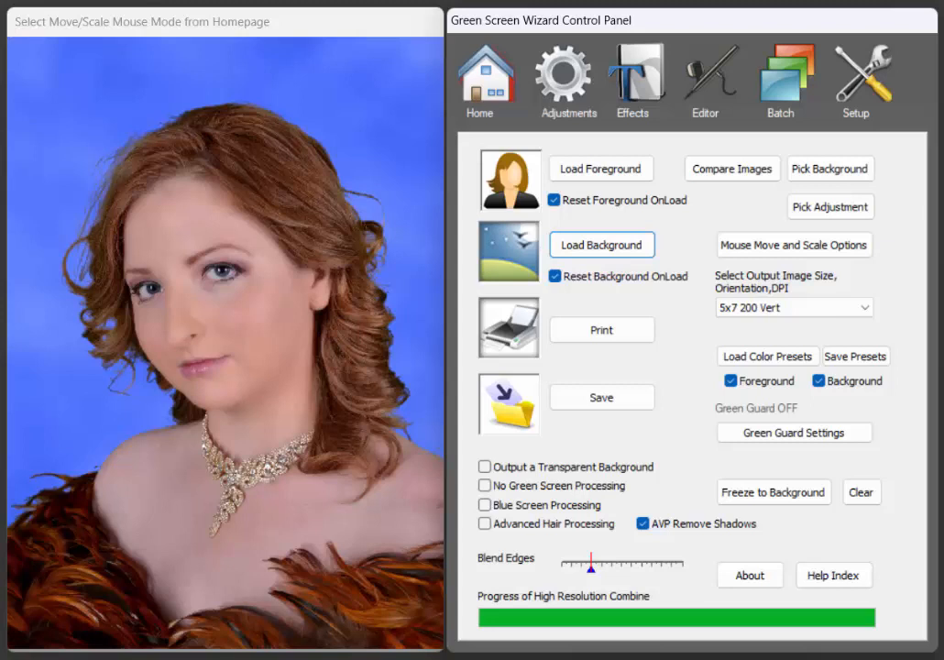
mouse_move(356, 196)
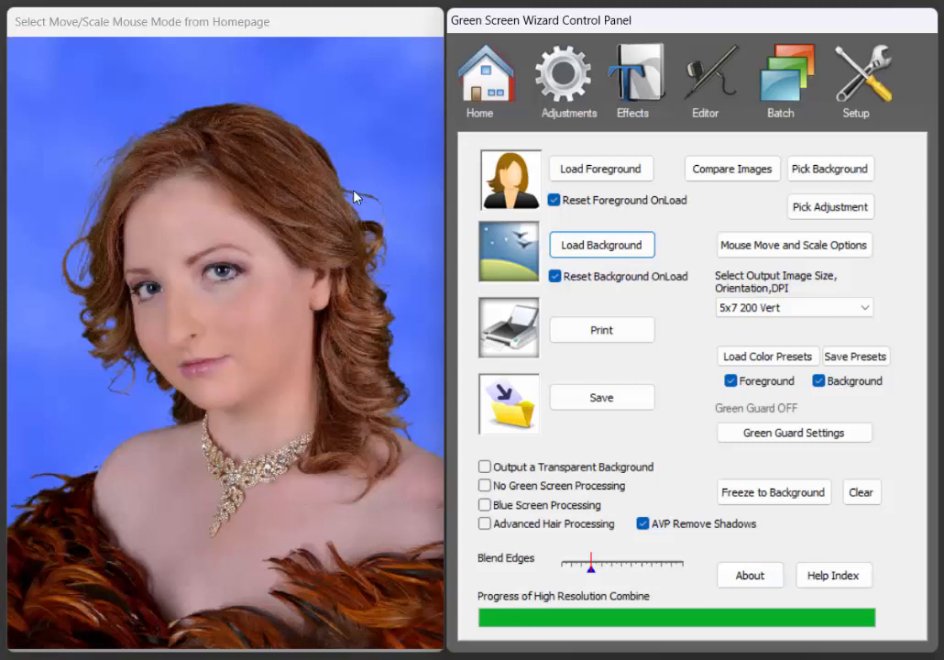
mouse_move(385, 334)
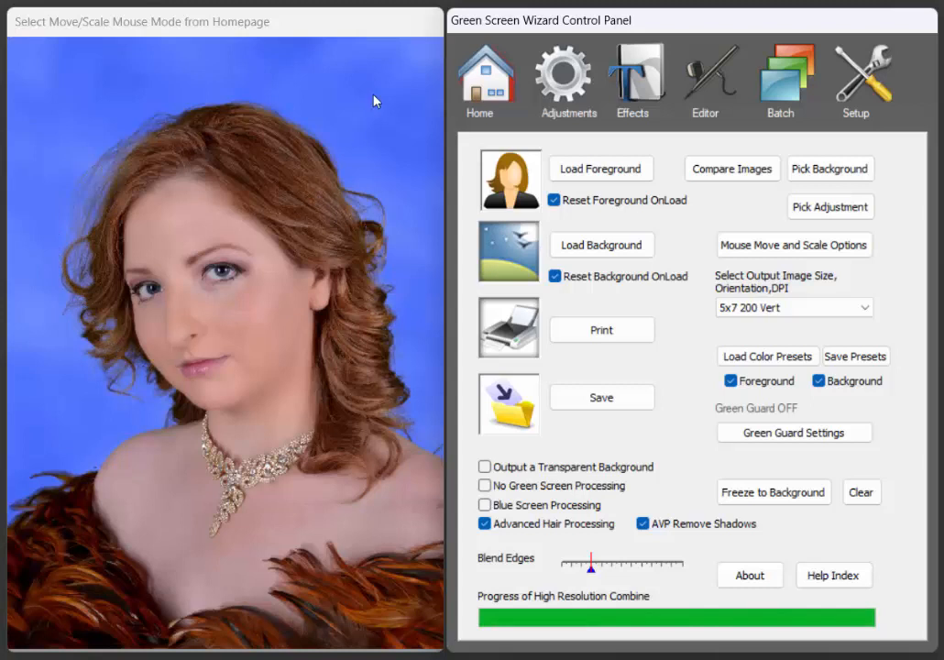
mouse_move(349, 85)
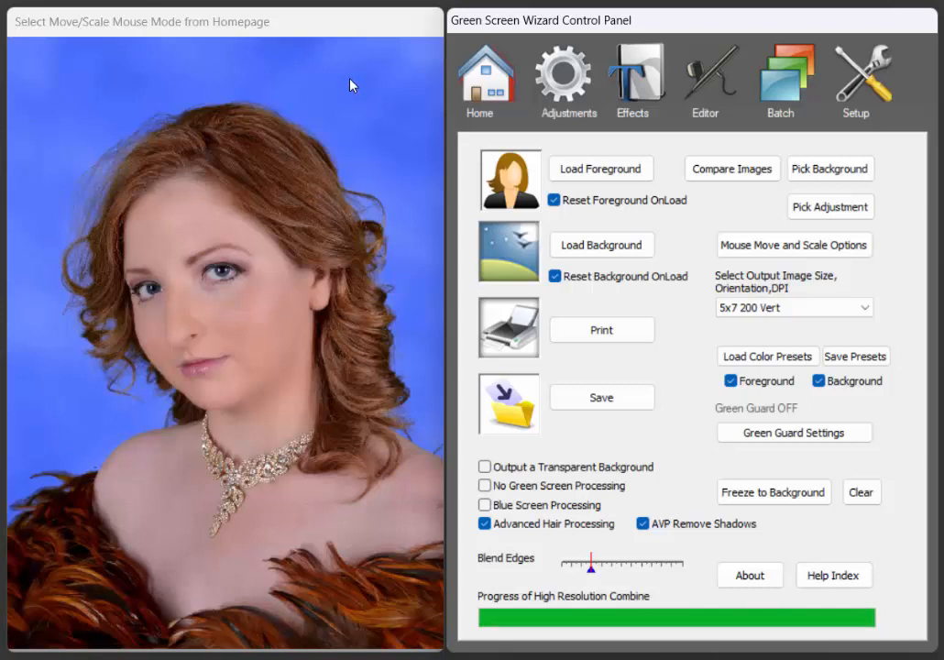
mouse_move(384, 114)
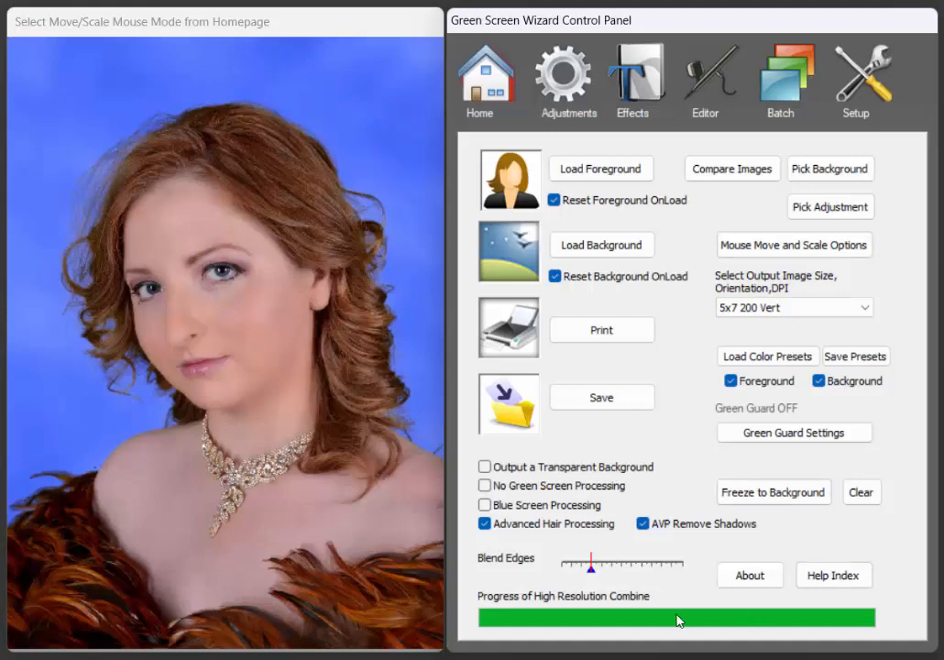
- Load AATest3.jpg as the foreground and enable Advanced Hair Processing
left_click(601, 169)
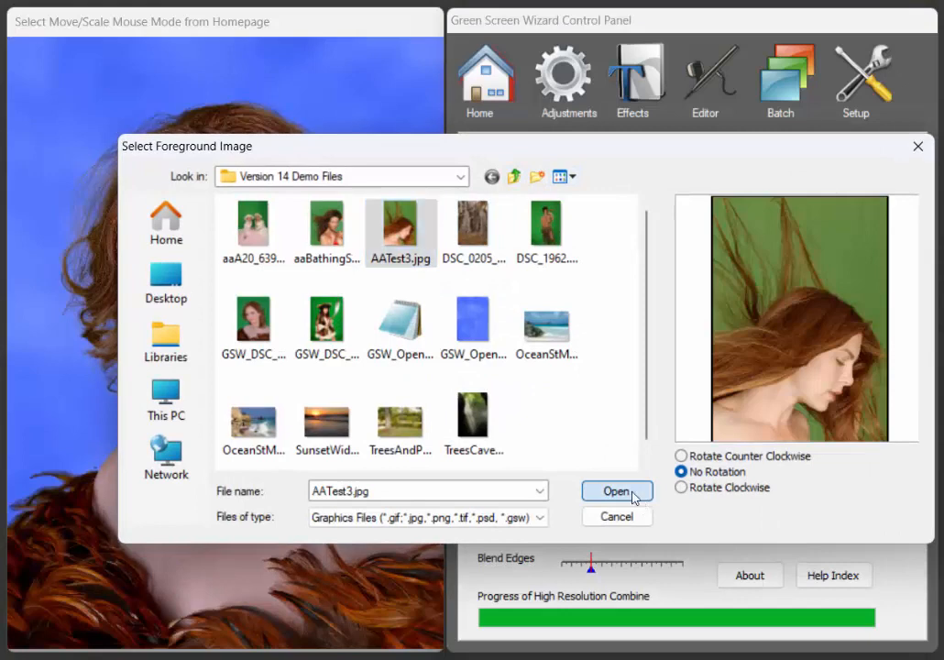
left_click(616, 492)
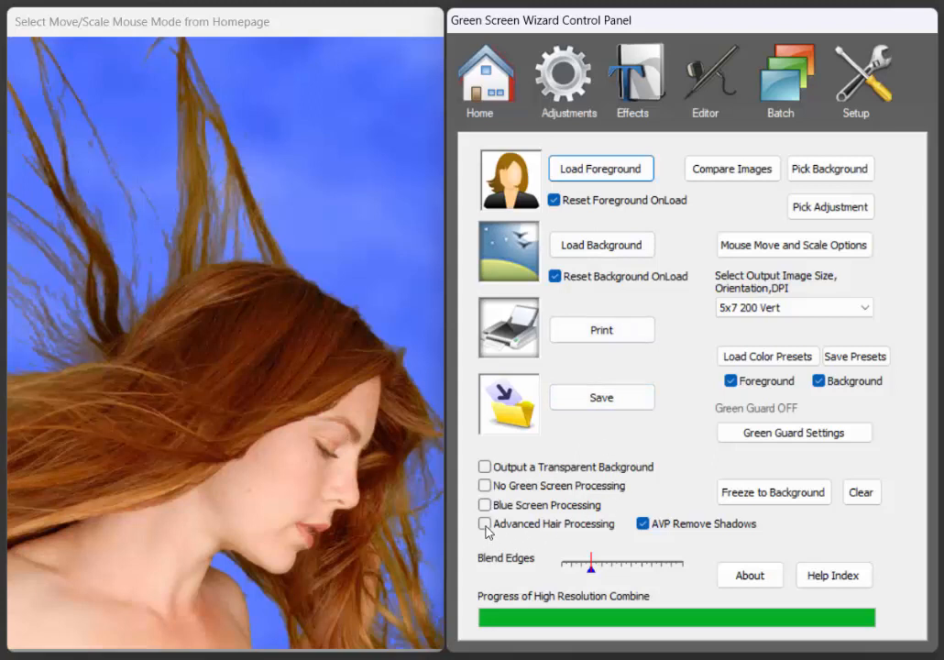
left_click(485, 525)
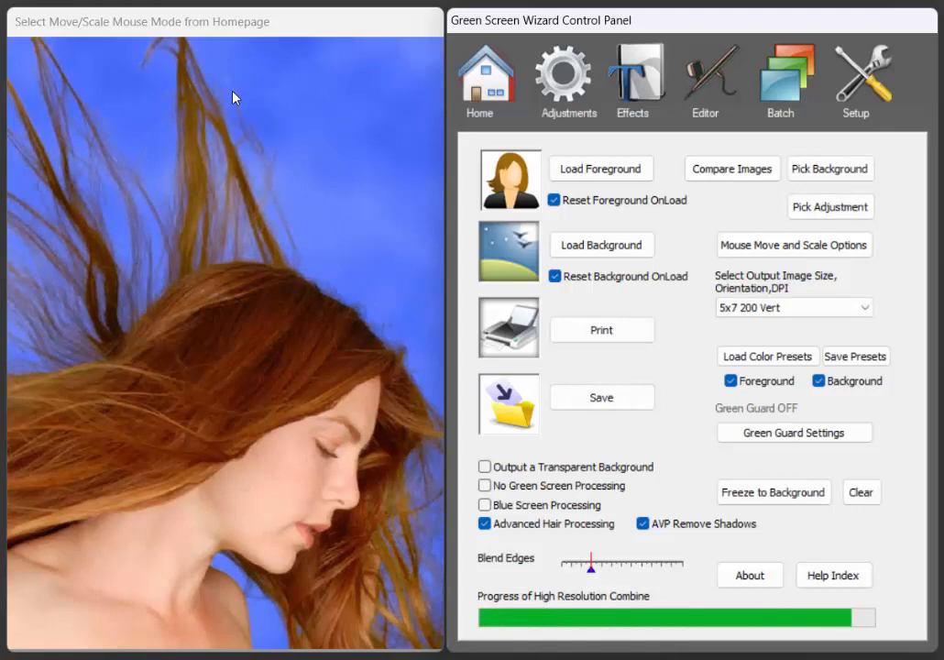
mouse_move(284, 146)
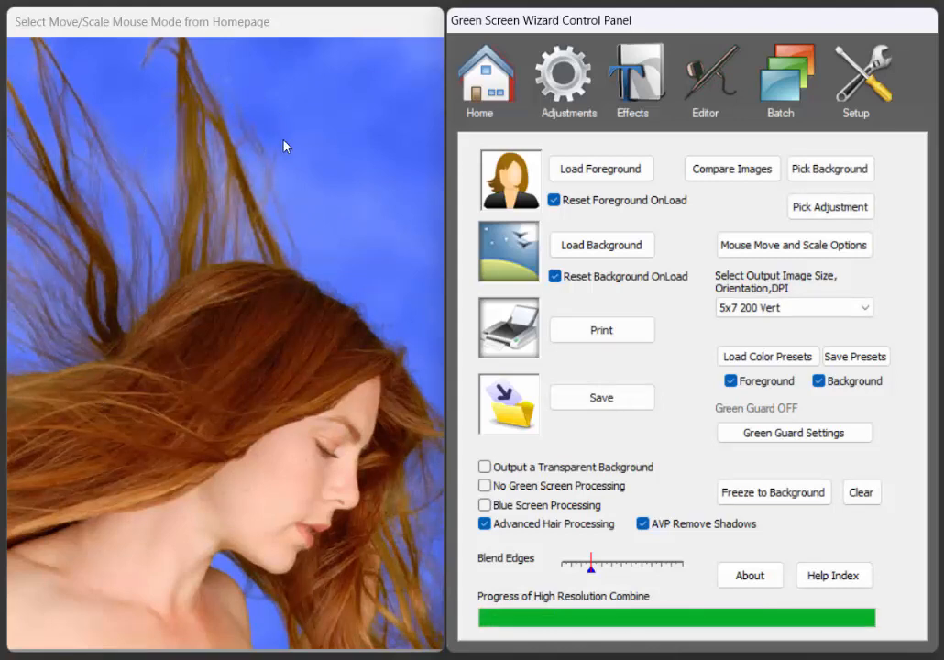
mouse_move(668, 517)
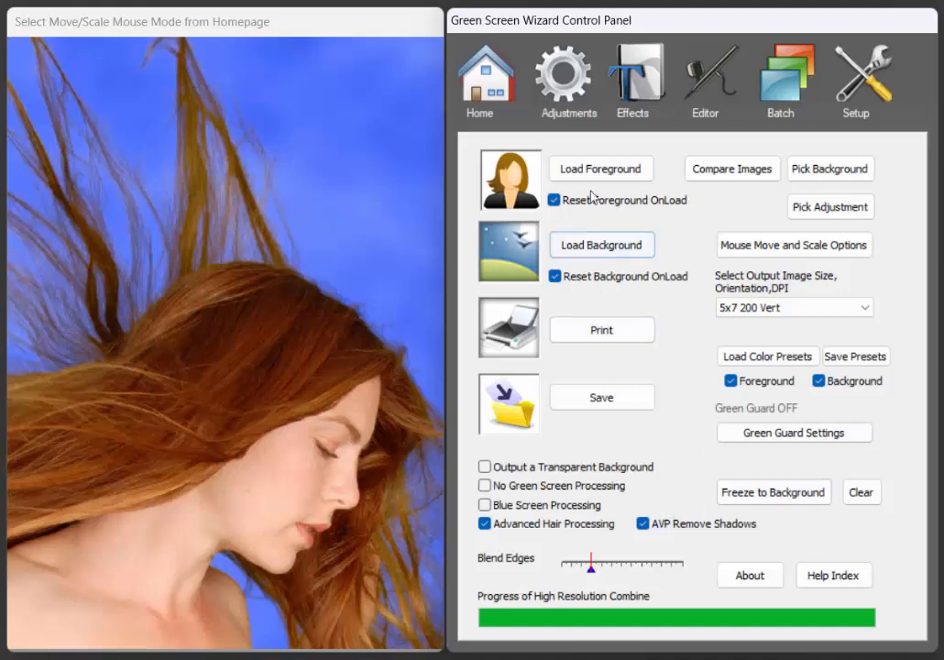
- Load aaBathingSuit03432.jpg as the foreground and enable Advanced Hair Processing
left_click(601, 168)
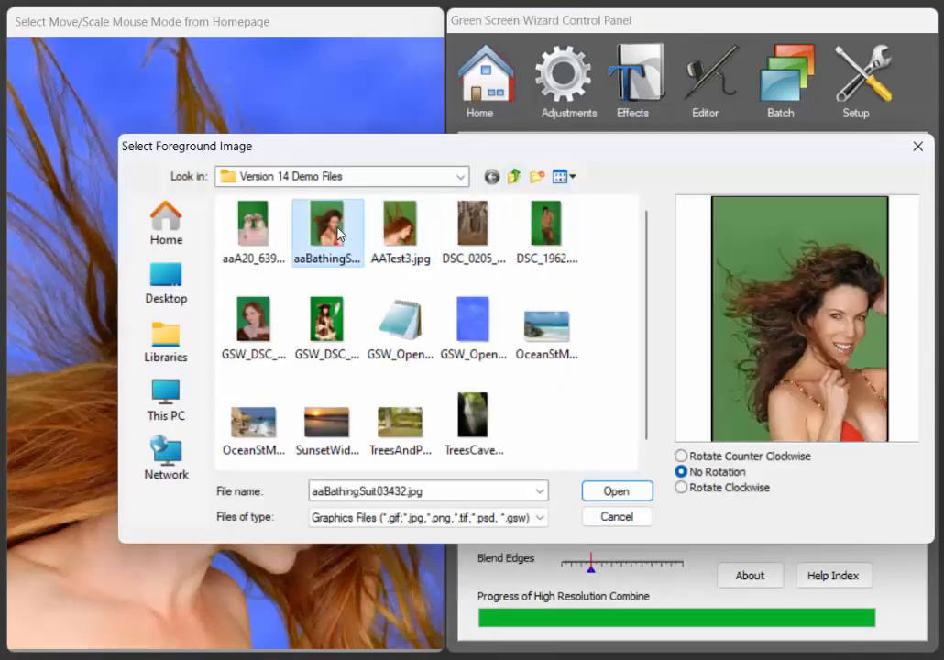
left_click(616, 492)
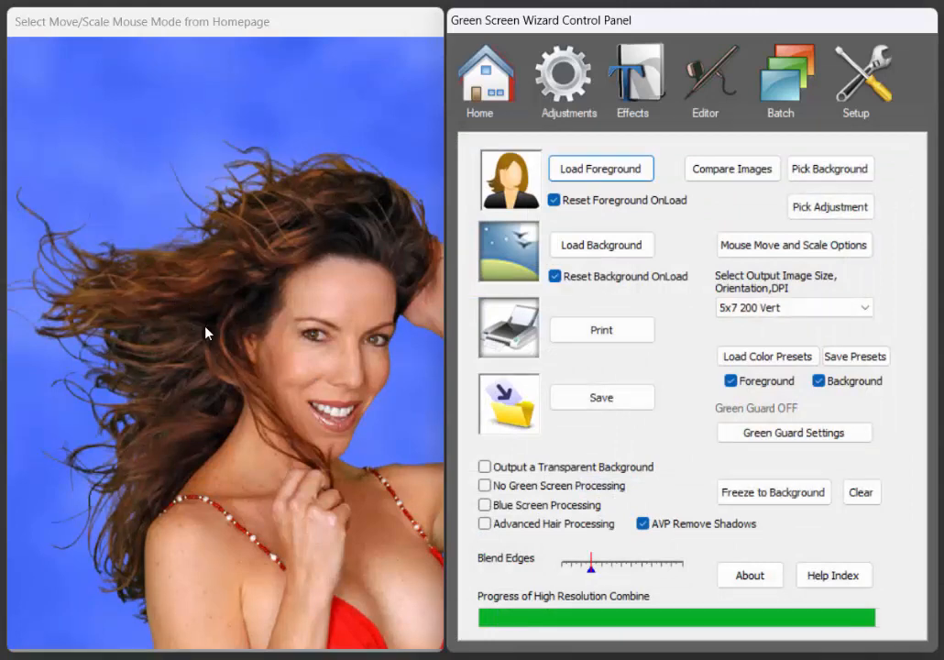
left_click(484, 524)
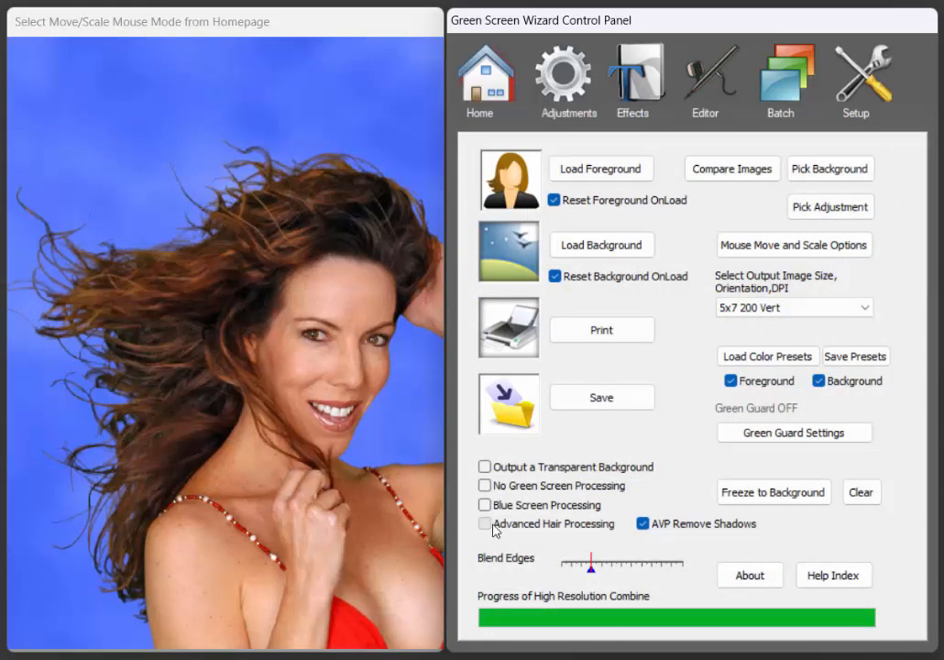
left_click(484, 524)
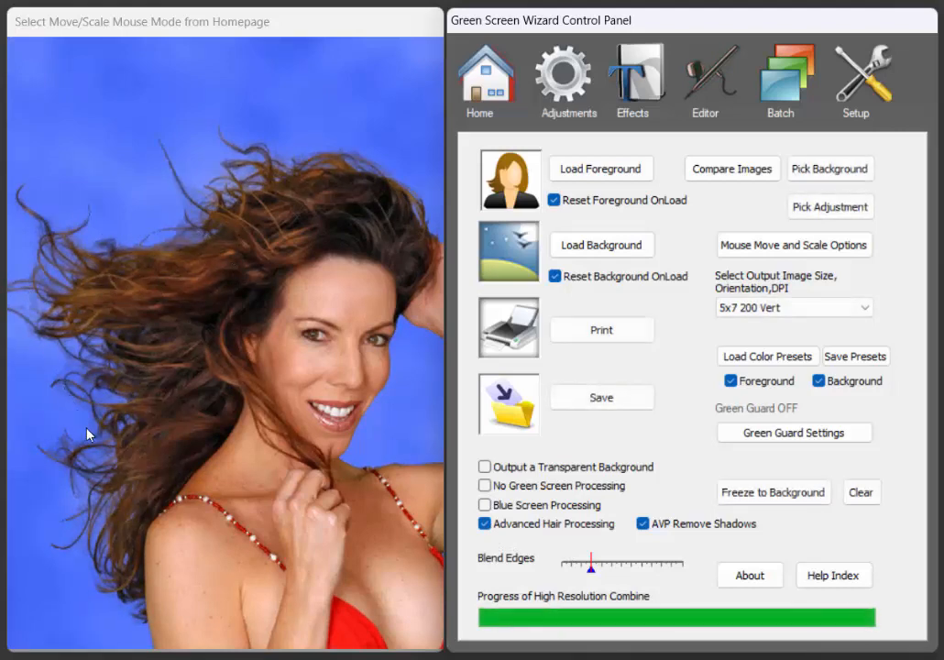
mouse_move(28, 376)
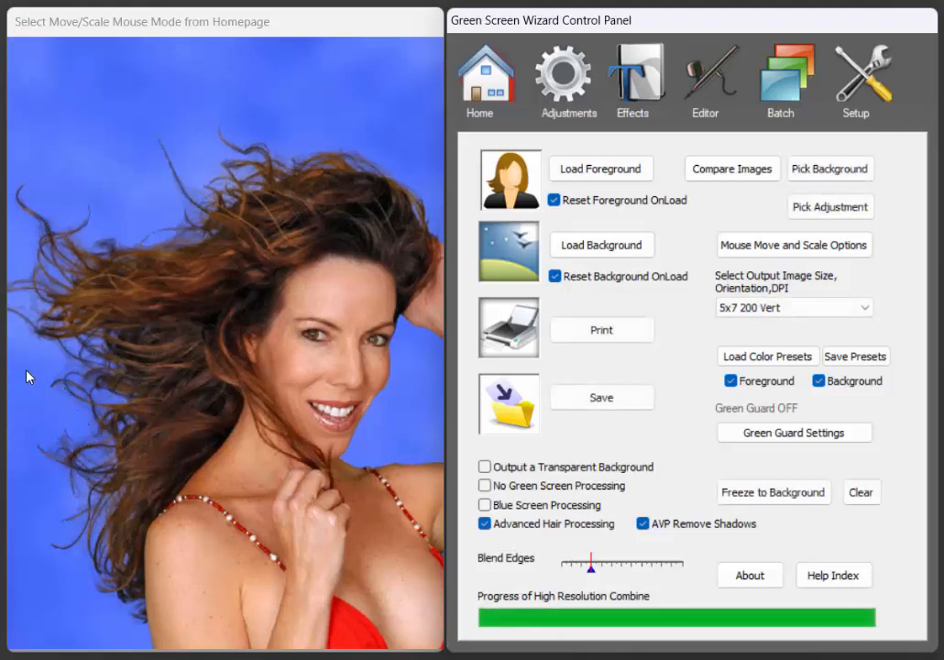
mouse_move(99, 431)
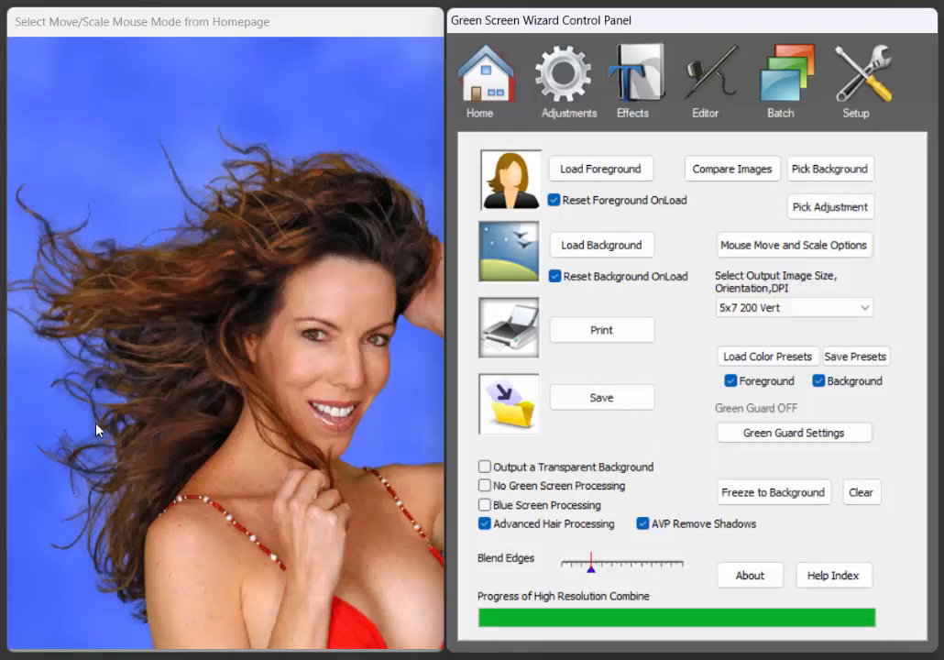
mouse_move(84, 431)
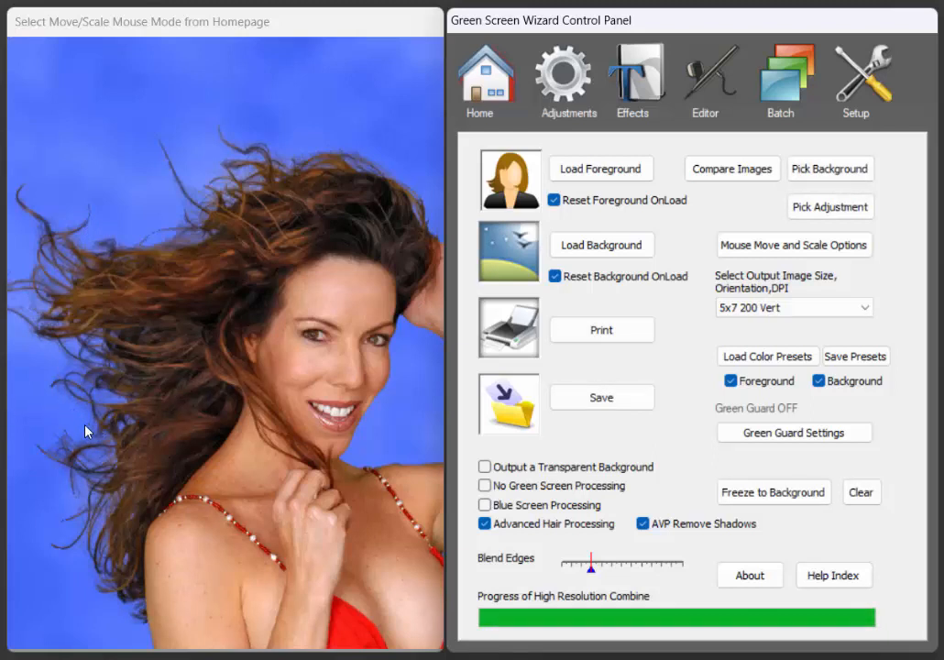
mouse_move(520, 218)
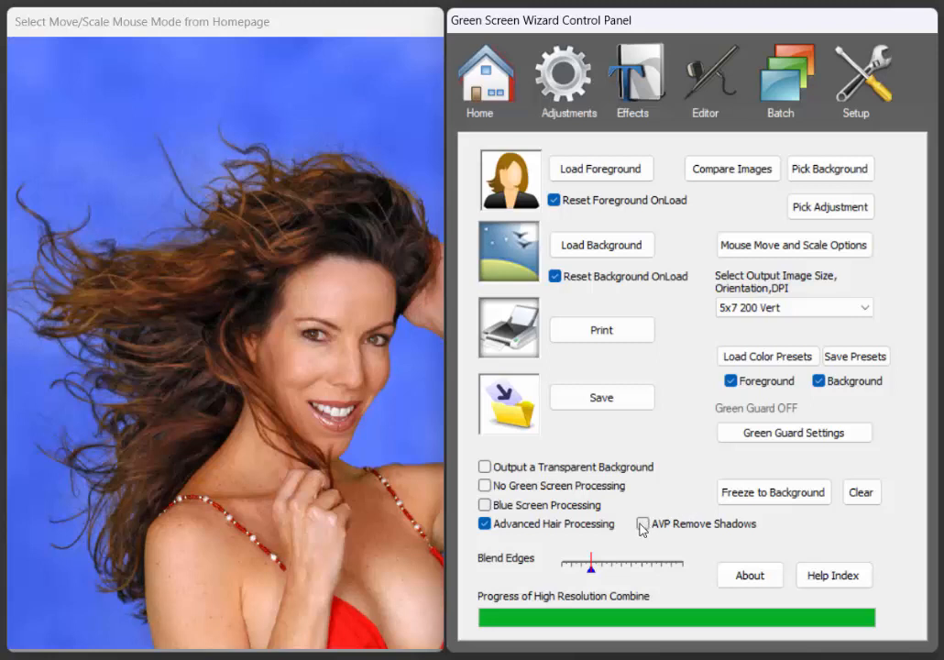
- Turn Advanced Hair Processing off and bring up the Select Foreground Image dialog
left_click(641, 524)
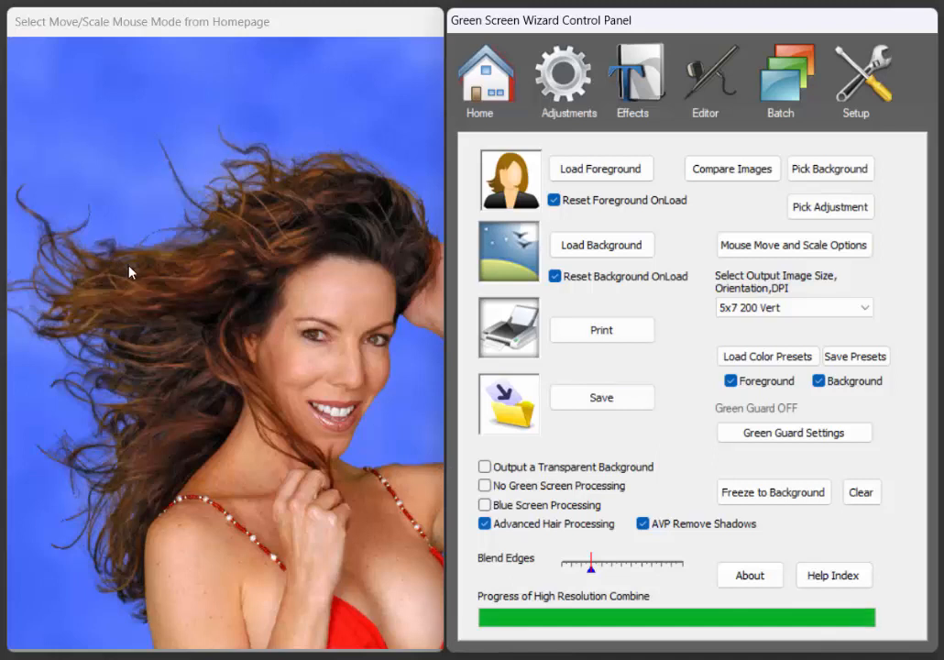
mouse_move(179, 182)
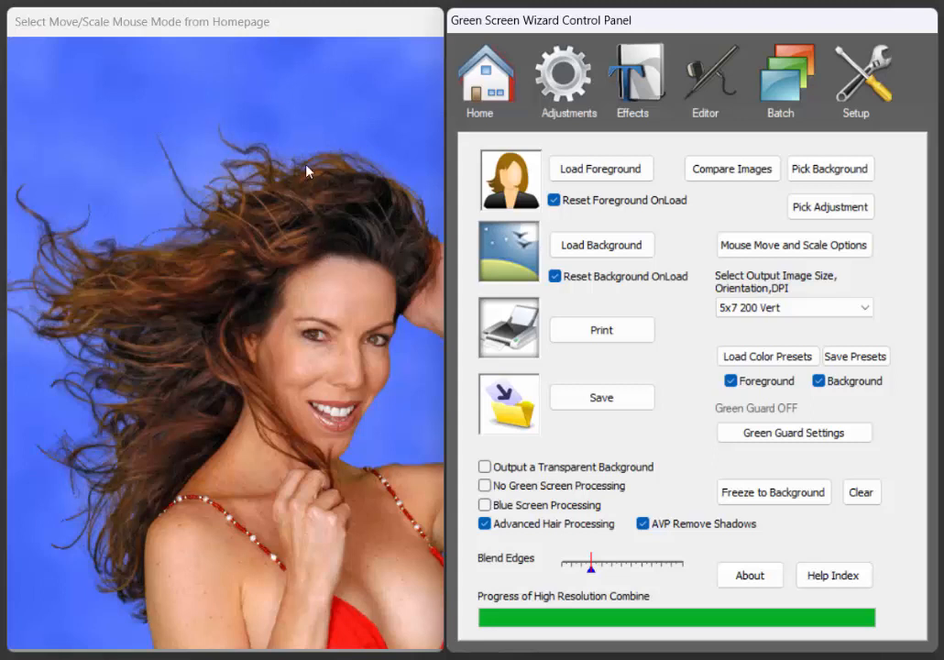
mouse_move(330, 210)
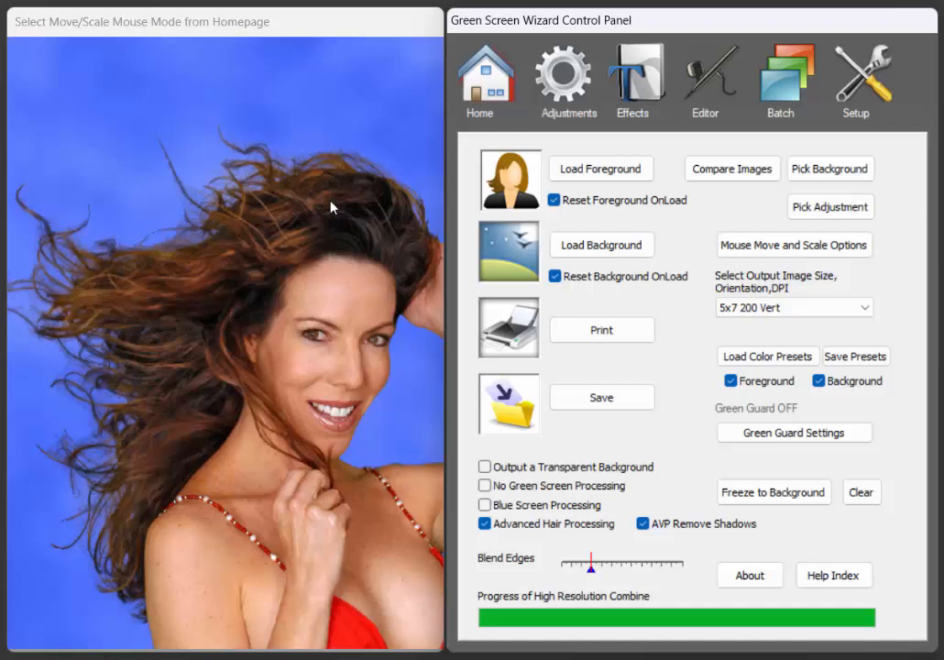
mouse_move(557, 517)
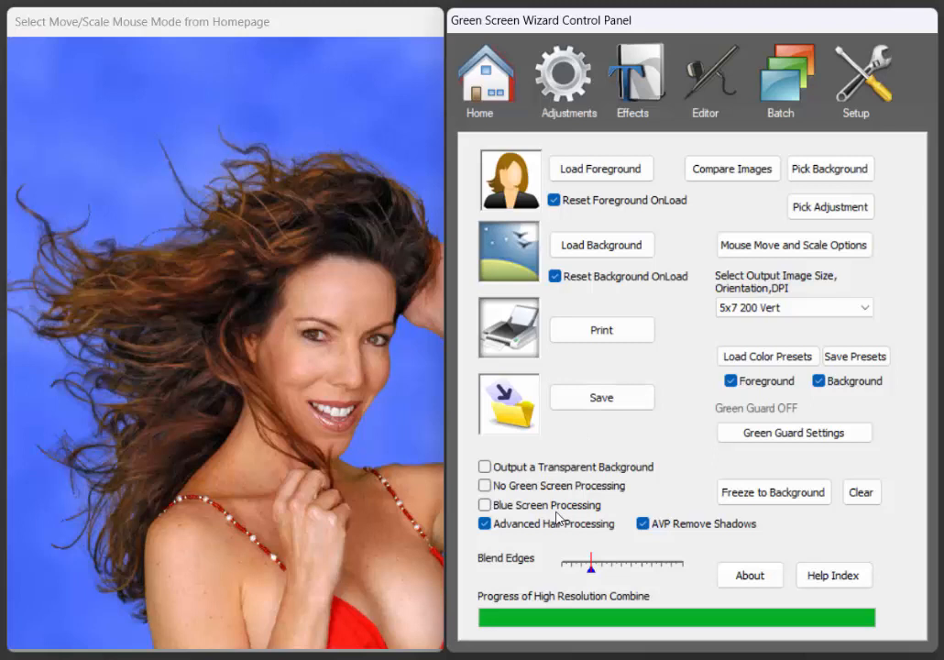
left_click(484, 524)
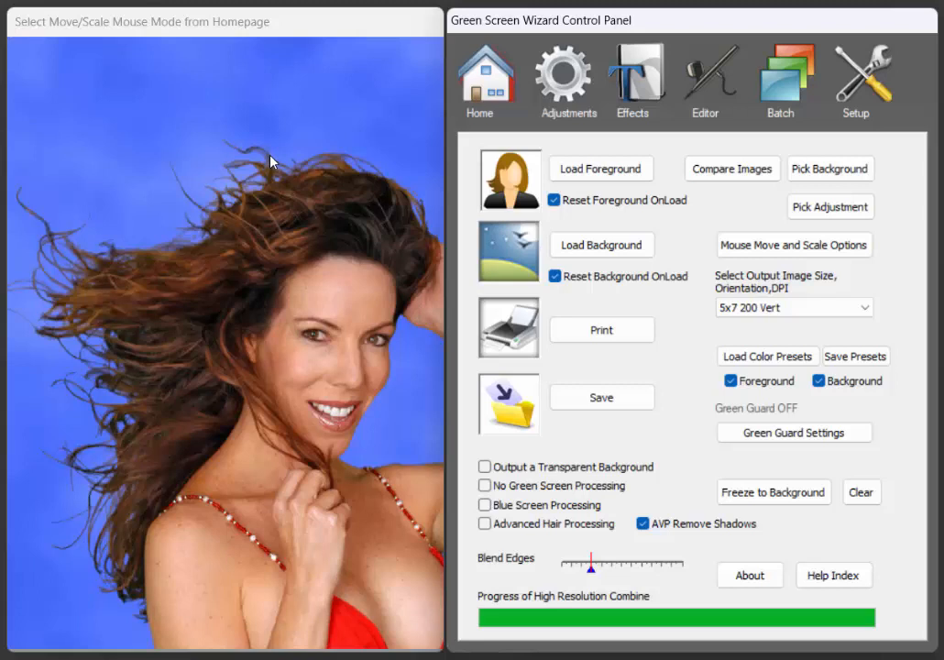
mouse_move(745, 90)
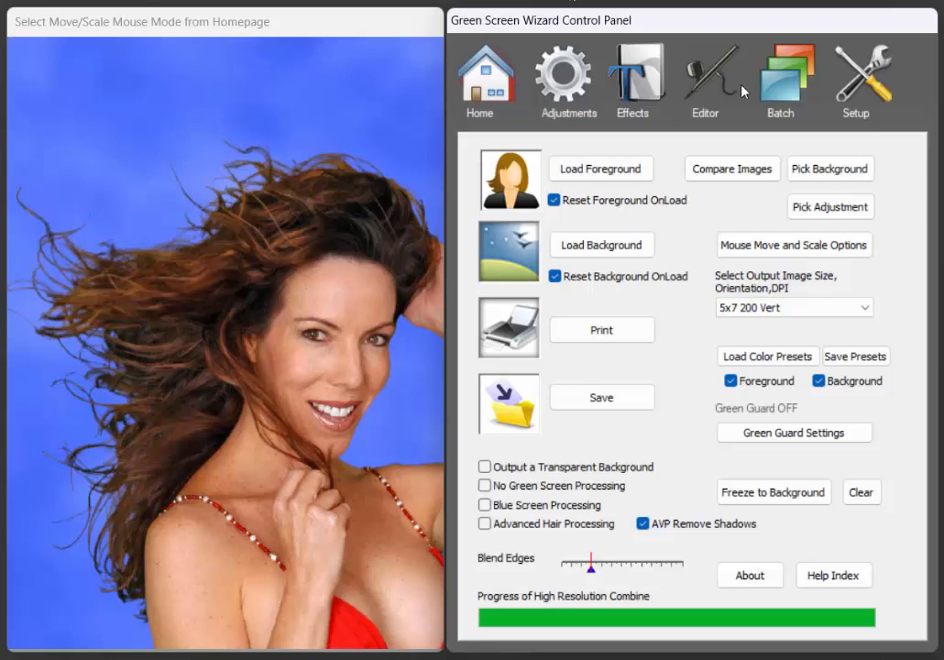
mouse_move(601, 169)
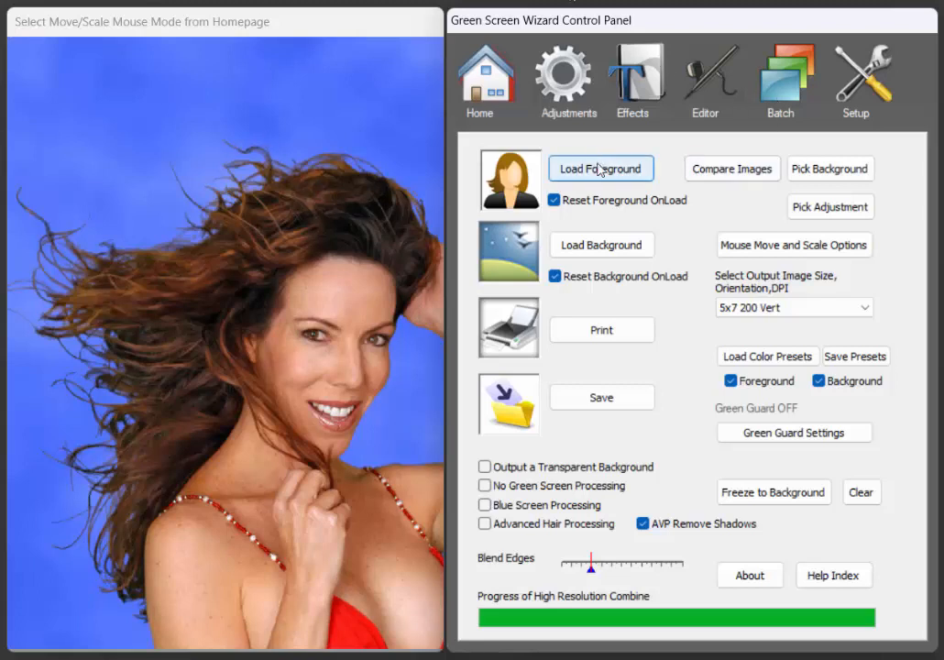
left_click(602, 169)
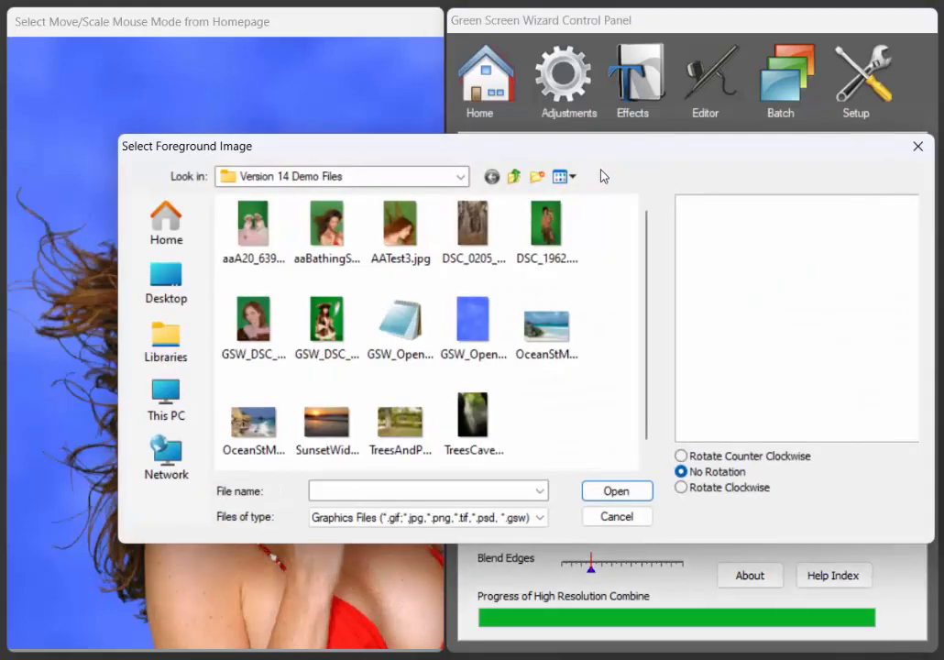
- Load aaA20_6396.jpg, the two women in lace dresses, as the foreground
left_click(253, 222)
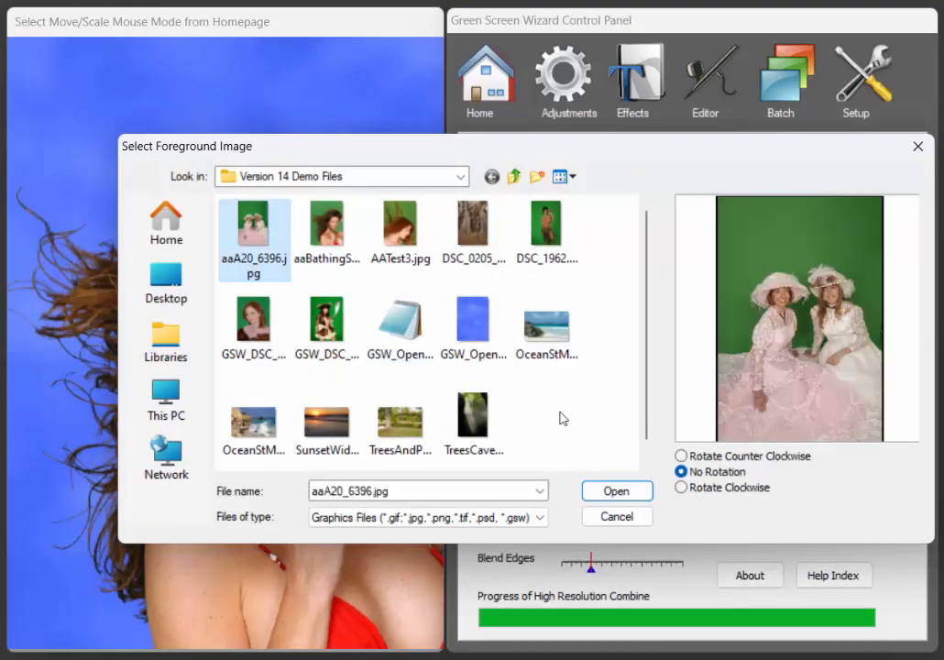
left_click(616, 491)
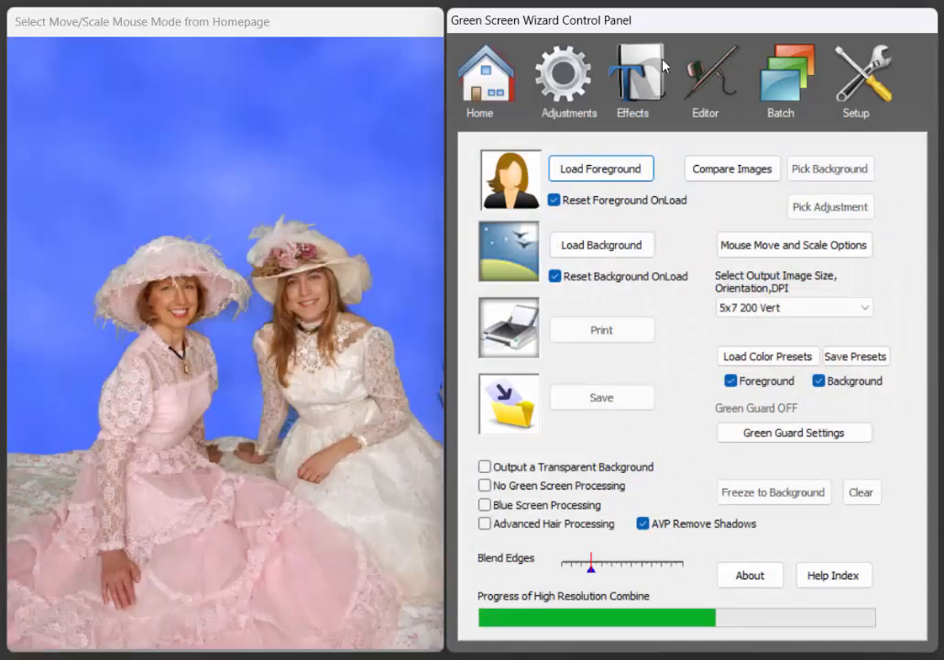
left_click(602, 246)
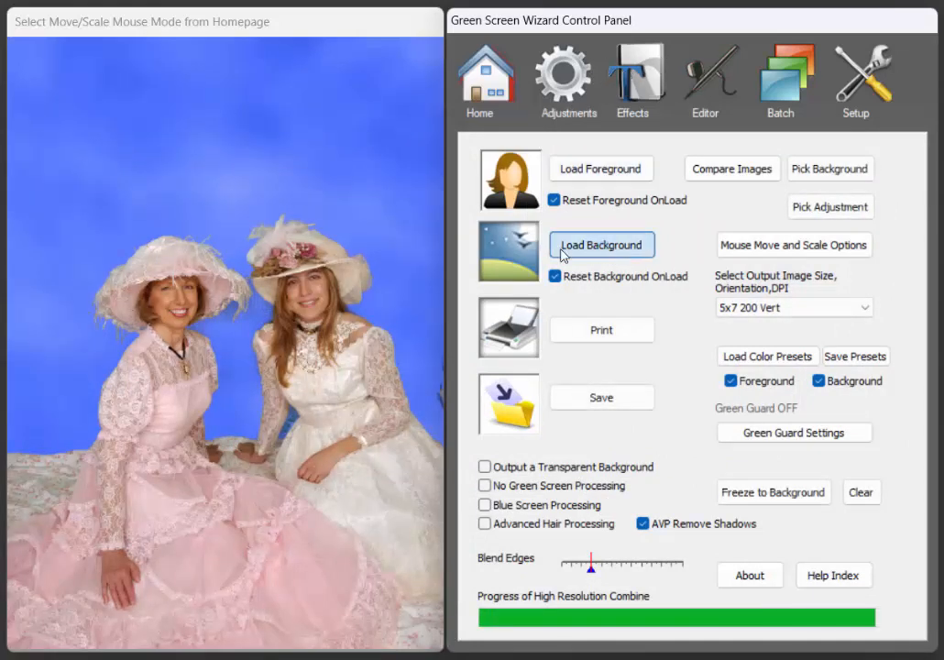
- Load the TreesAndPond image as the background behind the two women
left_click(602, 246)
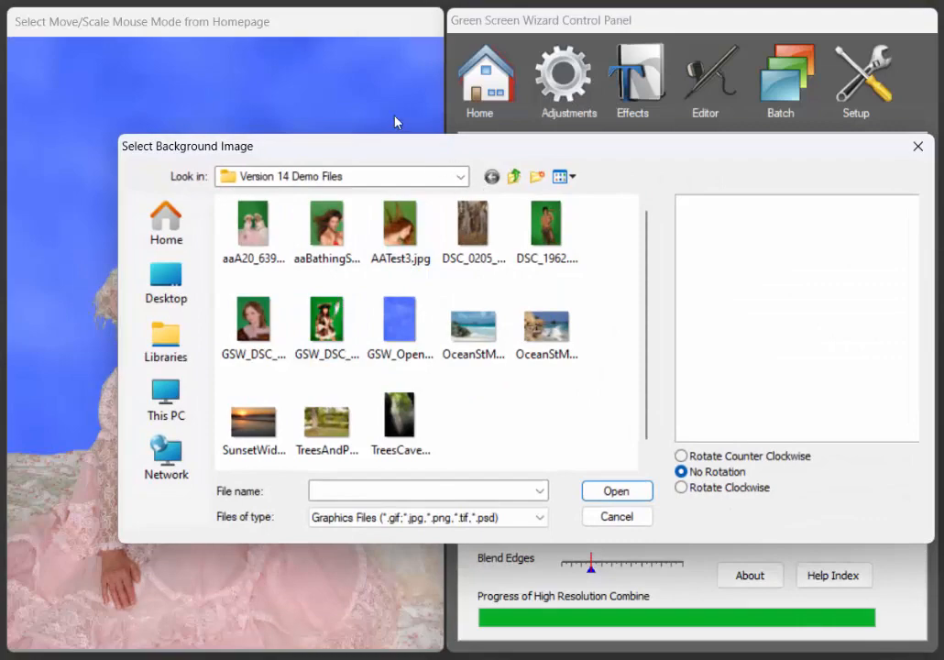
left_click(326, 414)
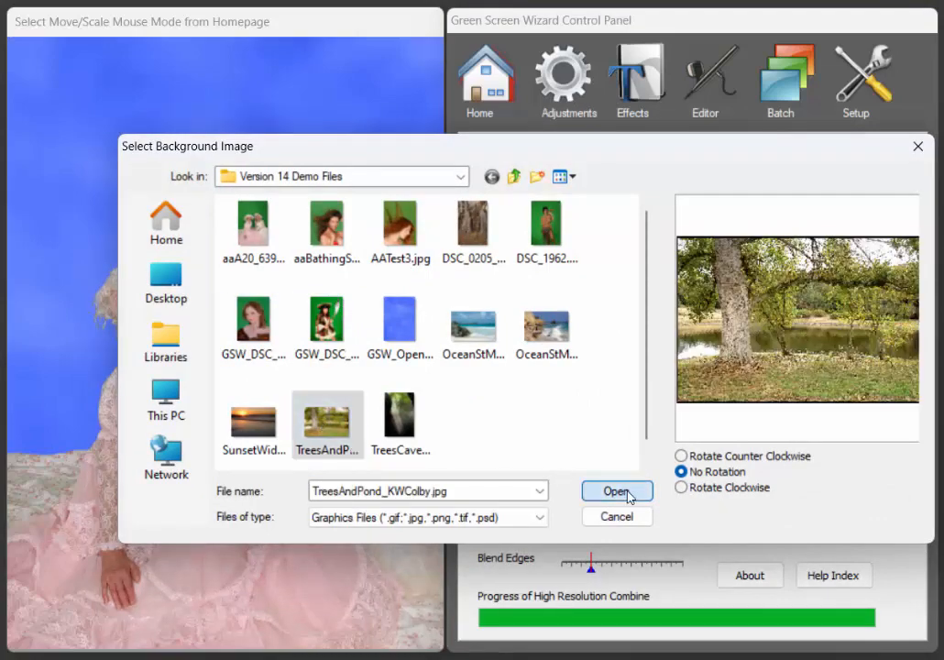
left_click(616, 491)
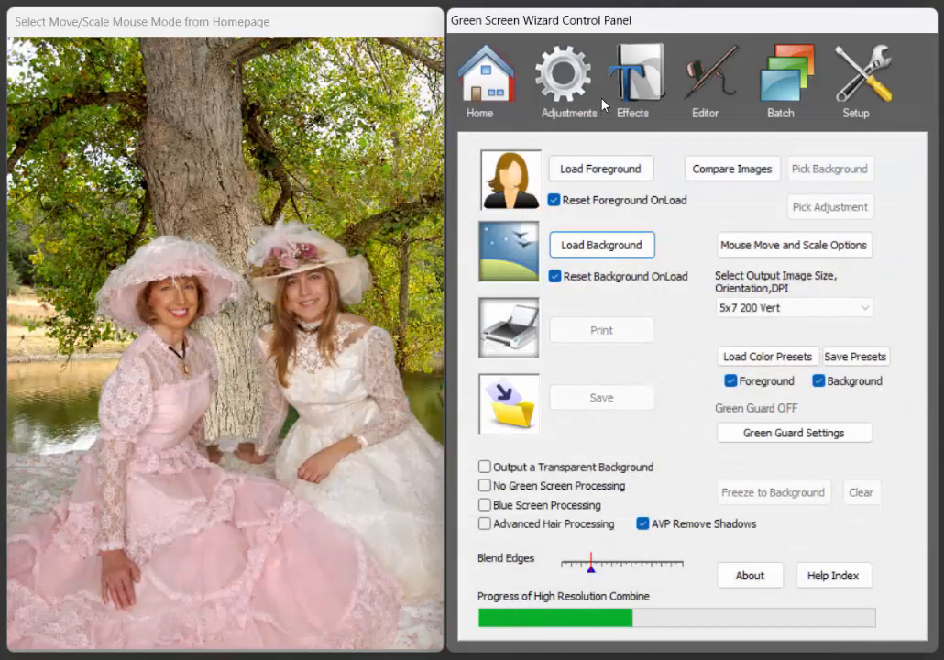
left_click(563, 77)
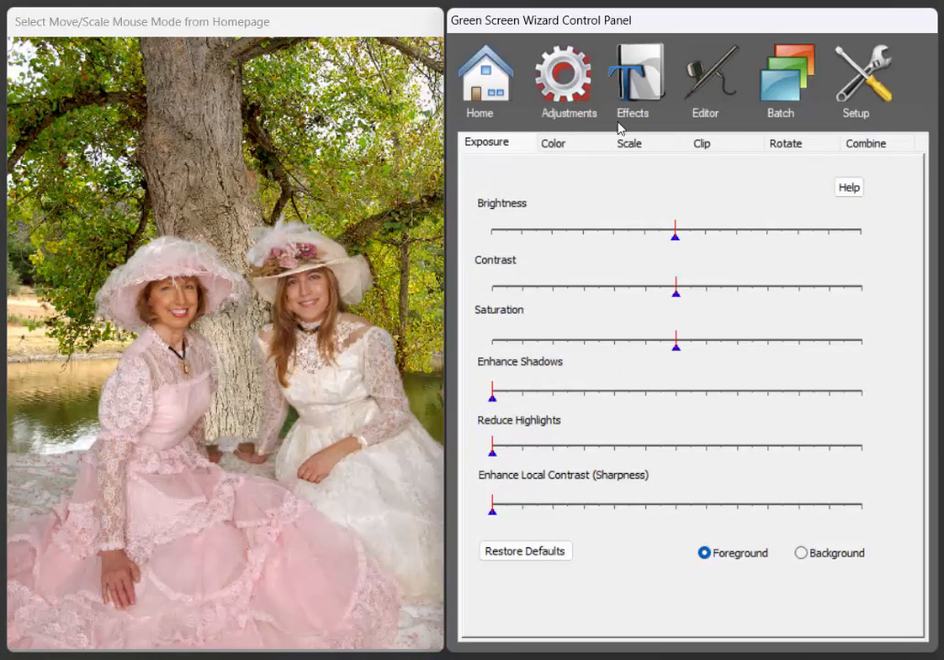
- Set scaling to apply to the background image, then bring up the Exposure adjustments
left_click(631, 143)
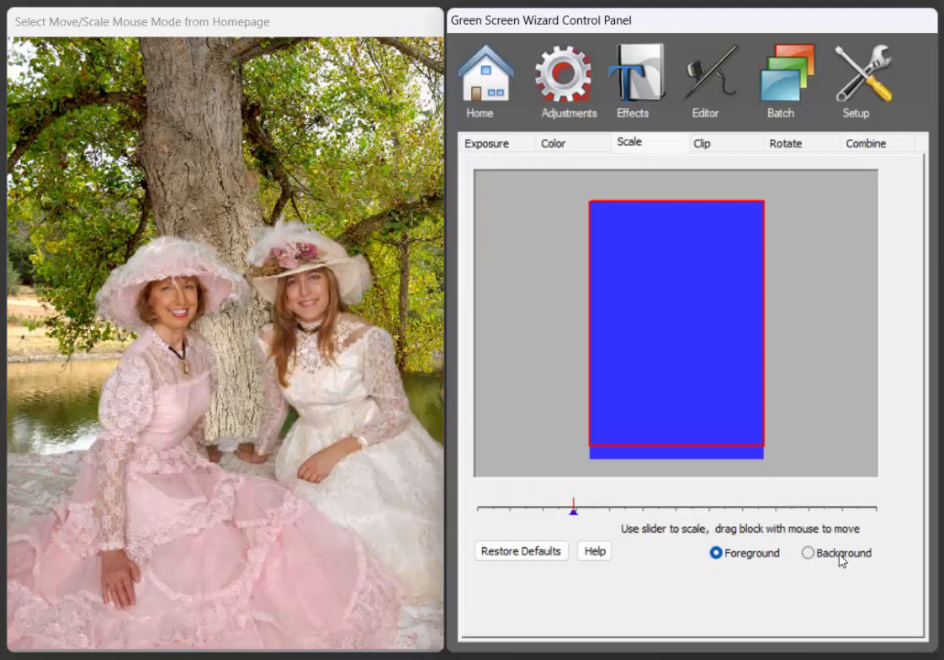
left_click(809, 554)
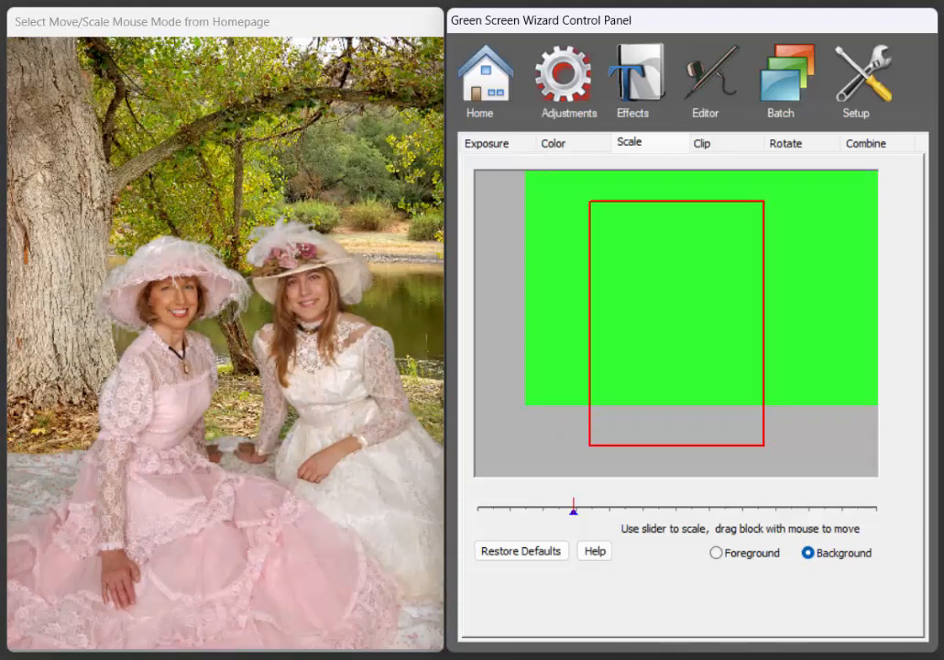
left_click(478, 81)
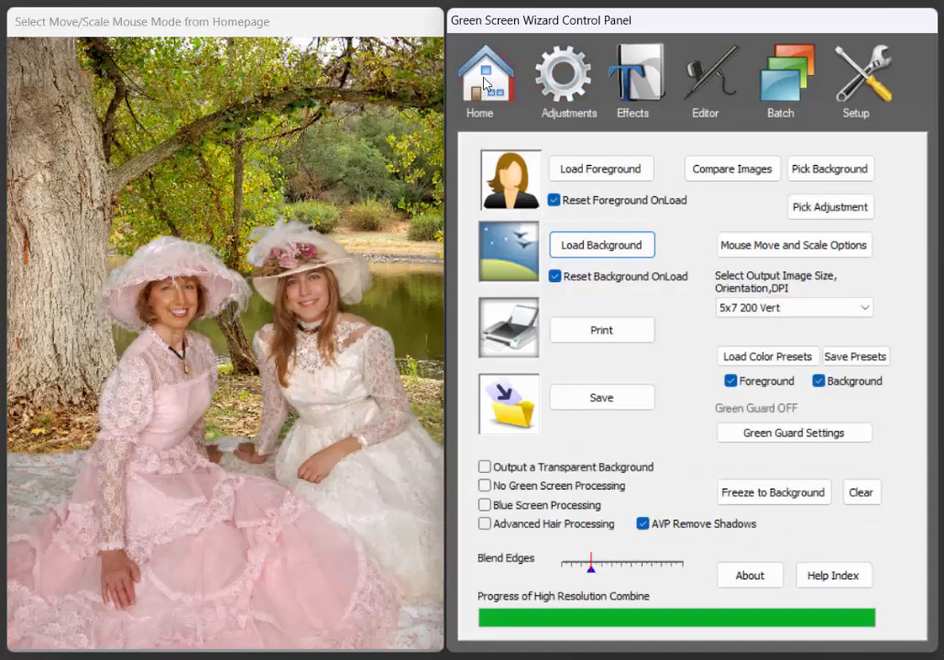
left_click(568, 77)
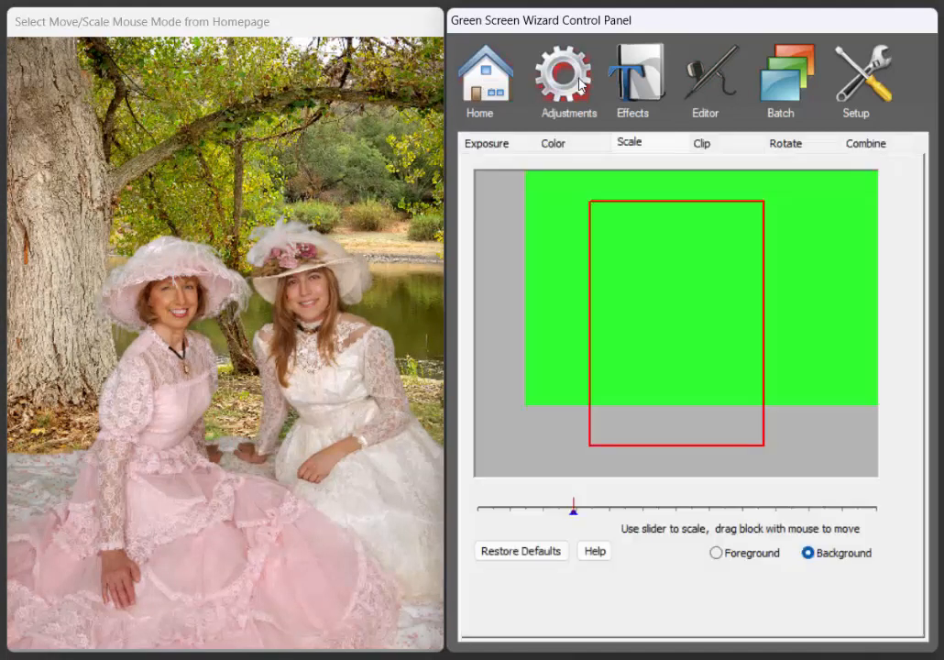
left_click(487, 143)
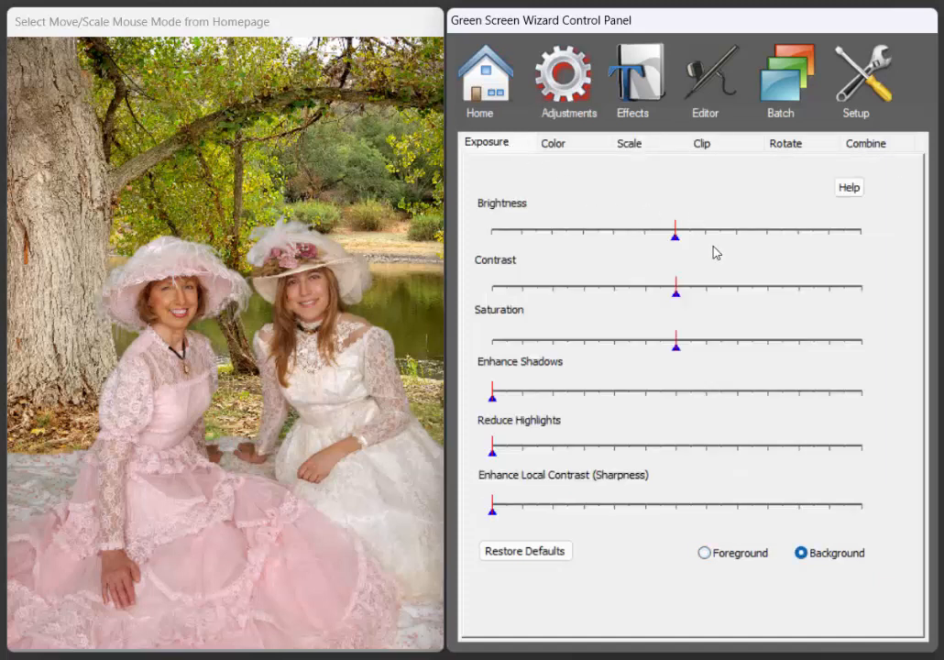
mouse_move(487, 334)
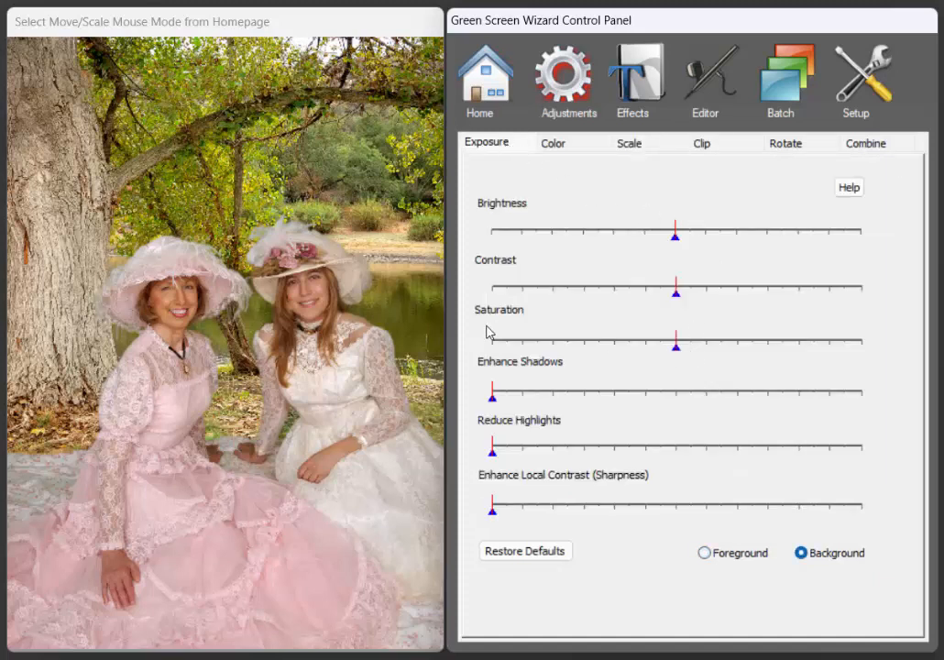
mouse_move(706, 355)
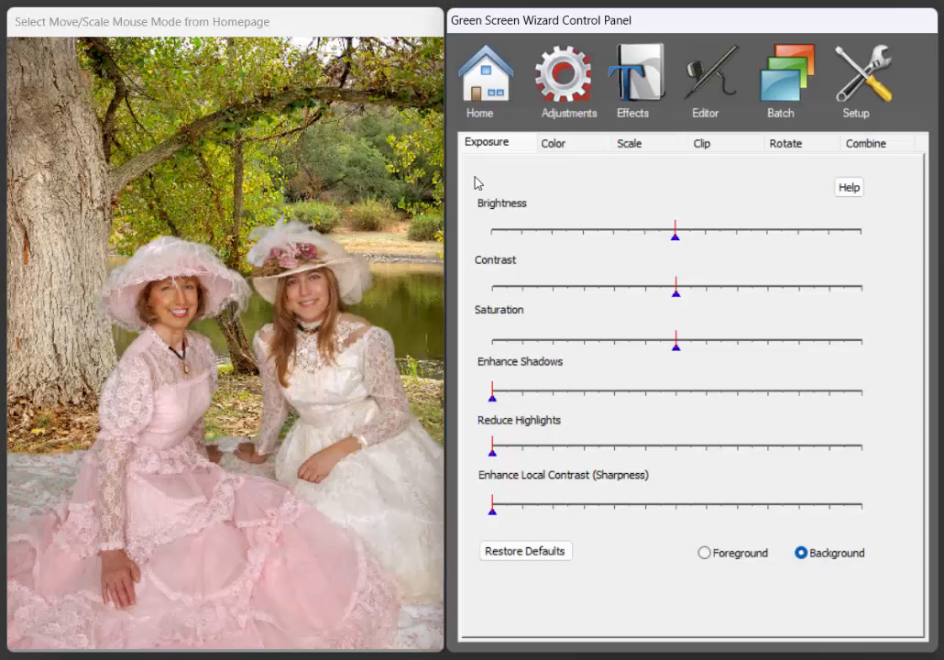
mouse_move(743, 431)
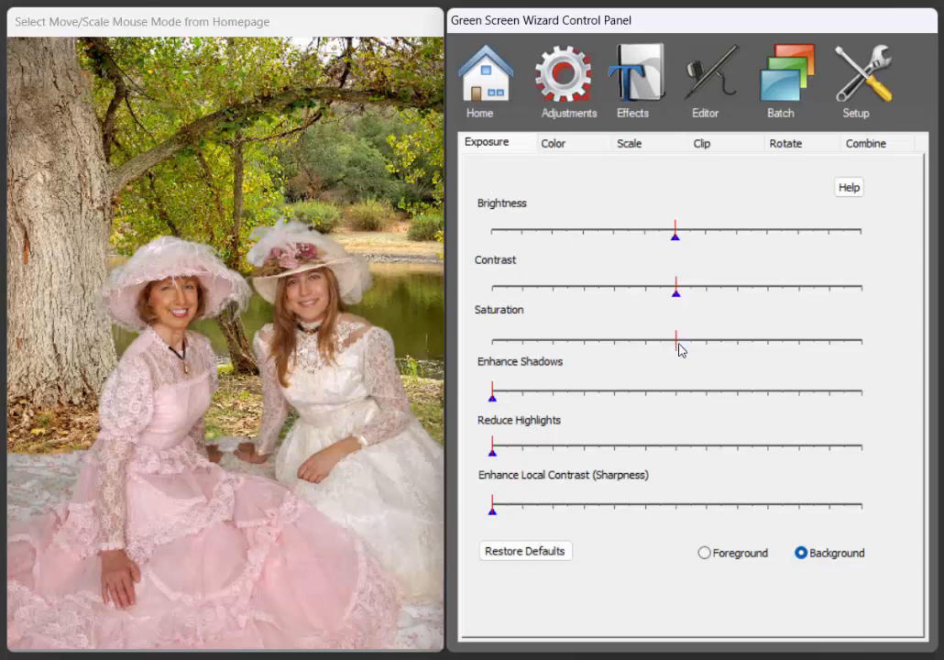
- Test the background Saturation slider, return it to centre, and switch to Color adjustments
left_click_drag(677, 334, 860, 333)
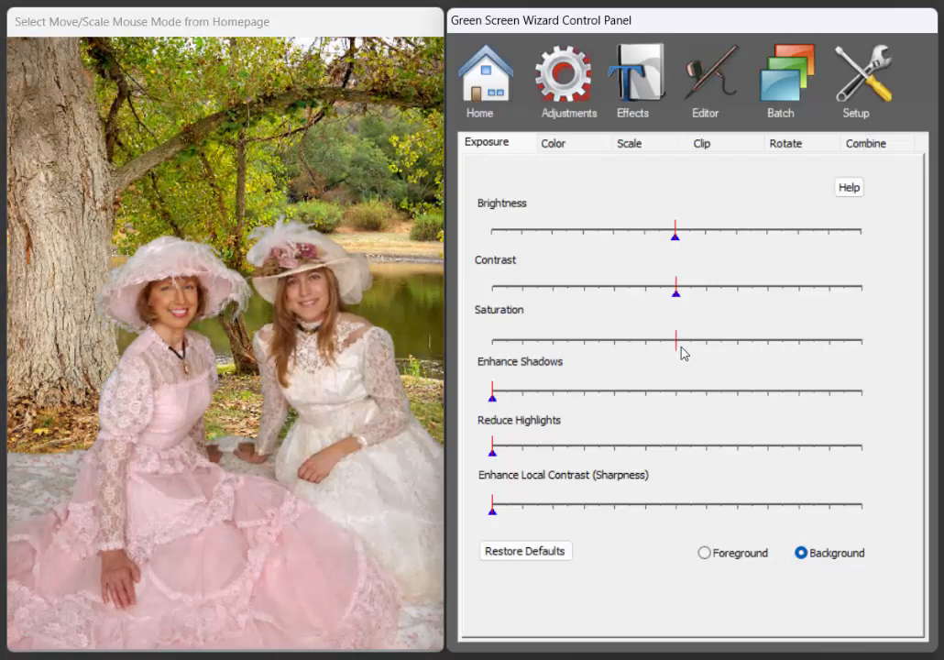
left_click_drag(674, 345, 678, 347)
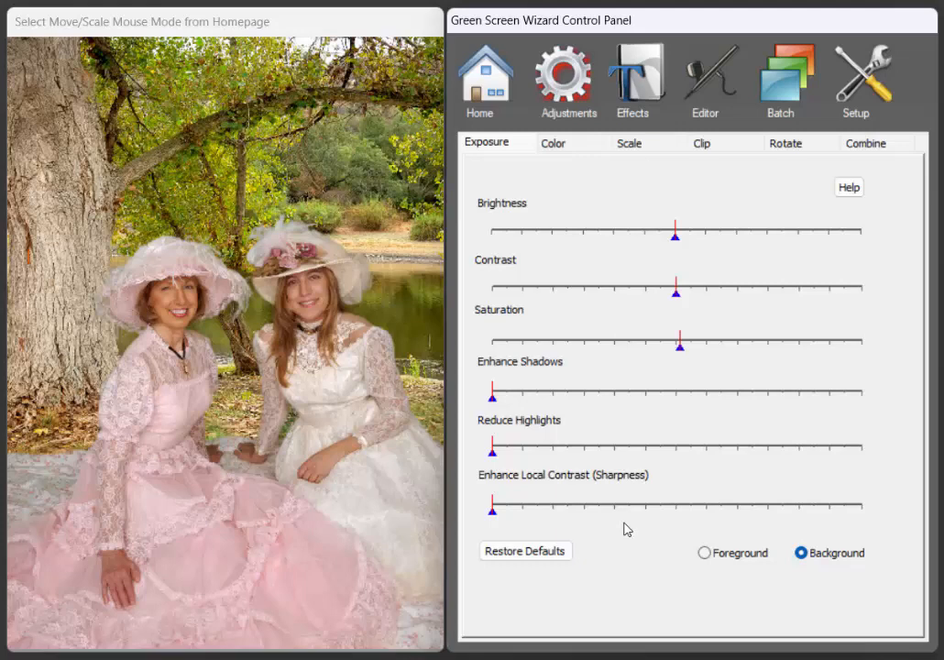
left_click(552, 143)
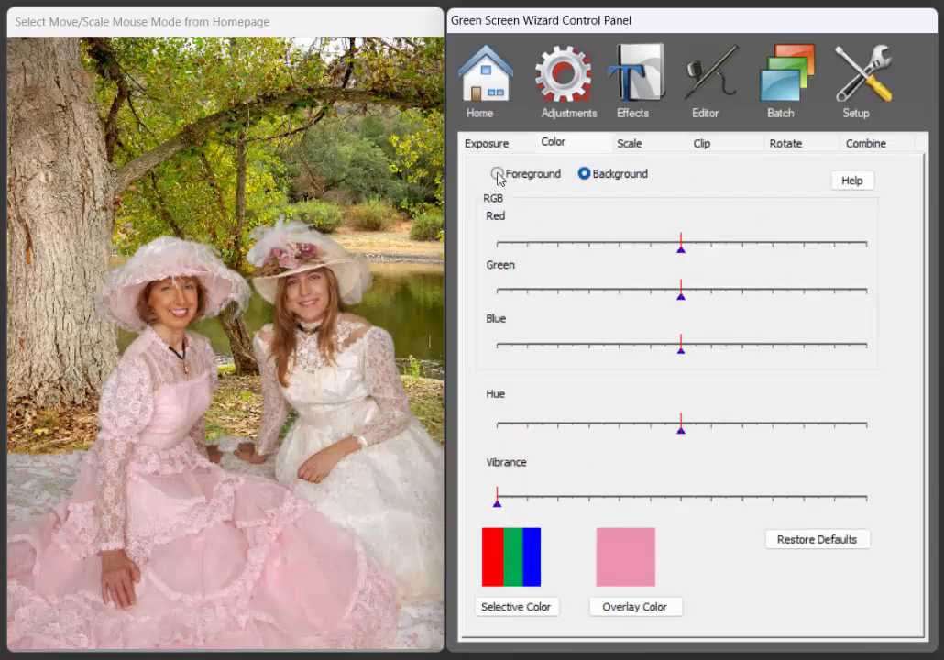
- Target the foreground people and shift their hue toward green, then return it to normal
left_click(497, 172)
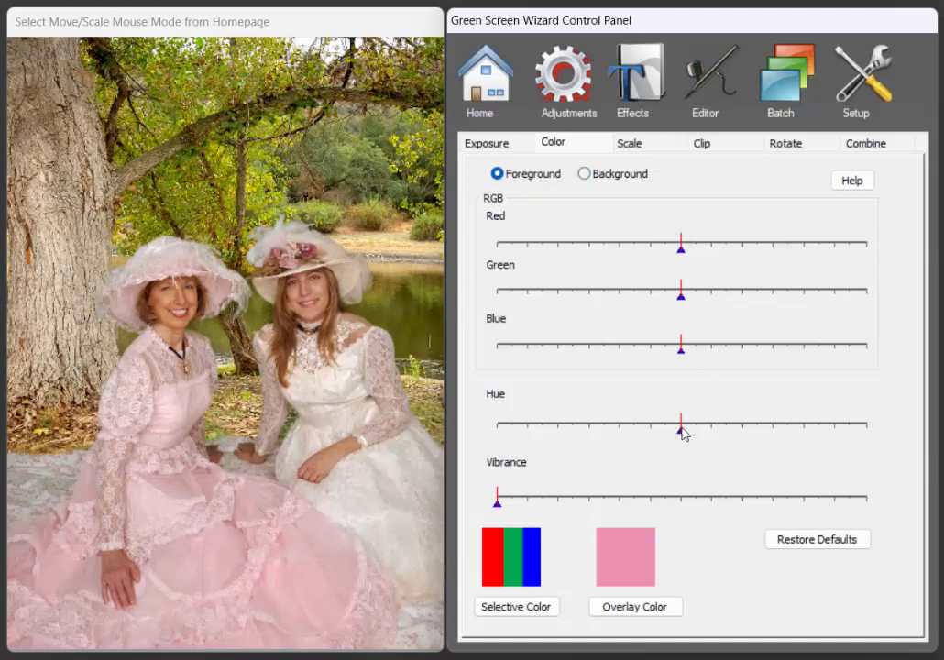
left_click_drag(681, 423, 803, 423)
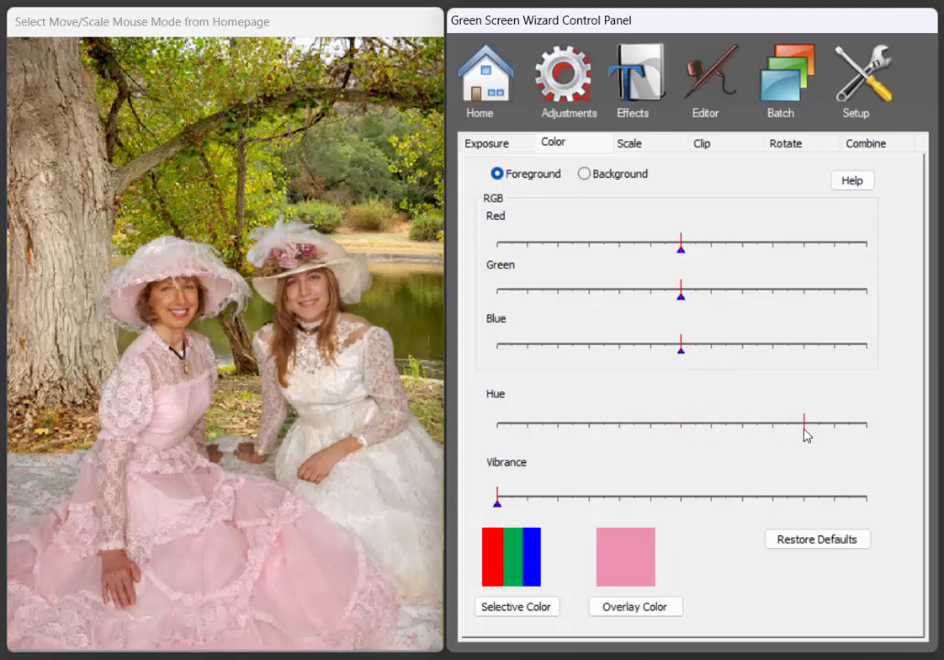
left_click_drag(803, 424, 623, 423)
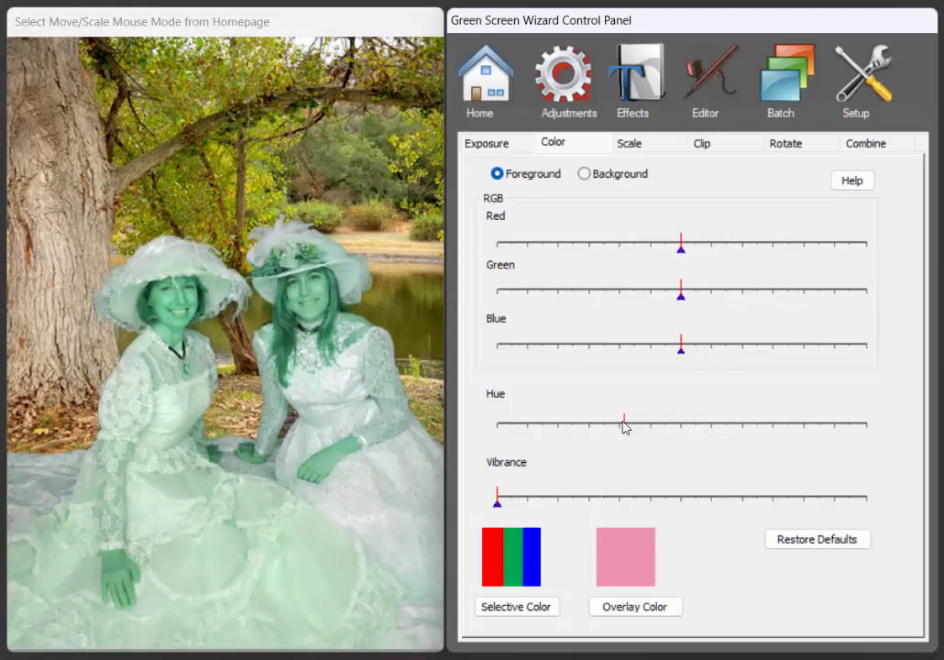
left_click_drag(624, 425, 624, 429)
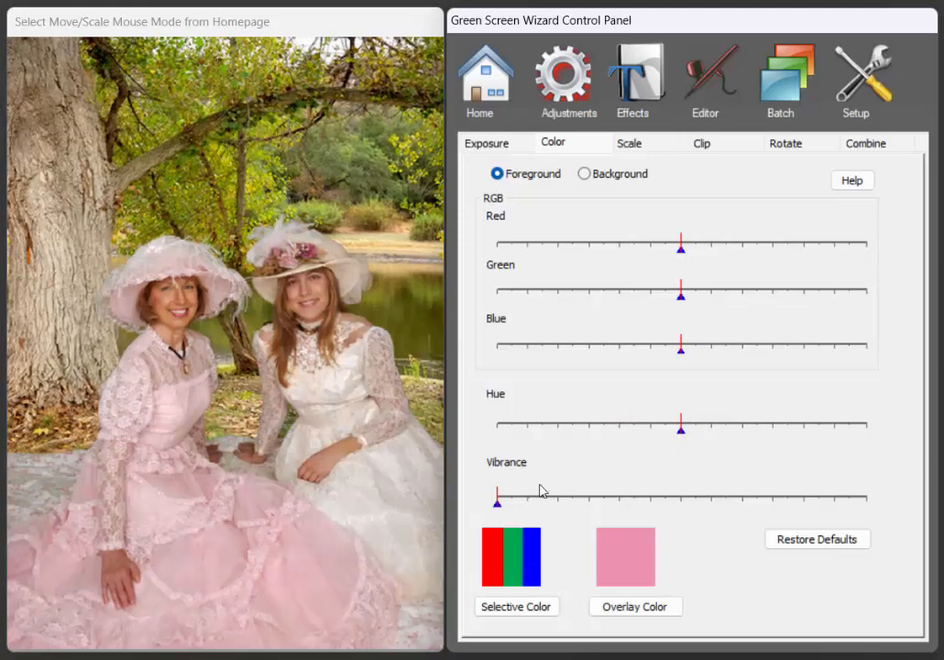
- Boost the foreground vibrance for richer pink dresses, then reset it to none
left_click_drag(498, 497, 646, 497)
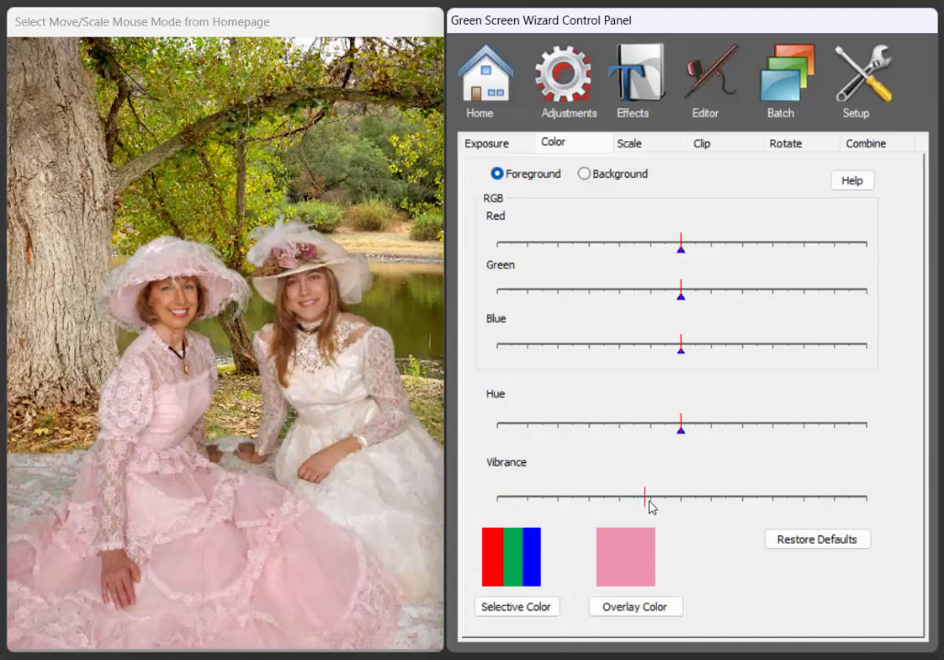
left_click_drag(646, 493, 649, 494)
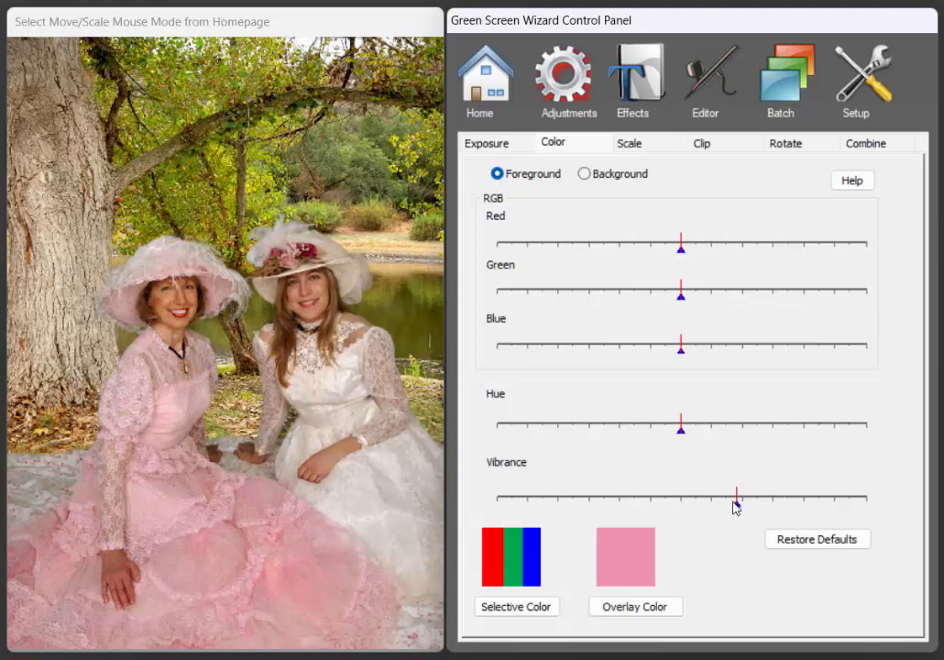
left_click_drag(734, 499, 495, 499)
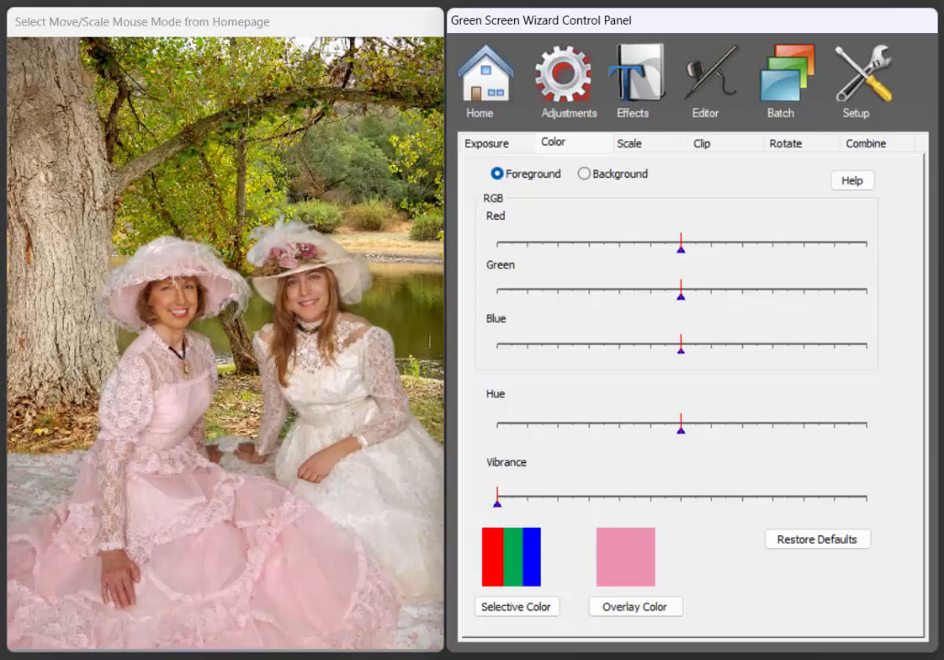
mouse_move(513, 553)
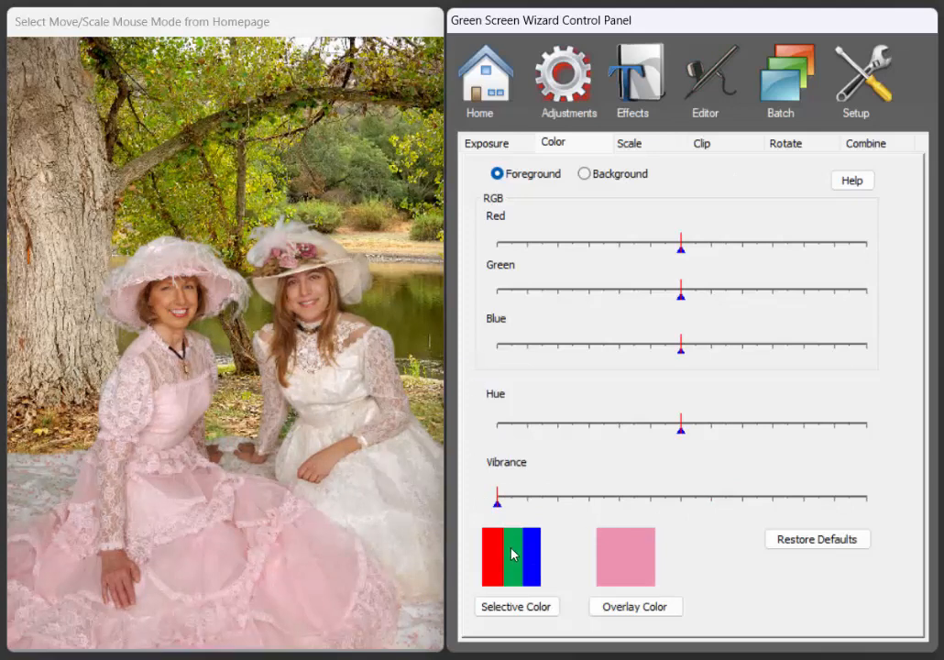
- Bring up Selective Color and its edit settings for the red hue
left_click(517, 605)
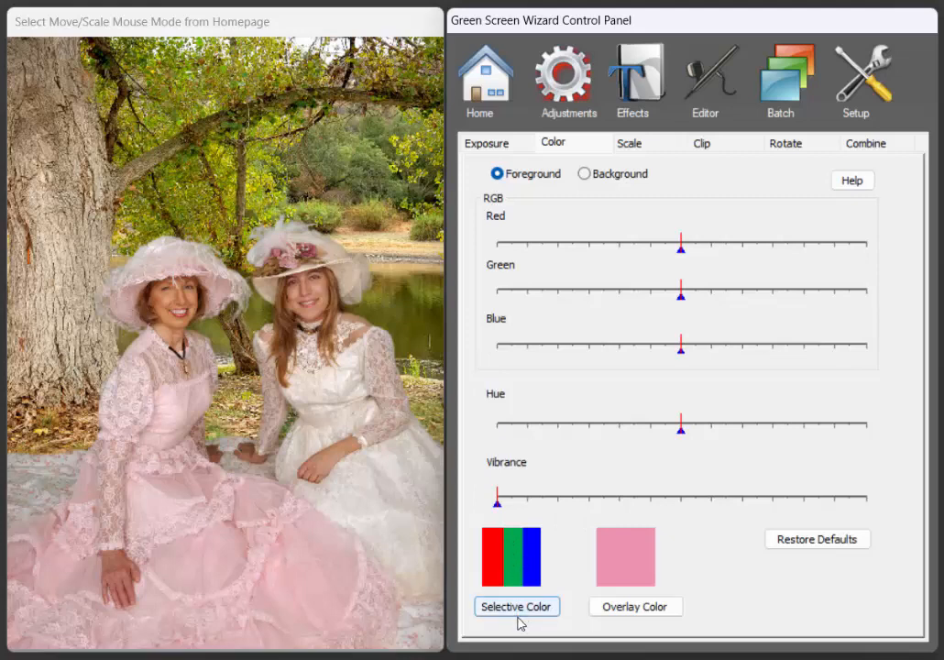
left_click(517, 605)
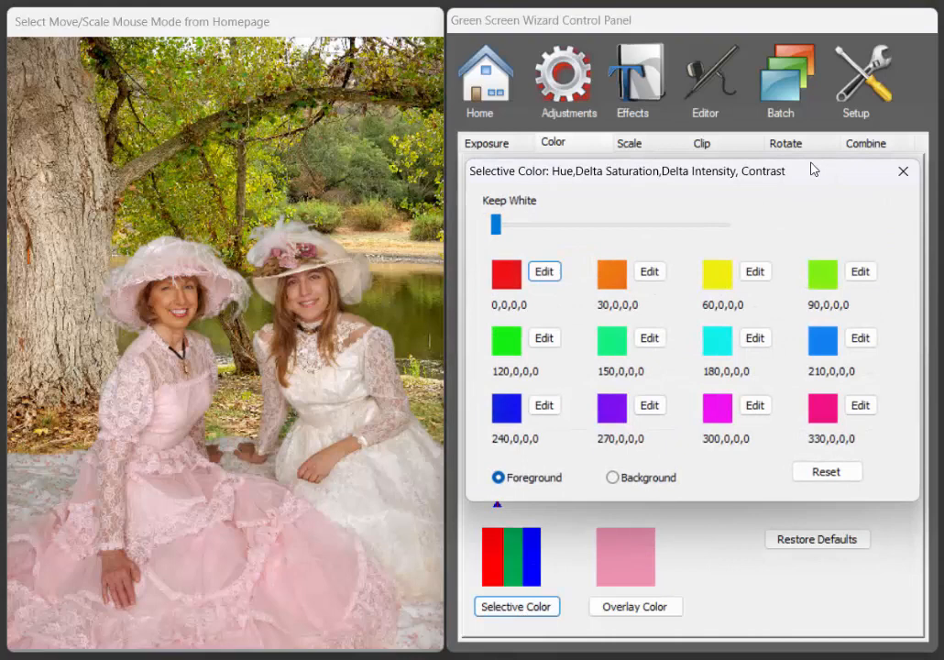
mouse_move(902, 170)
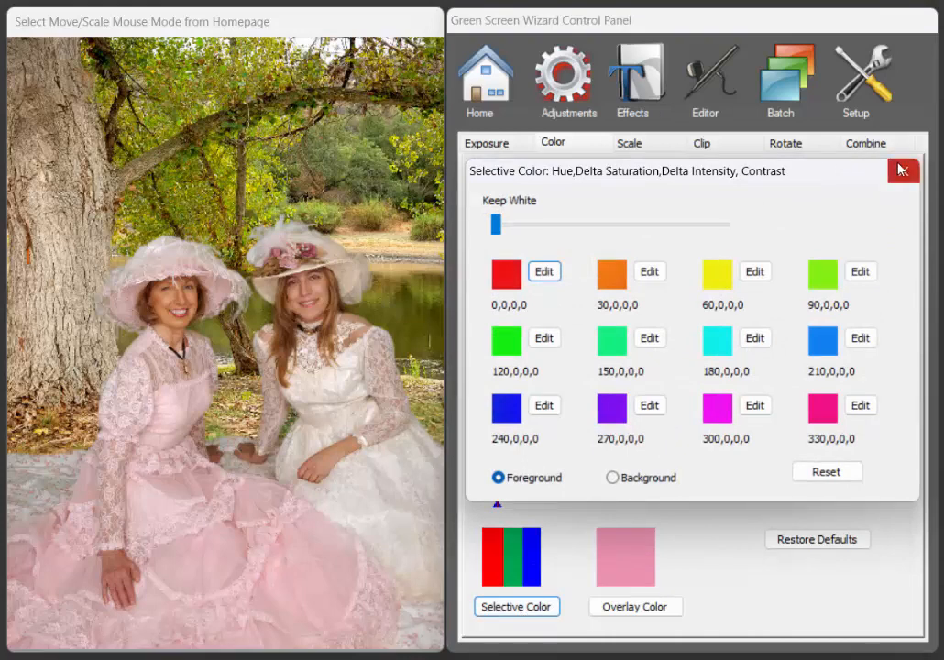
left_click(612, 476)
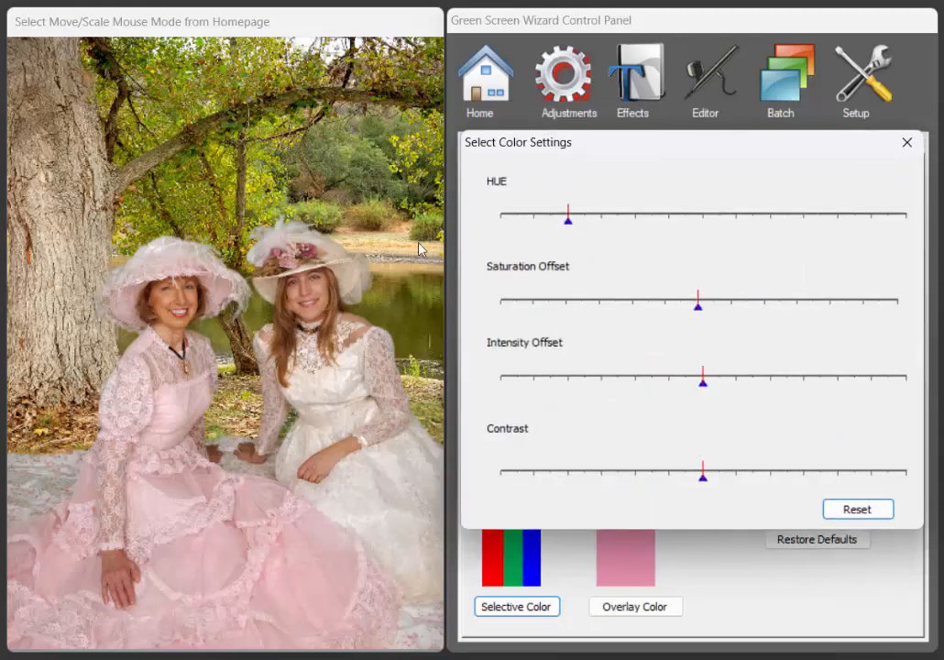
mouse_move(734, 181)
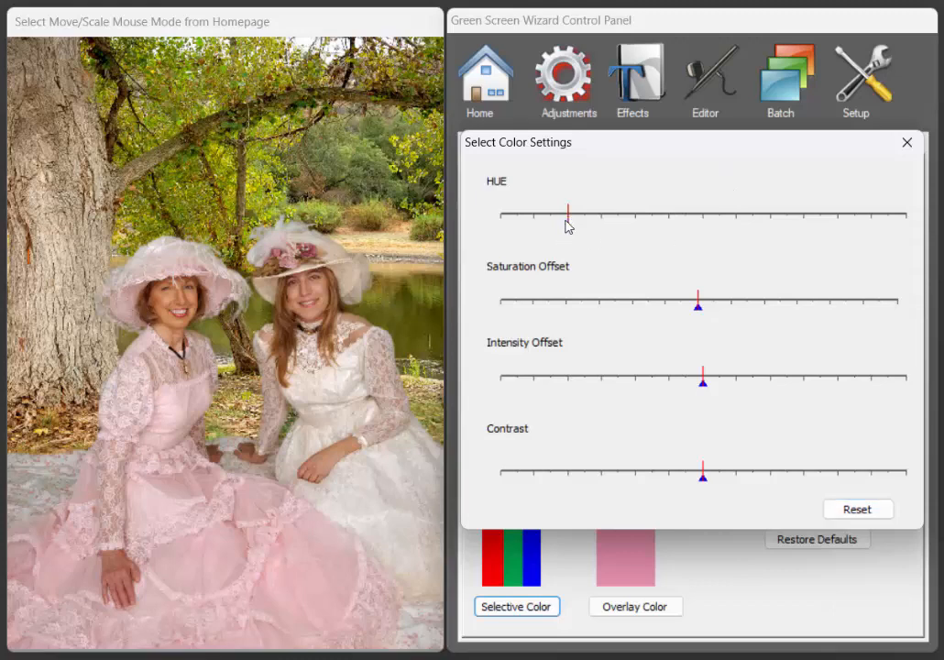
- Shift the background yellows' hue to autumn orange and raise their saturation offset
left_click_drag(566, 214, 770, 215)
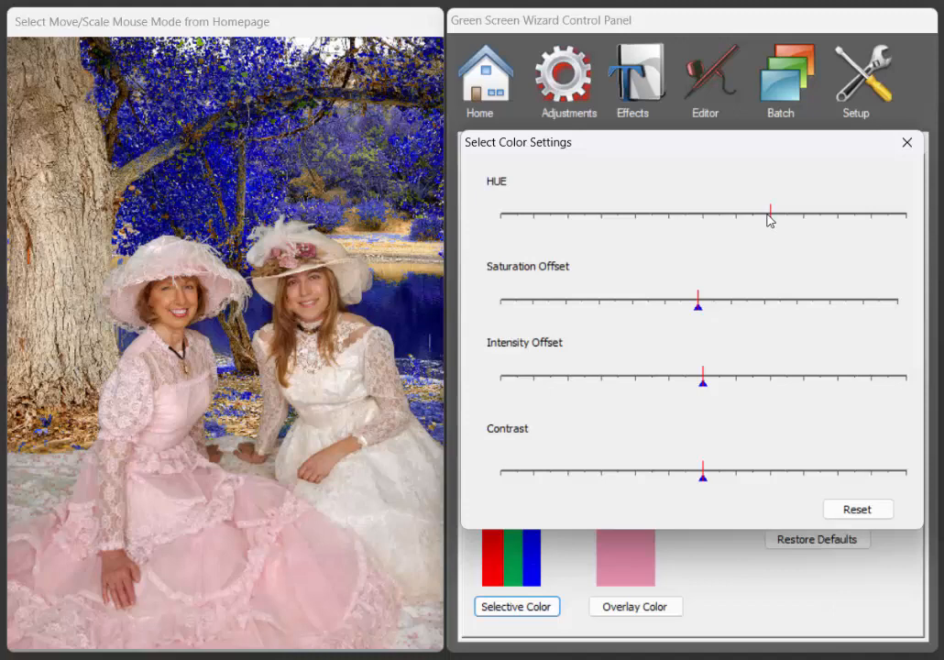
left_click_drag(770, 216, 535, 217)
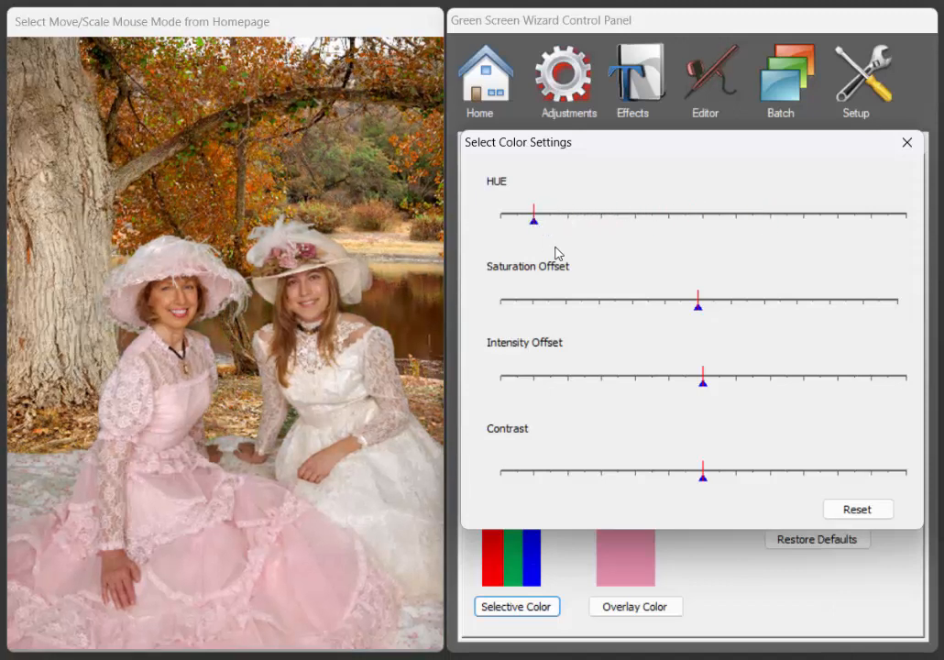
left_click_drag(536, 218, 567, 218)
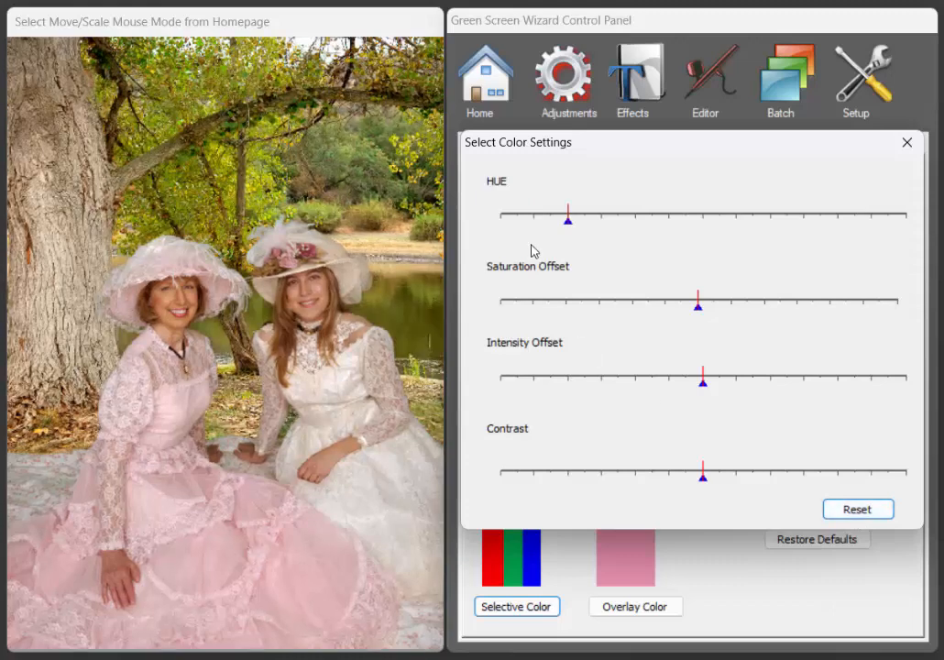
mouse_move(345, 211)
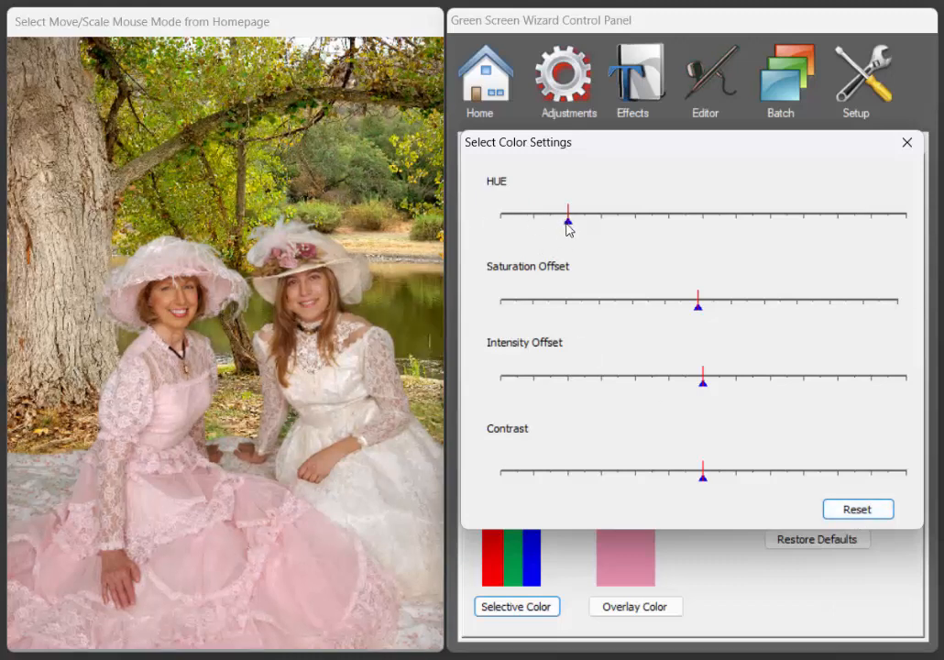
left_click_drag(567, 224, 543, 217)
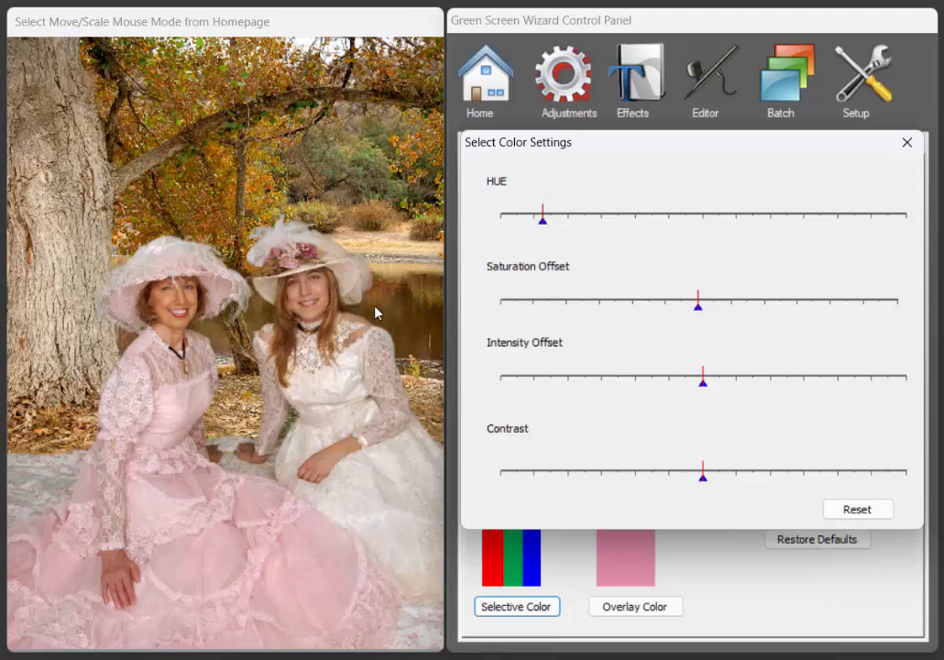
mouse_move(733, 319)
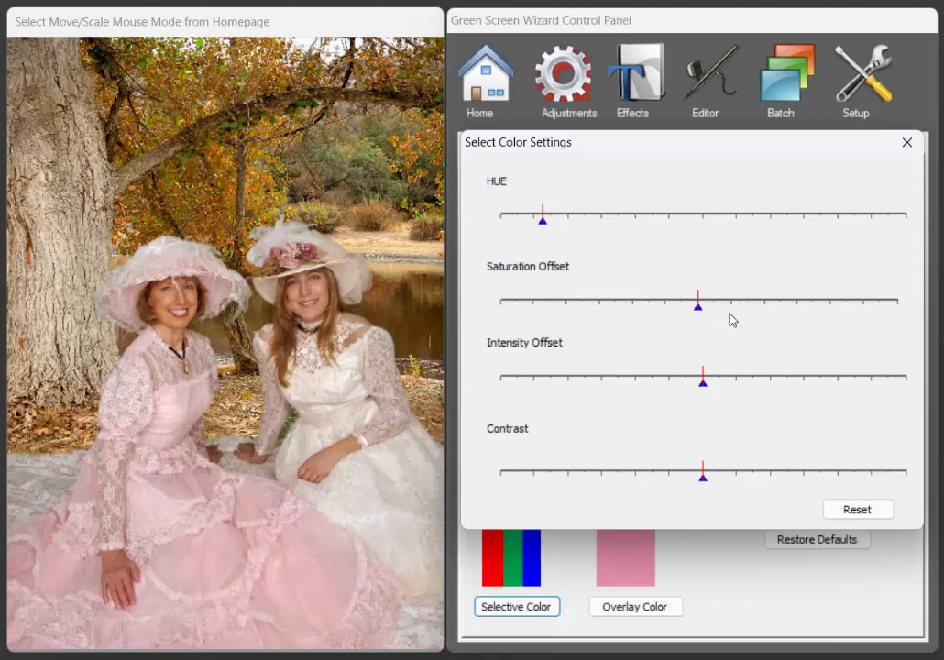
mouse_move(699, 308)
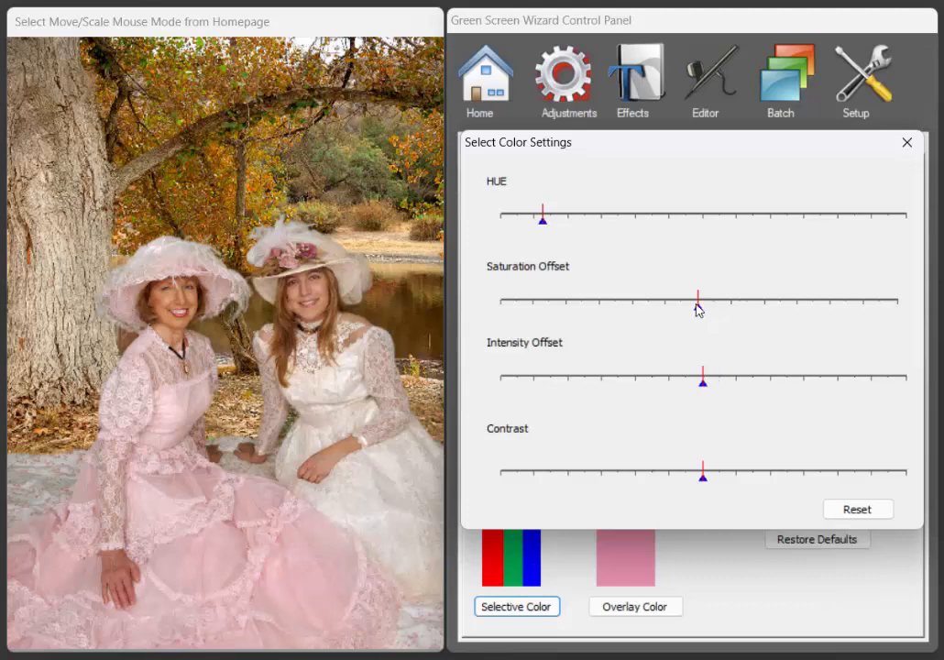
left_click_drag(697, 297, 788, 297)
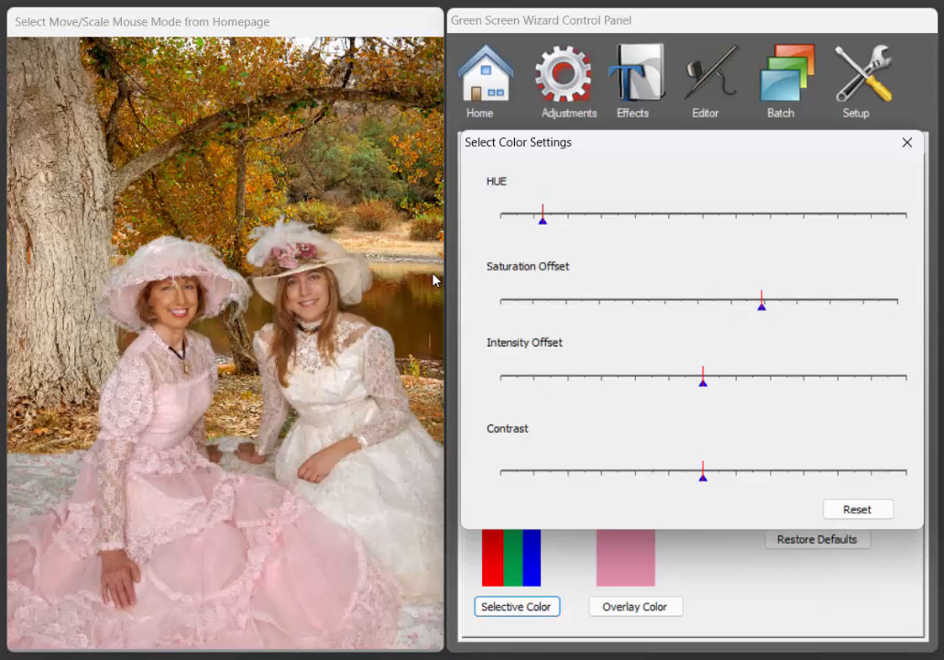
mouse_move(195, 205)
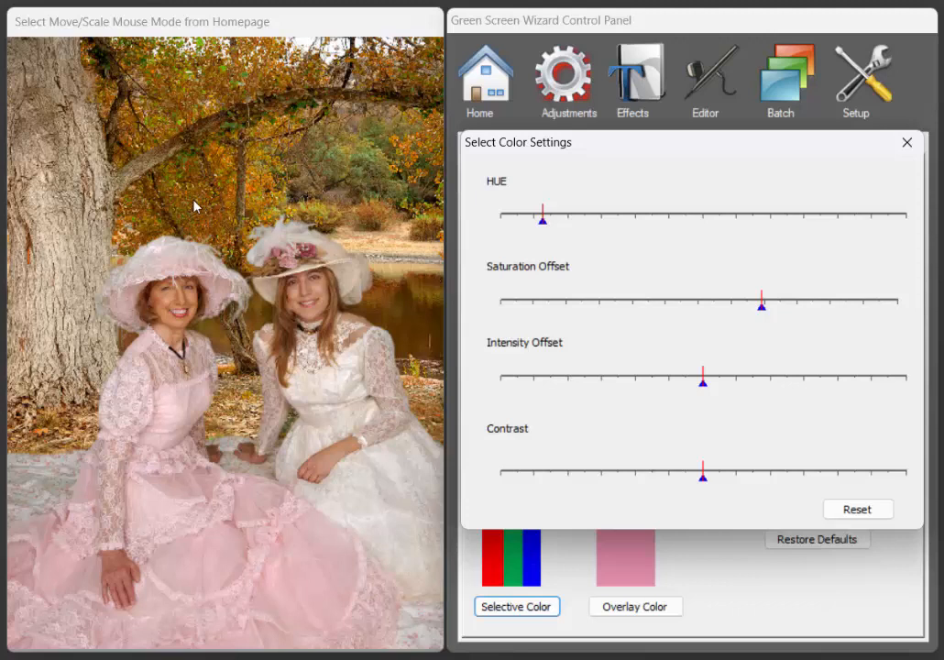
mouse_move(47, 110)
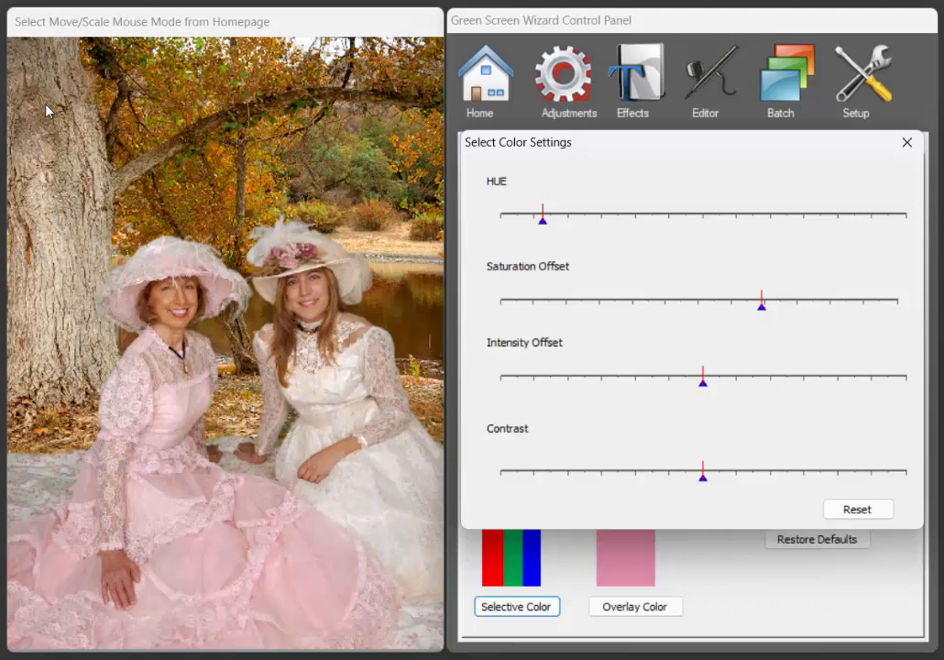
mouse_move(53, 292)
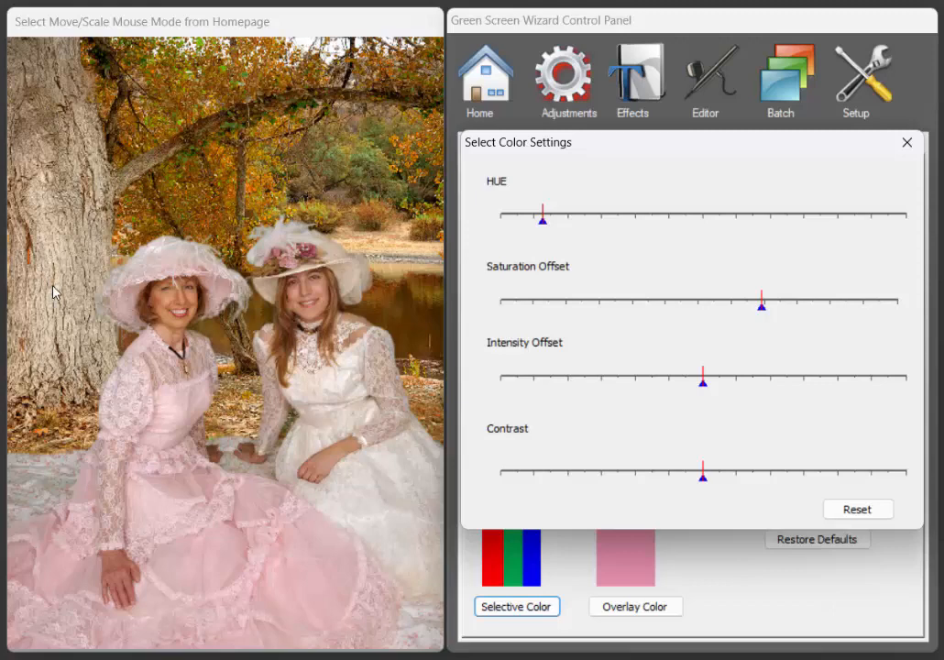
mouse_move(880, 167)
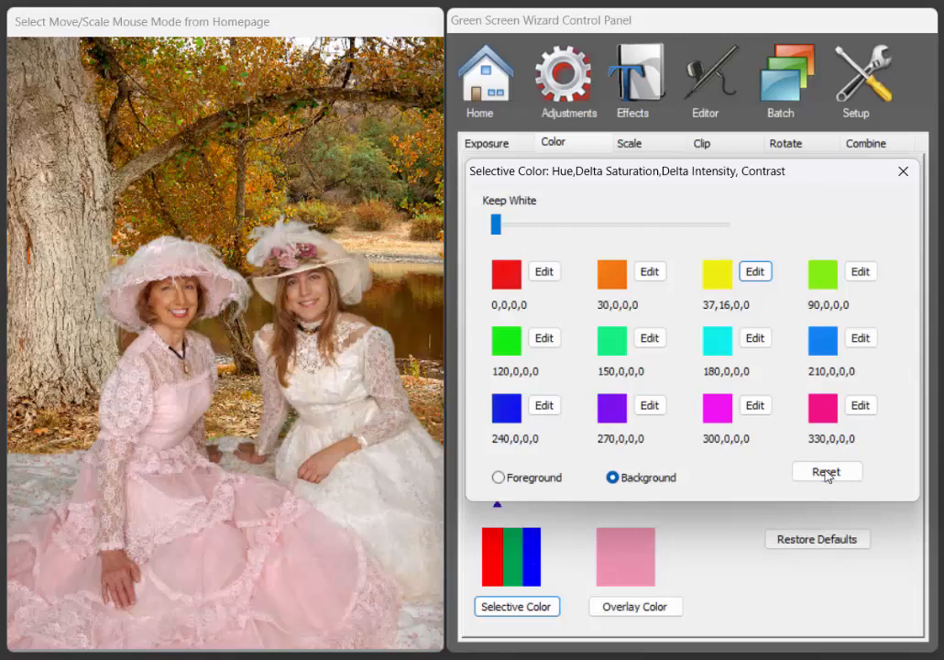
mouse_move(847, 389)
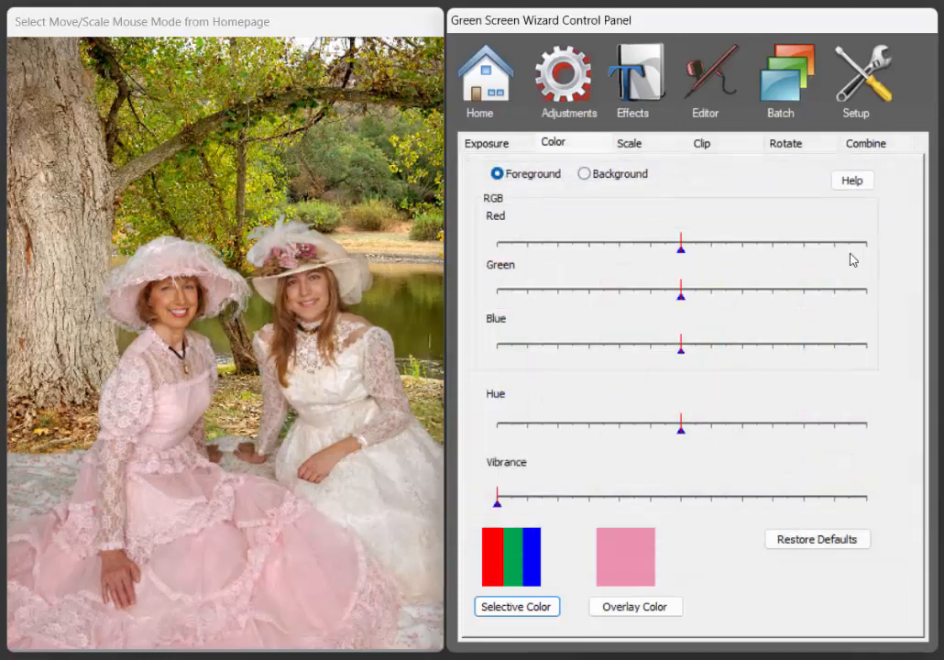
- Move on to the overlay colour settings after the selective colour reset
left_click(635, 605)
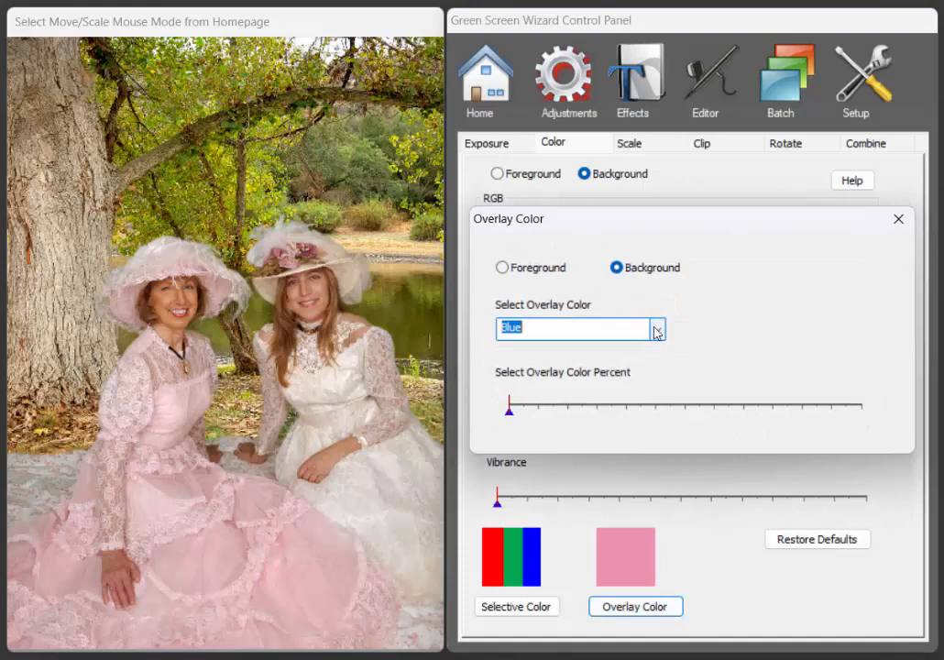
- Choose DeepPink as the overlay colour and give the background a light tint
left_click(657, 330)
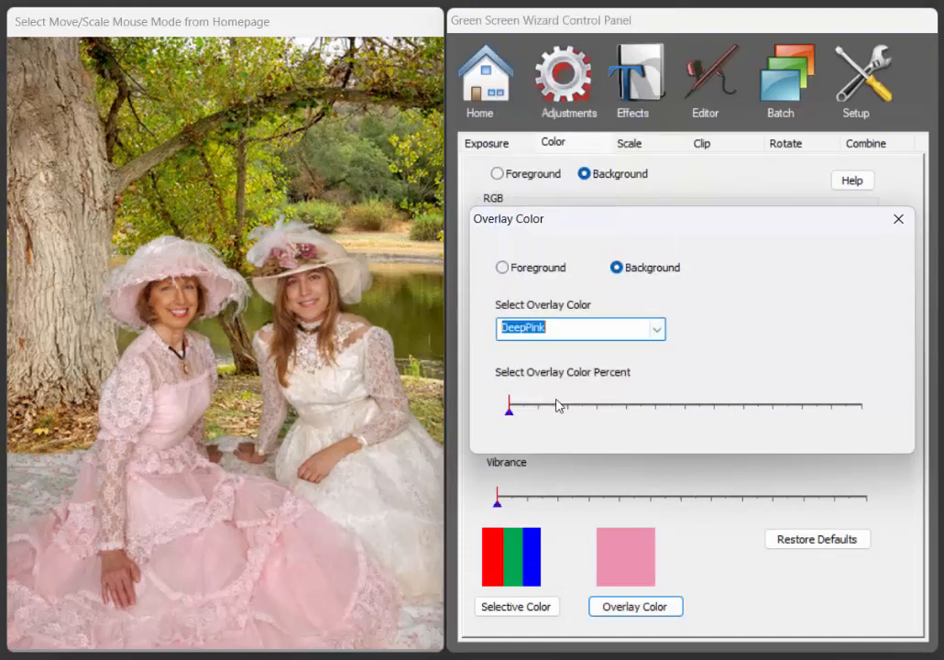
left_click_drag(510, 407, 554, 407)
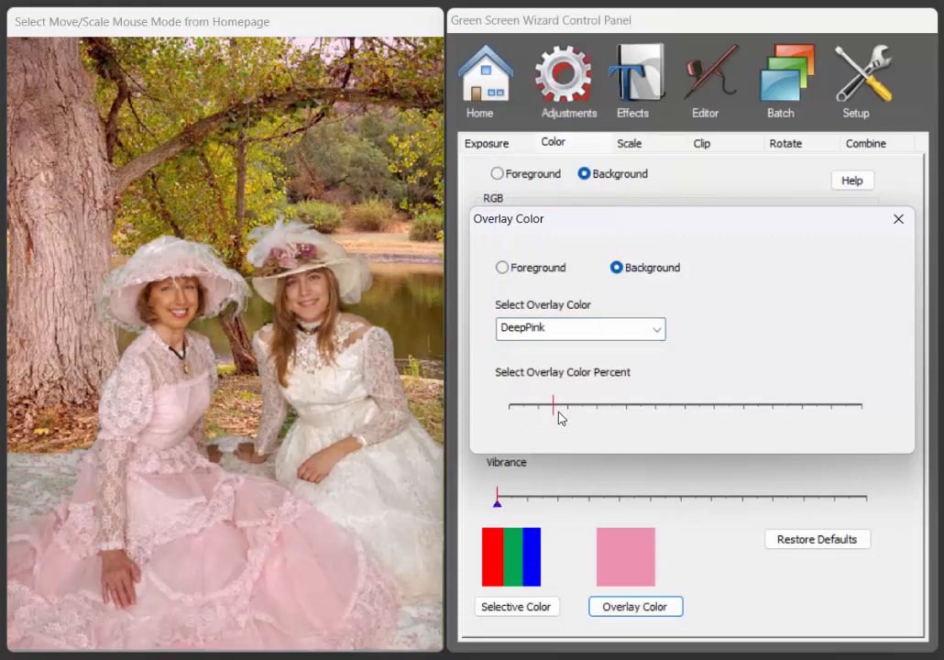
left_click_drag(554, 406, 539, 405)
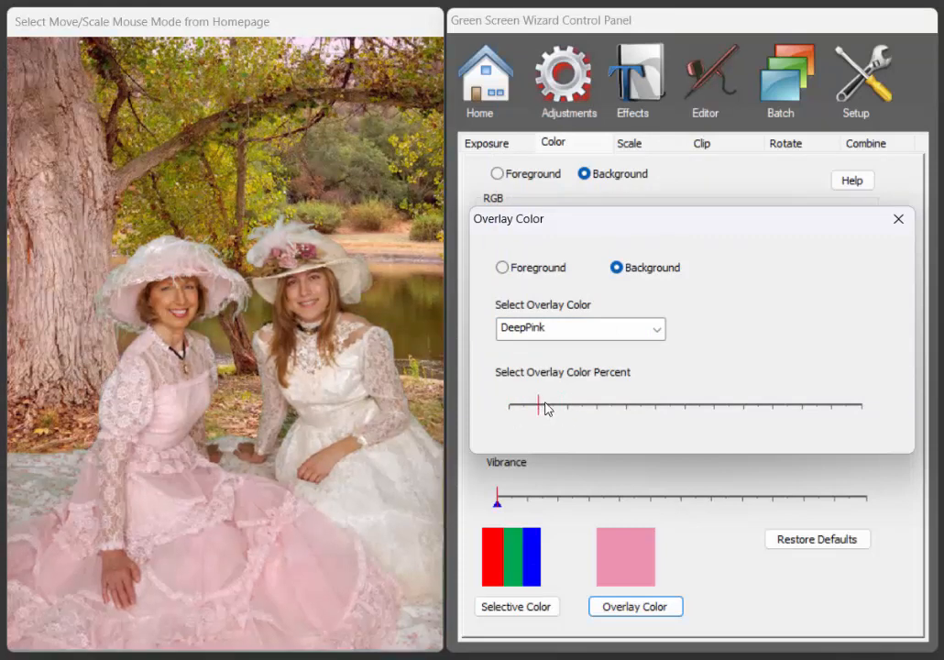
left_click_drag(539, 407, 554, 410)
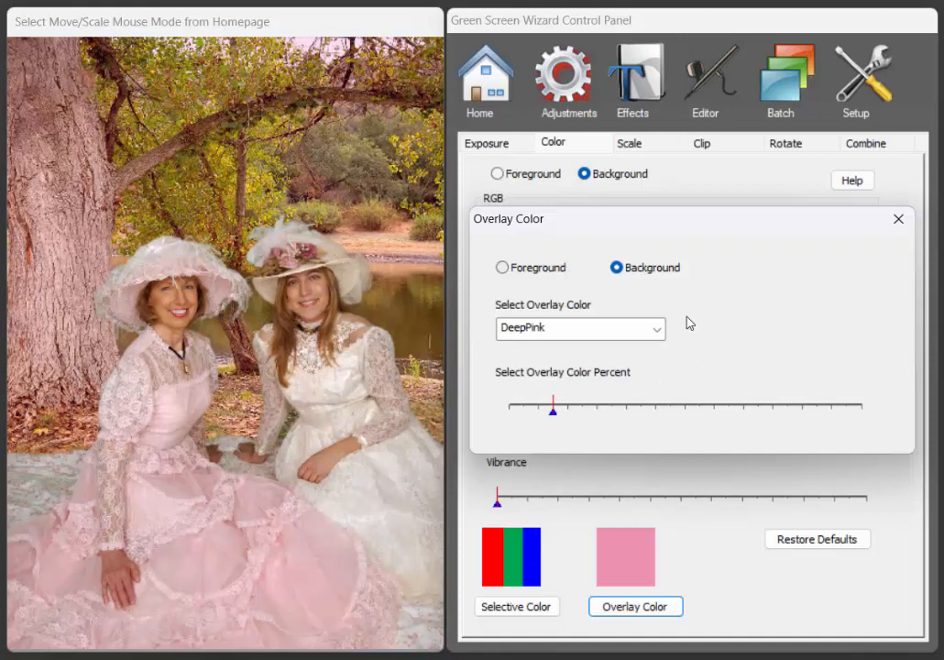
- Keep DeepPink for the foreground, push the women's overlay to full, then back to zero
left_click(502, 268)
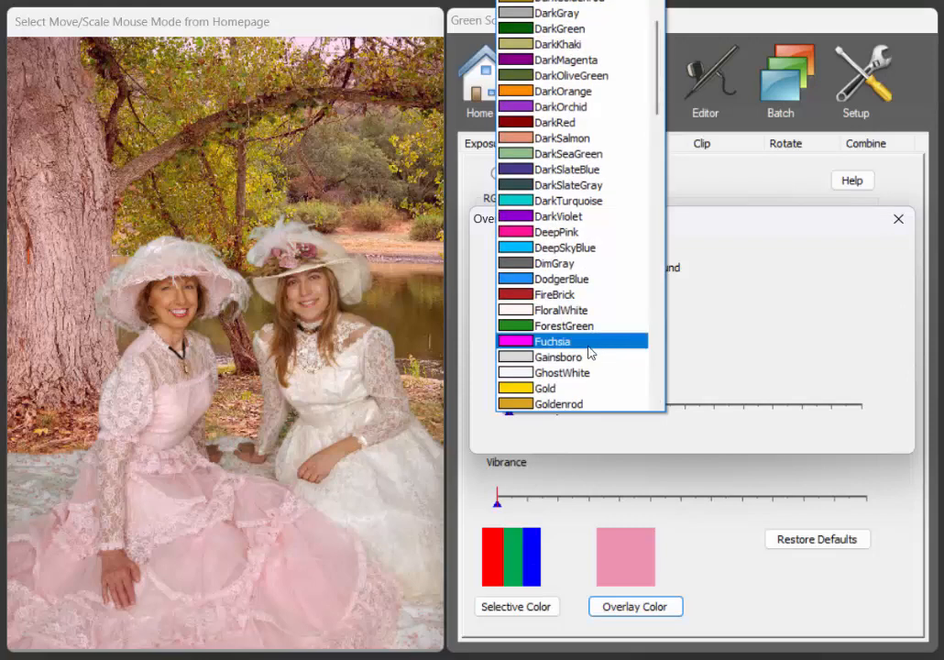
mouse_move(554, 231)
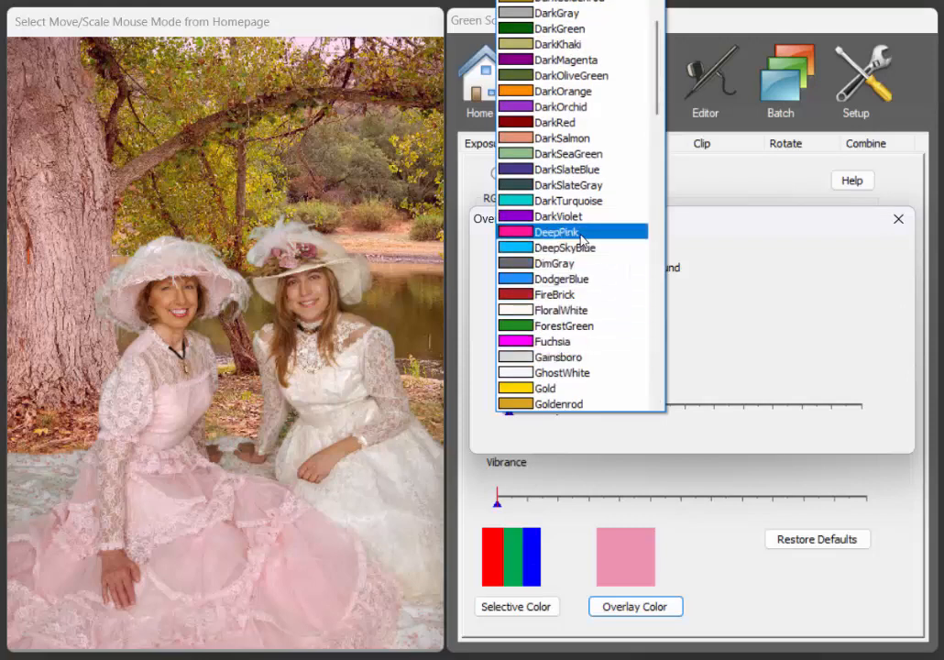
left_click(559, 231)
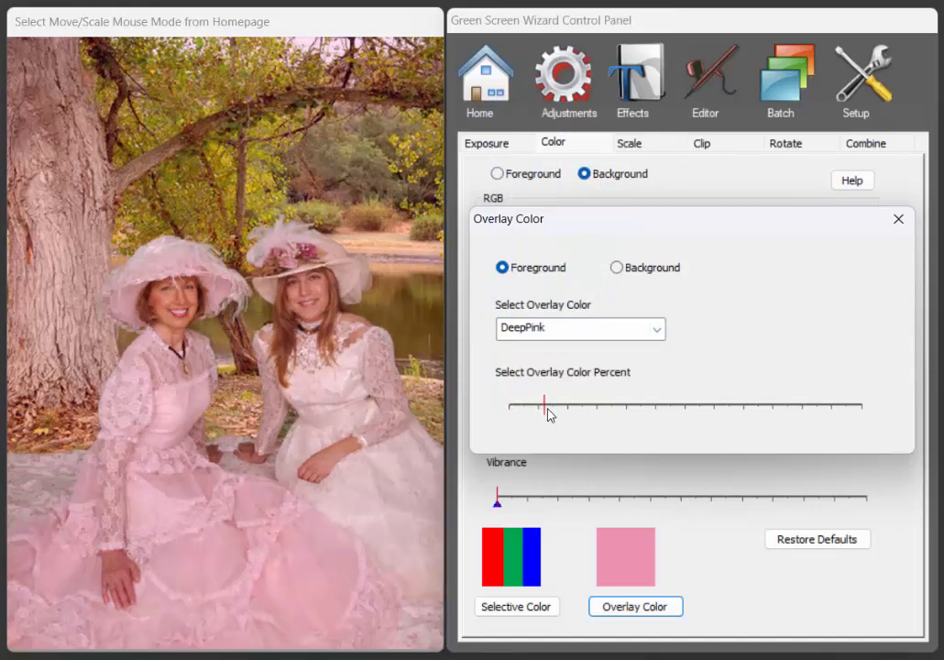
left_click_drag(543, 405, 536, 405)
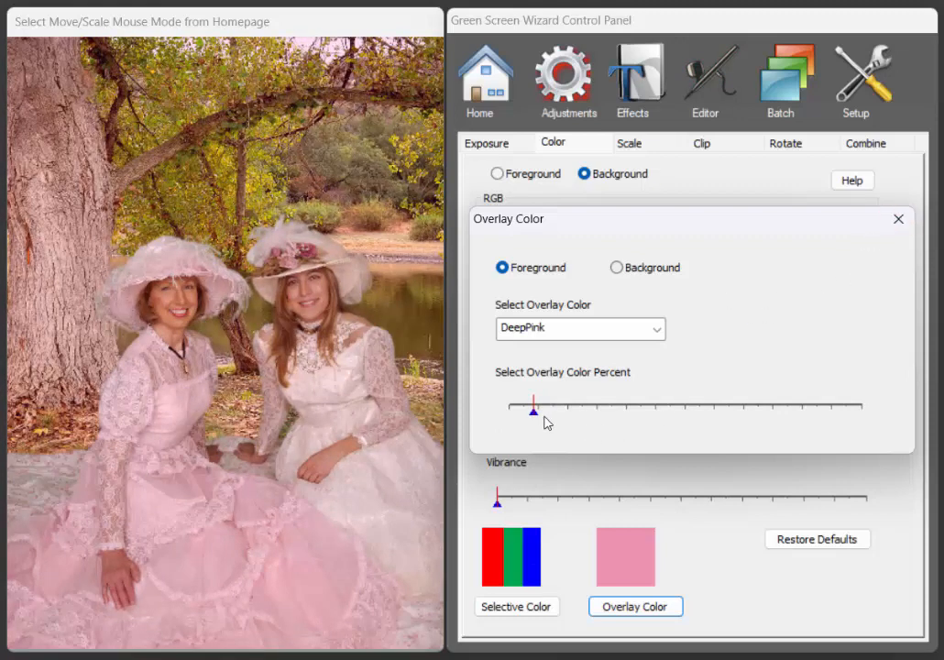
left_click_drag(532, 411, 860, 406)
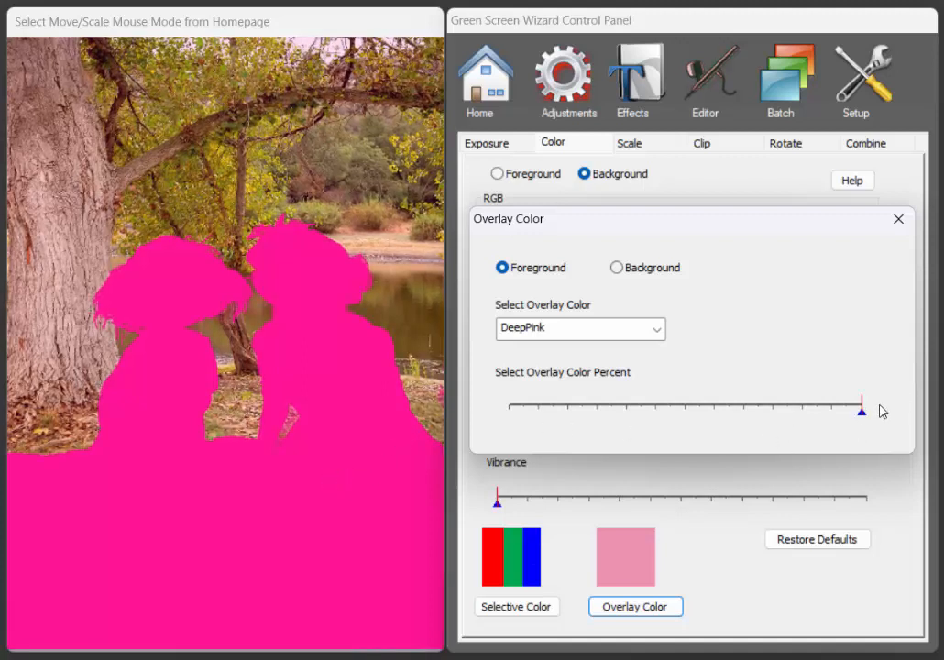
left_click_drag(862, 410, 803, 405)
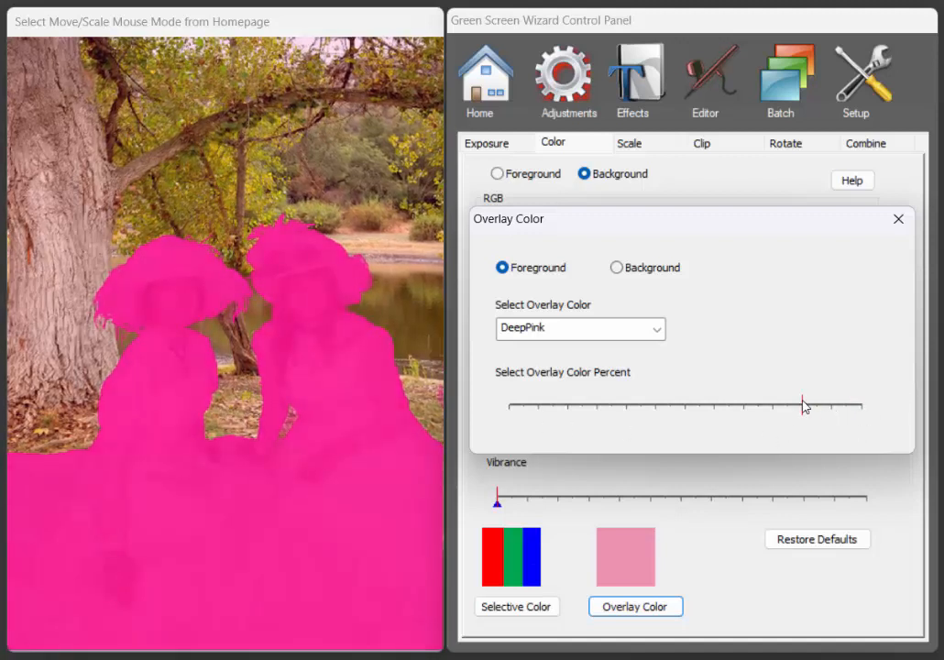
left_click_drag(803, 405, 502, 405)
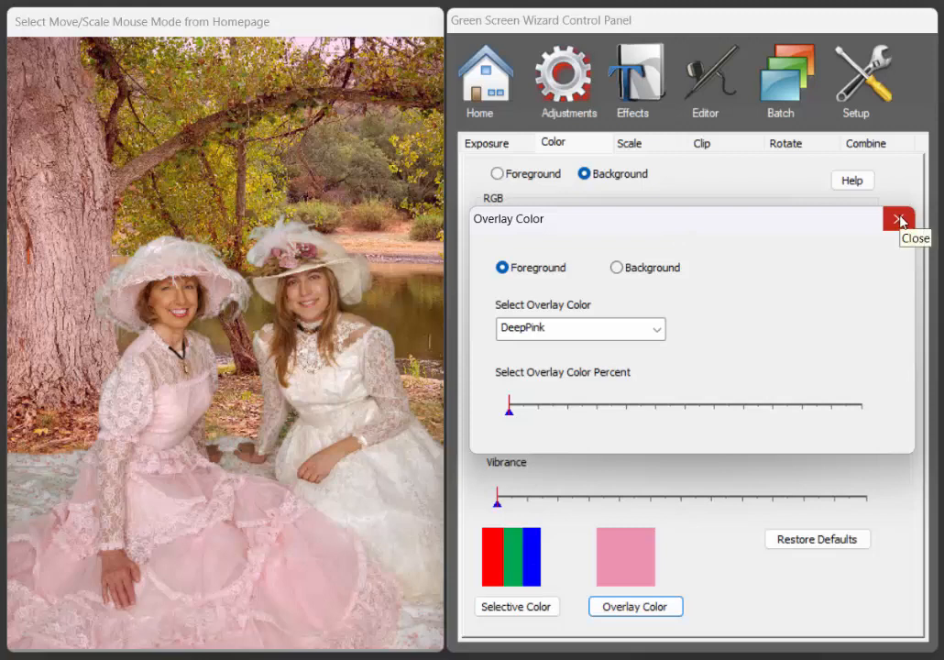
- Leave the overlay settings, return Home and browse the saved colour presets
left_click(898, 220)
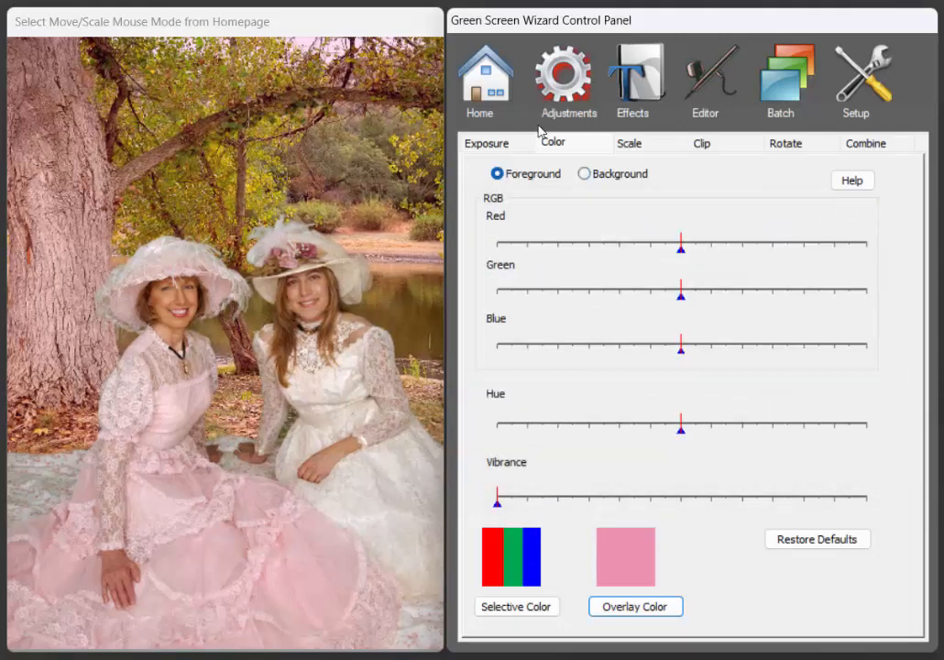
left_click(480, 81)
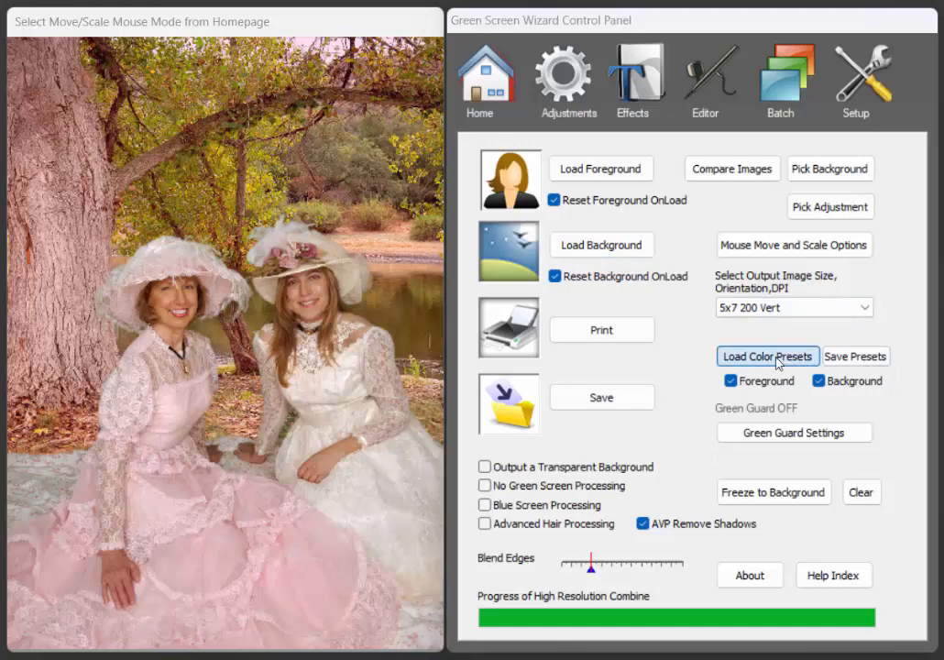
left_click(766, 355)
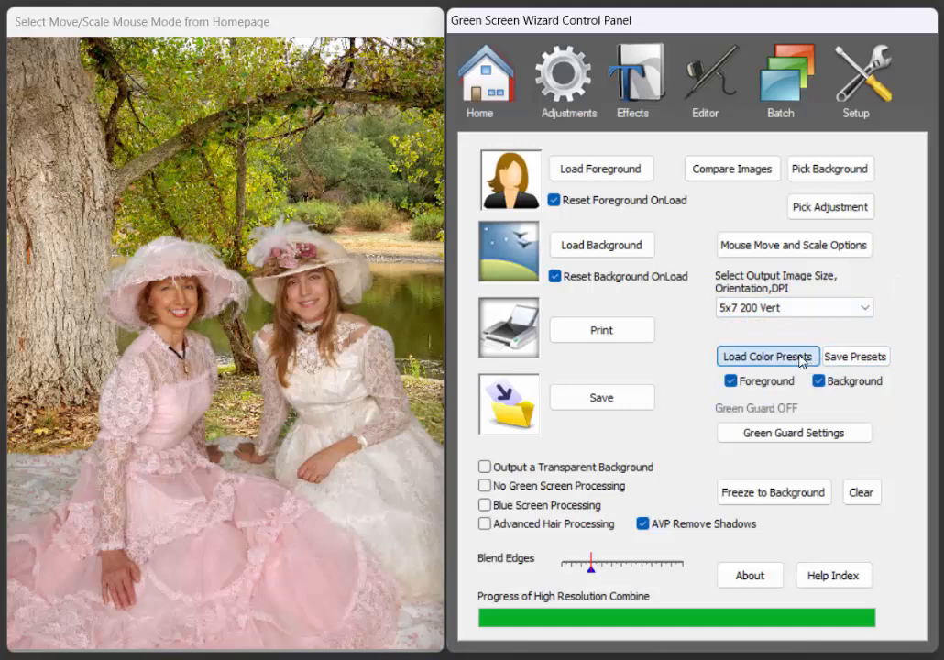
left_click(767, 355)
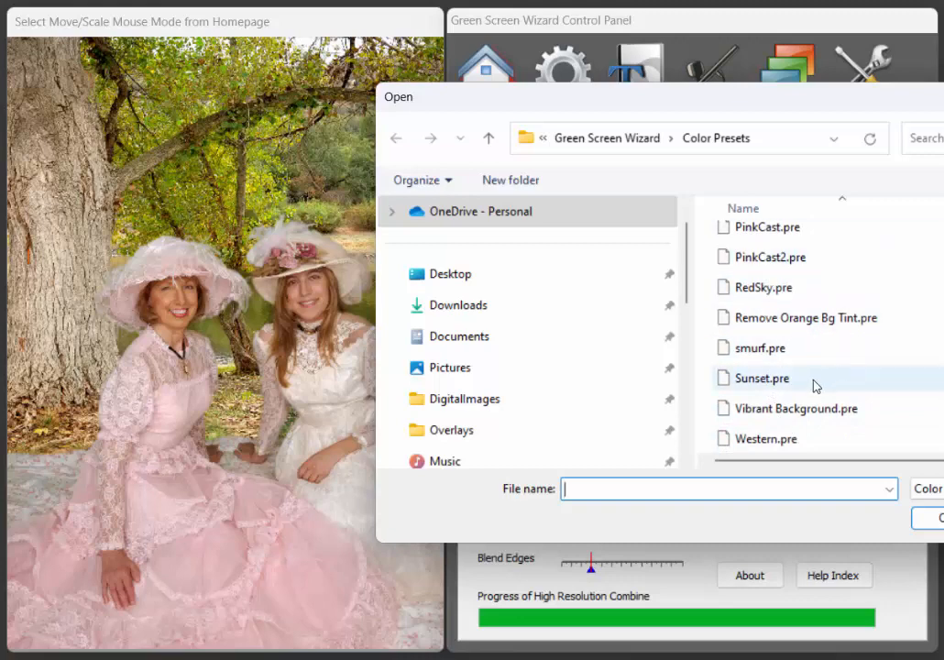
- Reopen the colour presets list and scroll through the available preset files
left_click(774, 257)
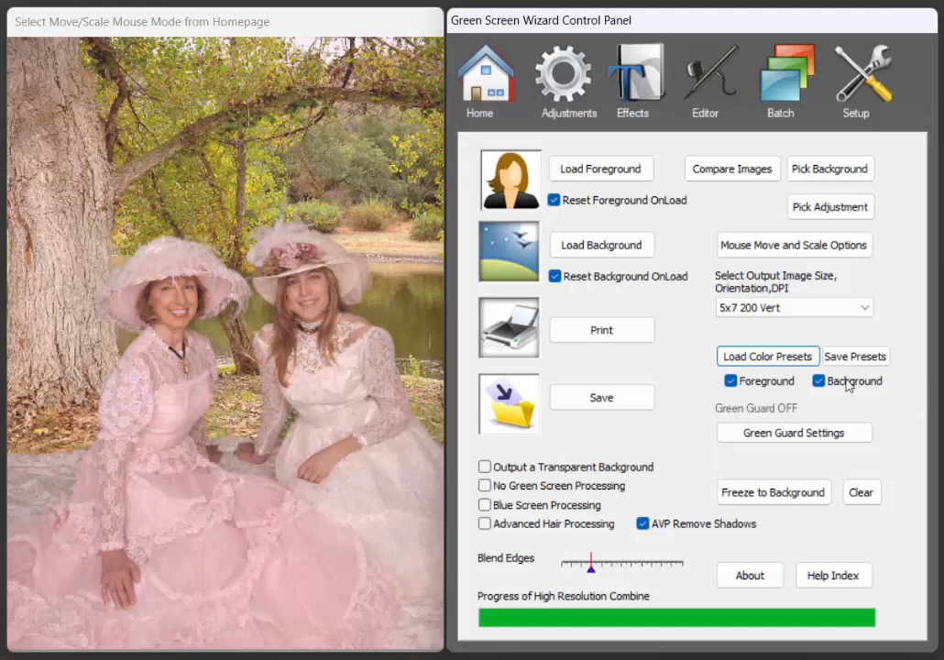
left_click(767, 356)
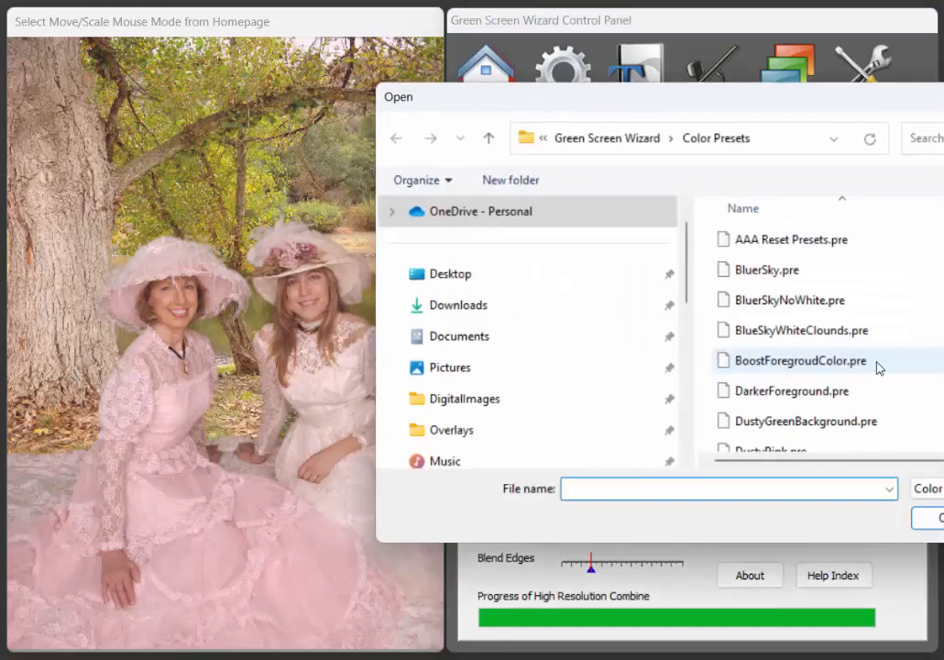
scroll("down", 3)
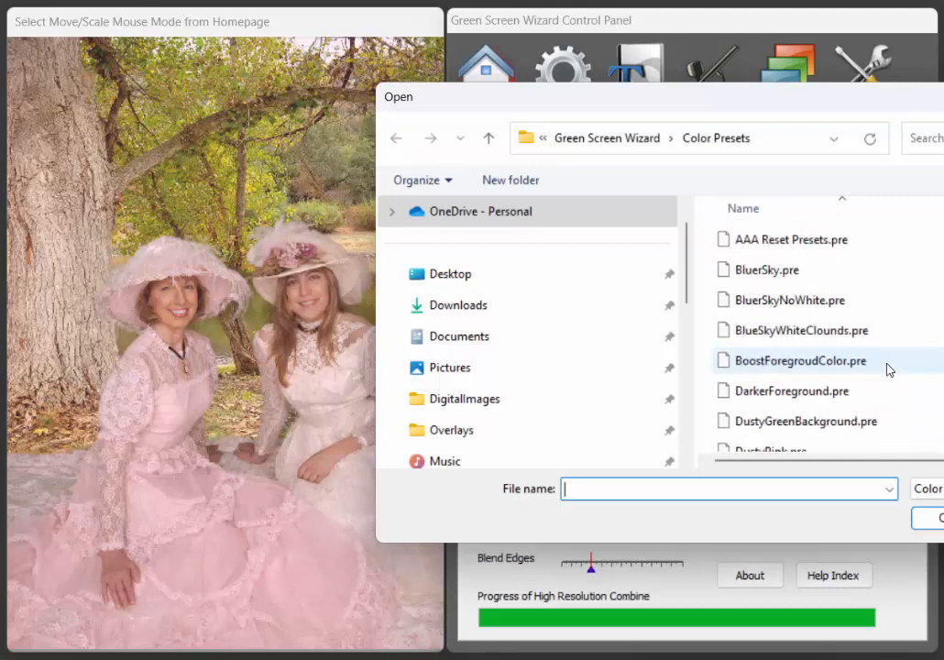
scroll("down", 3)
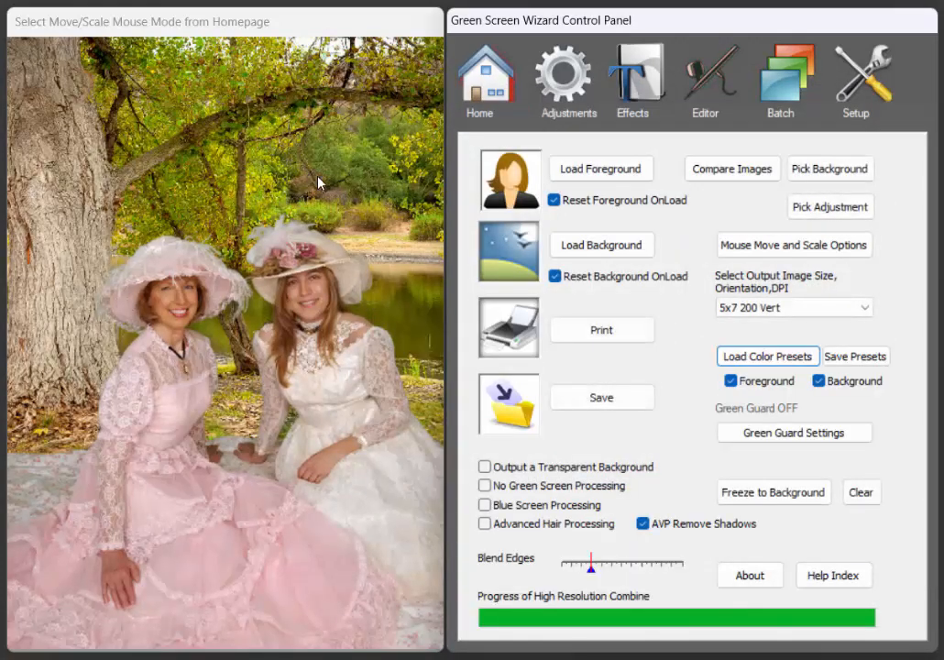
mouse_move(388, 231)
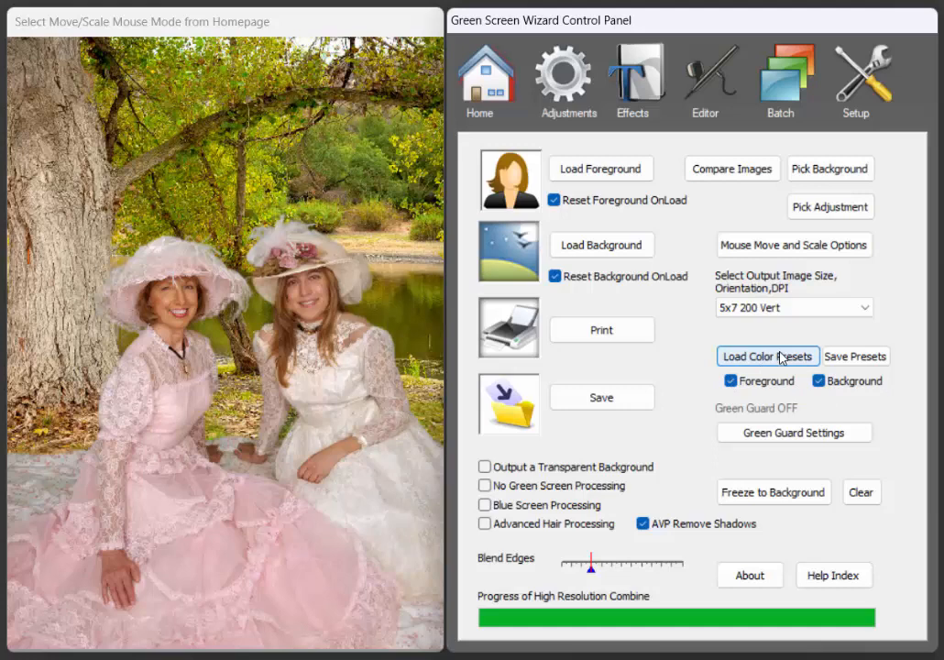
- Load the Pale Skin.pre colour preset onto the two women's park composite
left_click(766, 356)
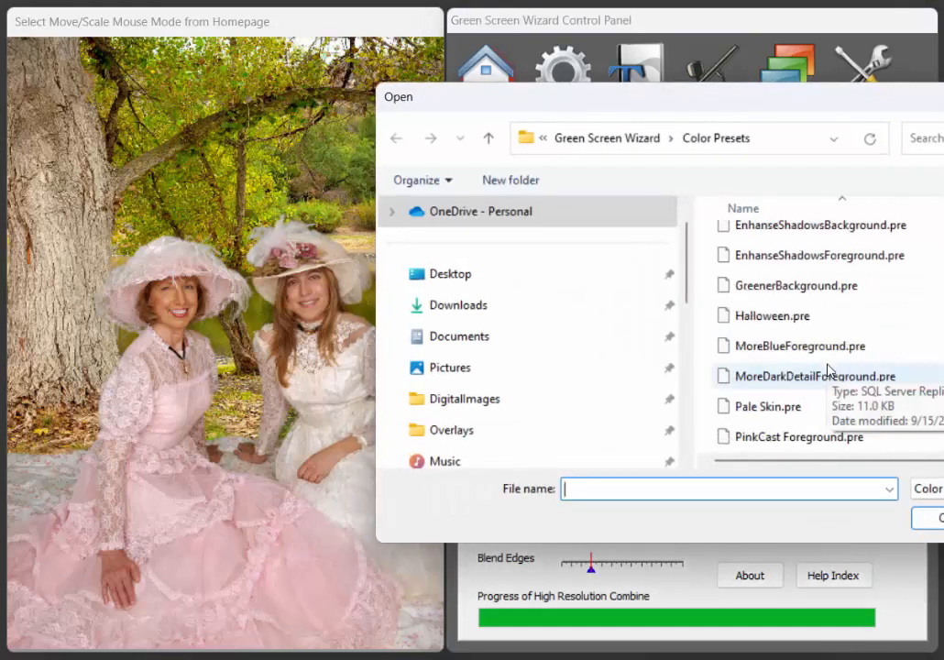
left_click(769, 407)
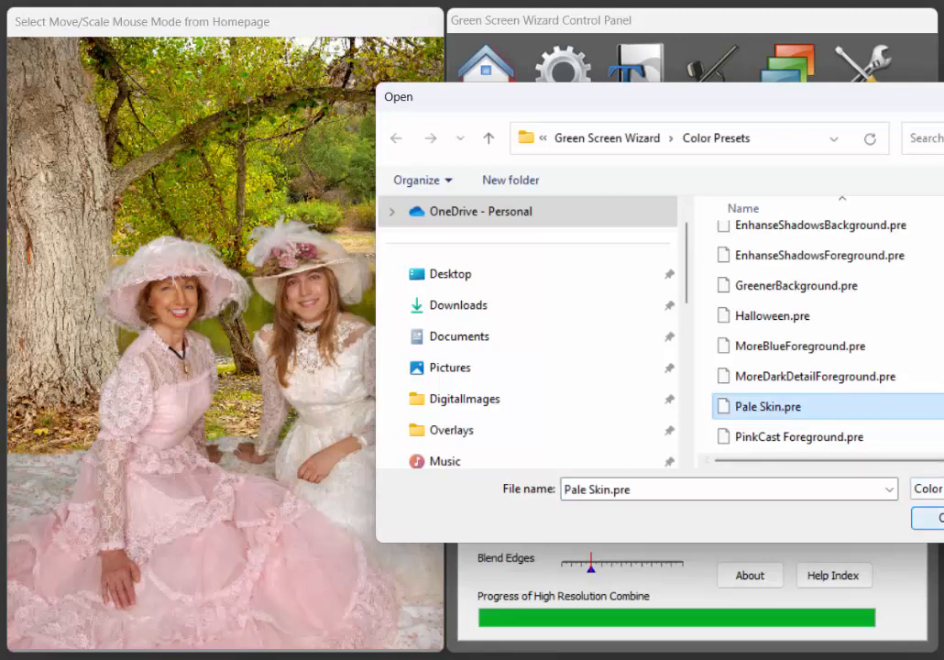
left_click(935, 517)
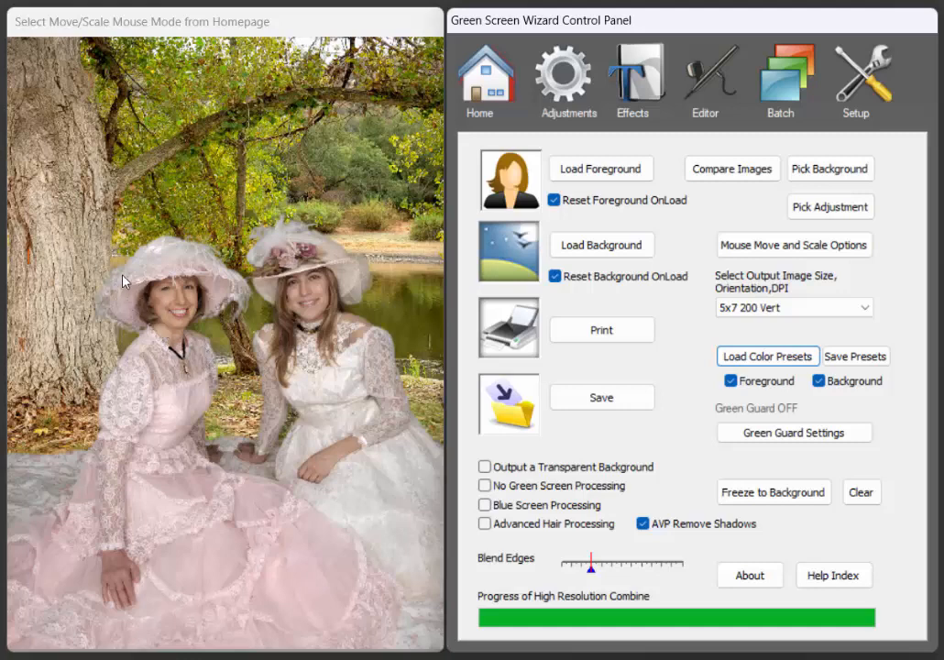
mouse_move(257, 119)
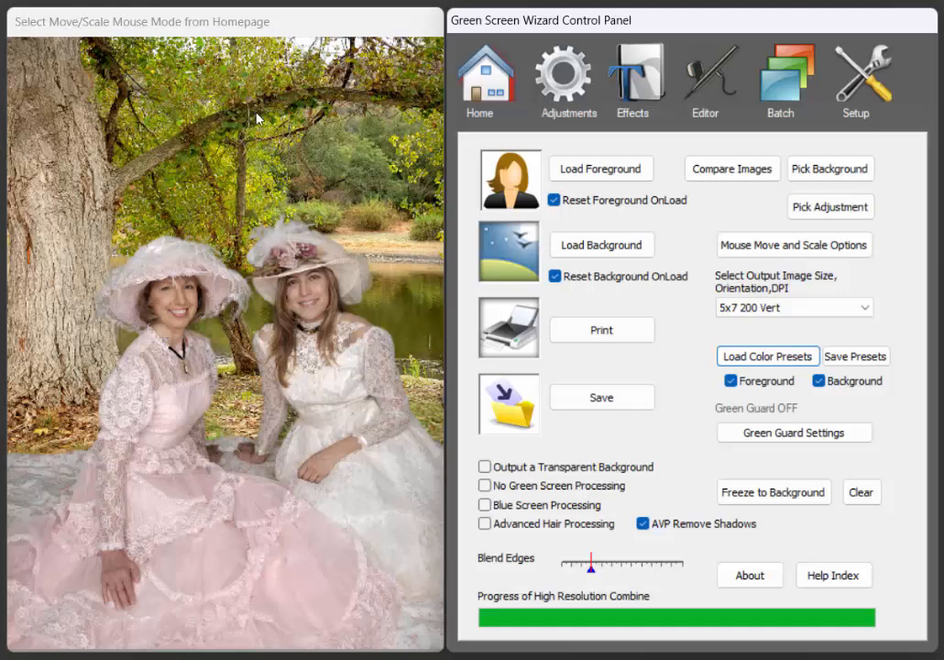
mouse_move(346, 382)
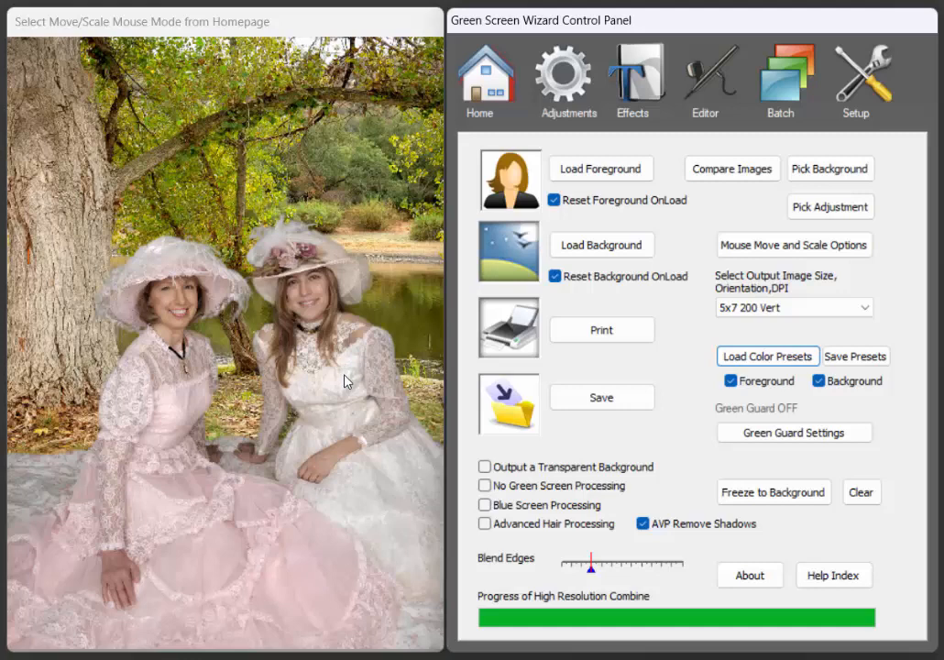
mouse_move(328, 379)
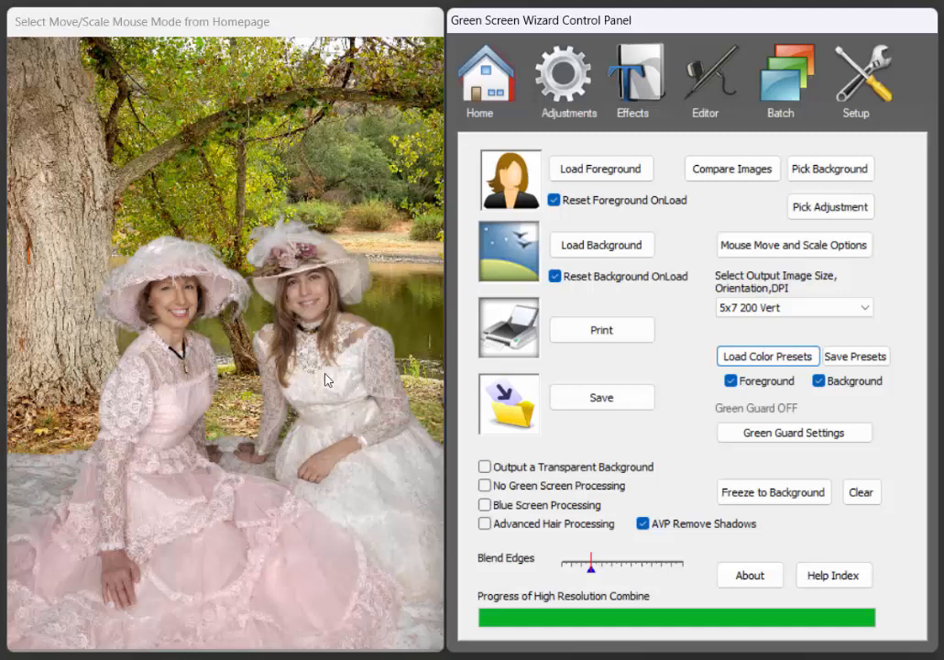
mouse_move(394, 169)
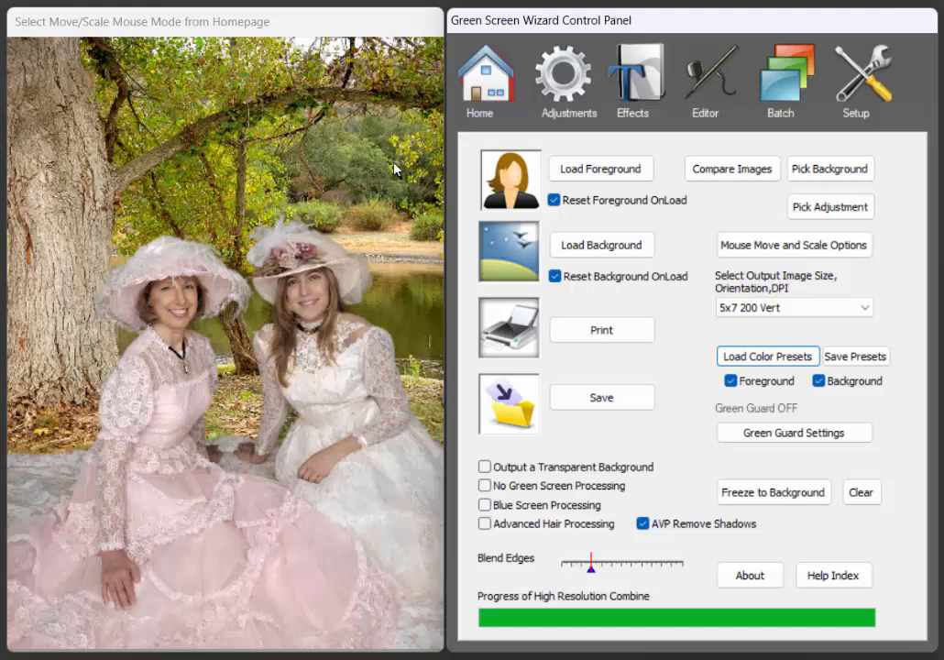
mouse_move(403, 154)
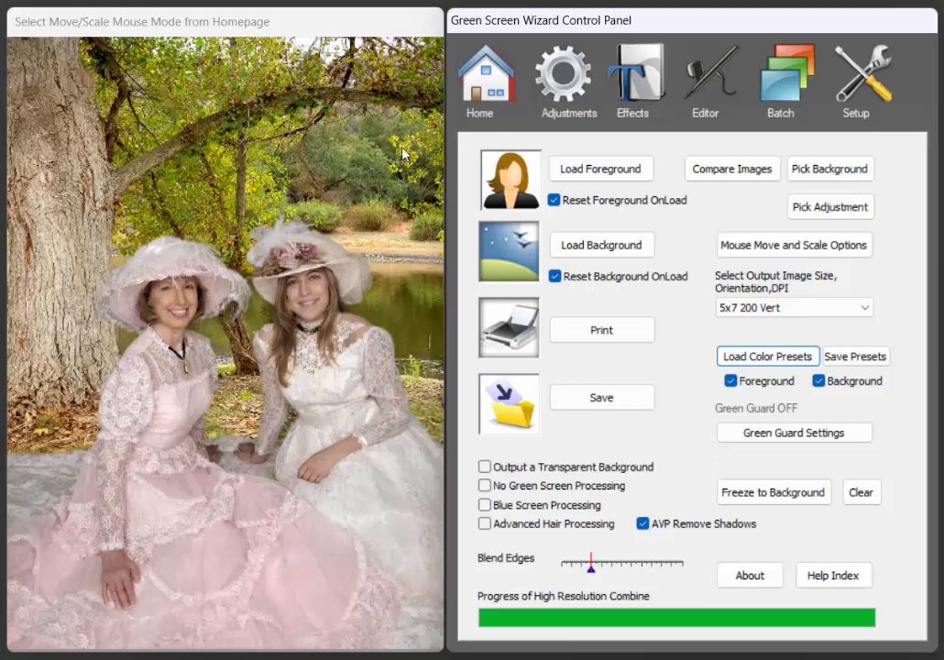
mouse_move(693, 267)
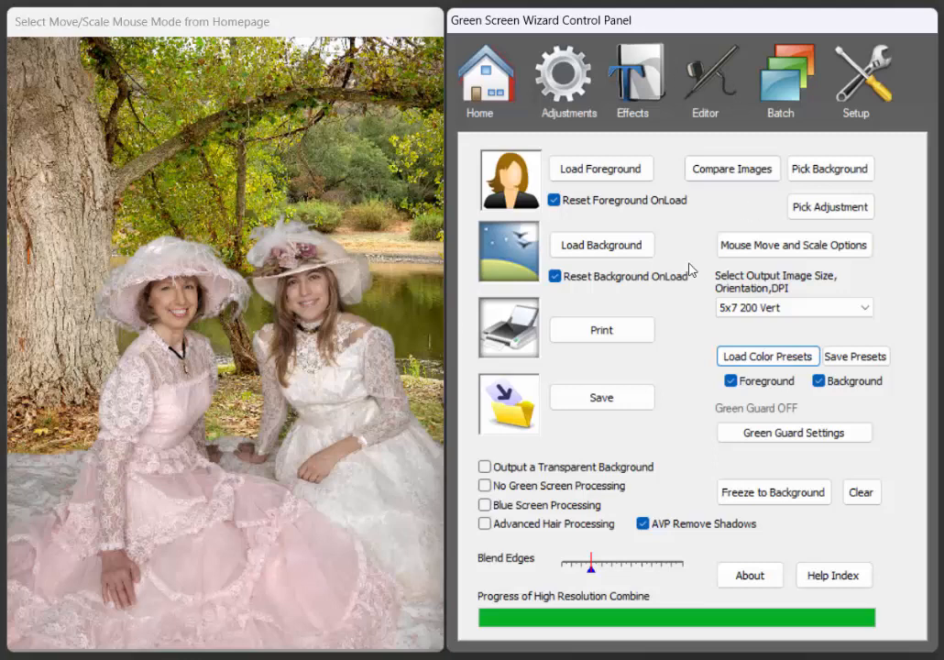
- Load the SunsetWideBeach photo as the new background behind the two women
left_click(601, 244)
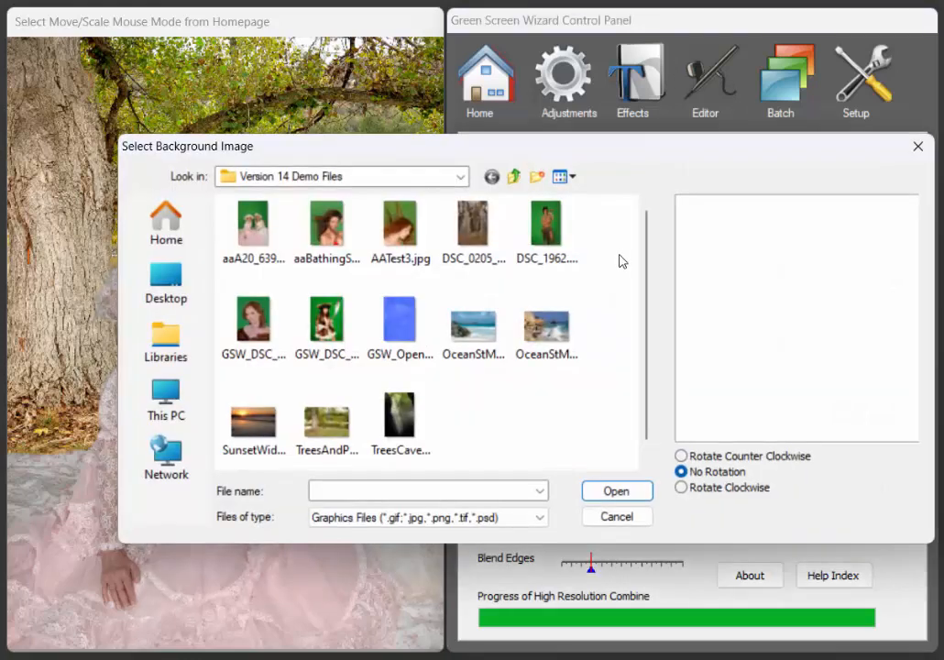
left_click(253, 423)
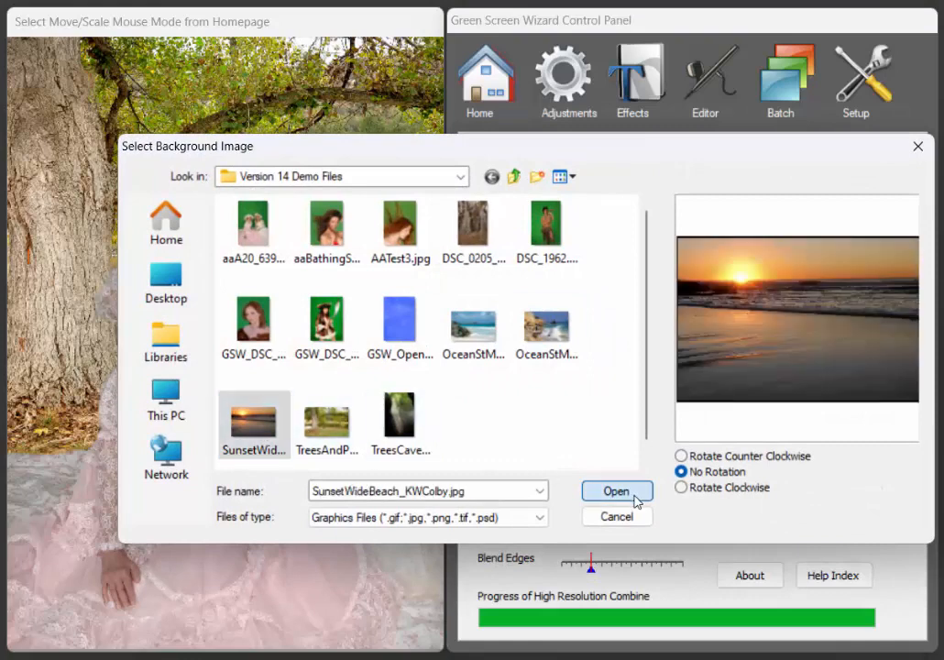
left_click(616, 491)
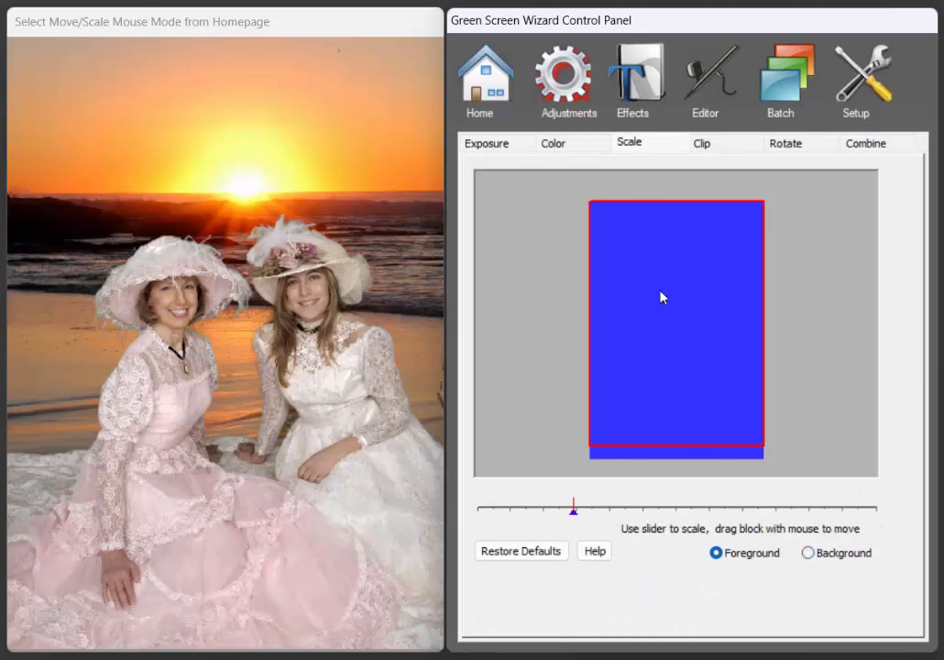
- Reposition the beach background behind the women on the Scale panel and return Home
left_click(809, 553)
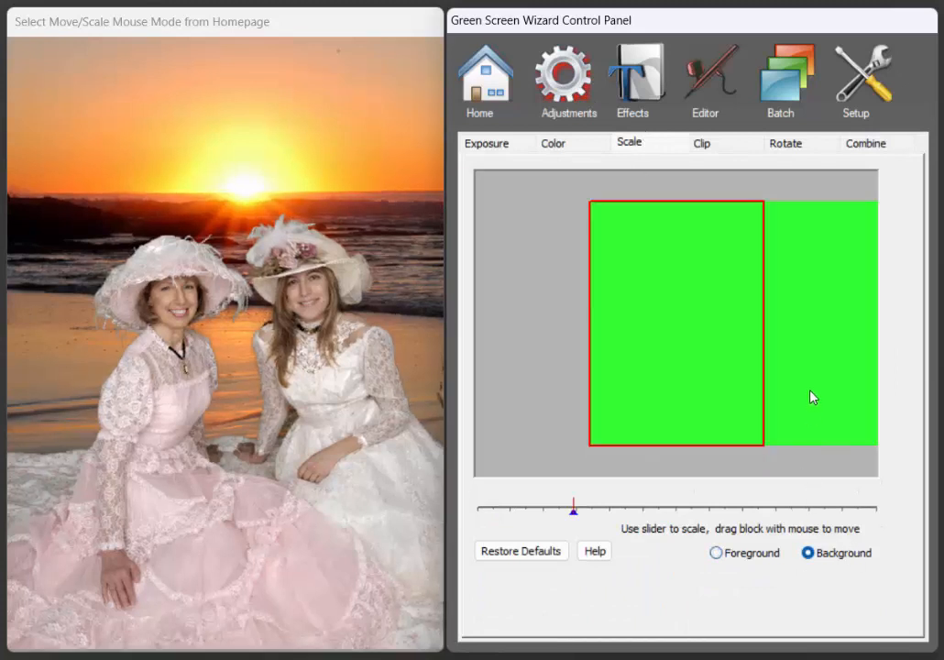
left_click_drag(814, 396, 750, 370)
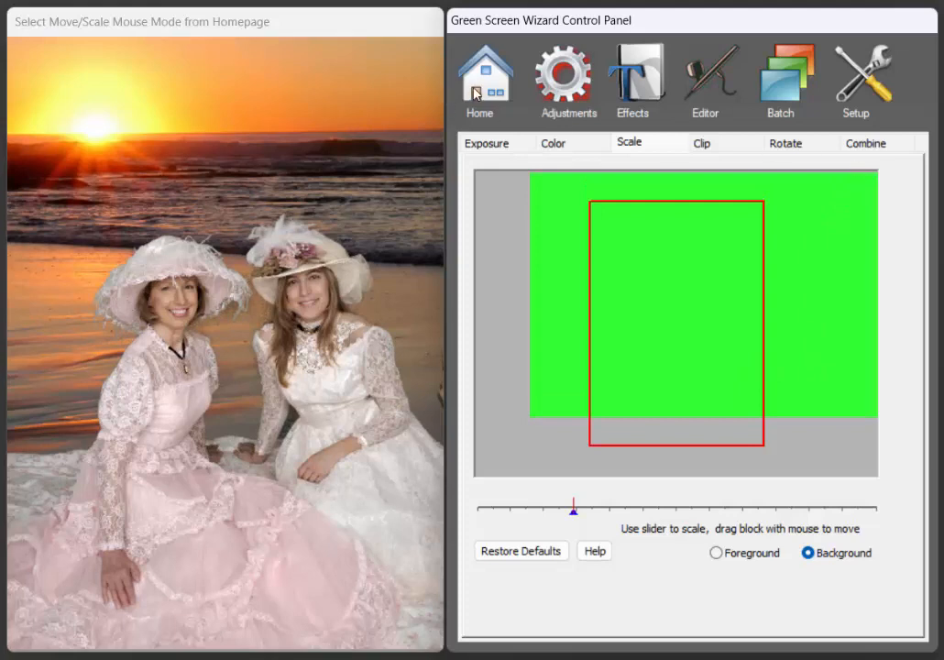
left_click(481, 81)
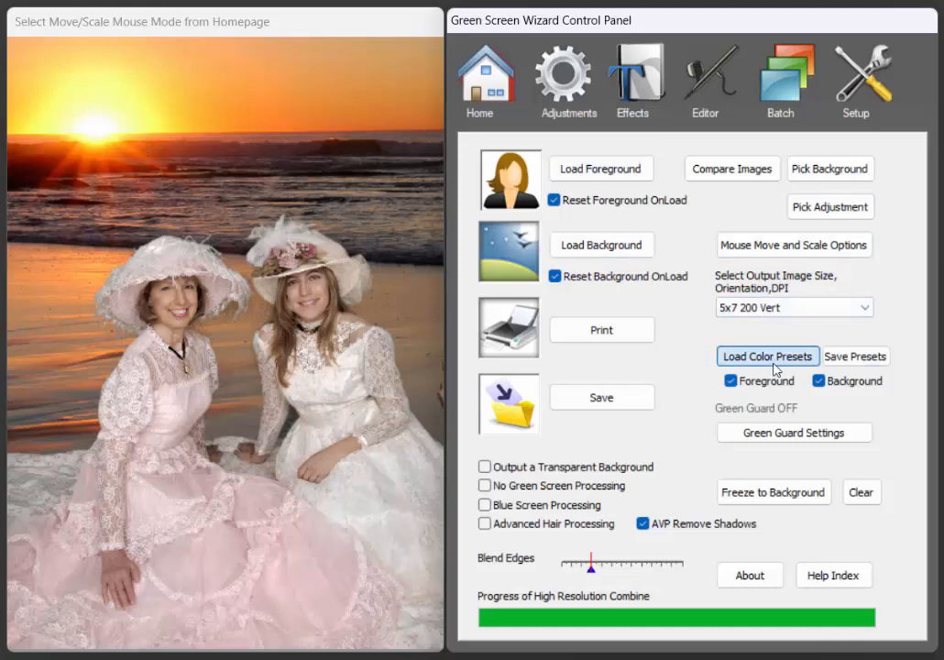
- Load the Sunset.pre colour preset for warmer orange tones on the beach composite
left_click(766, 356)
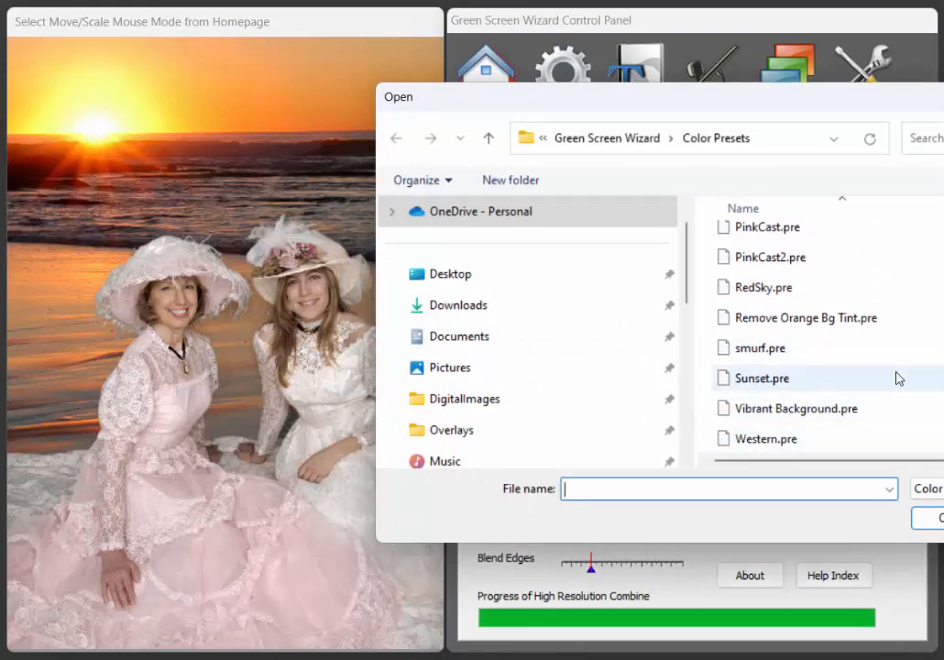
left_click(763, 378)
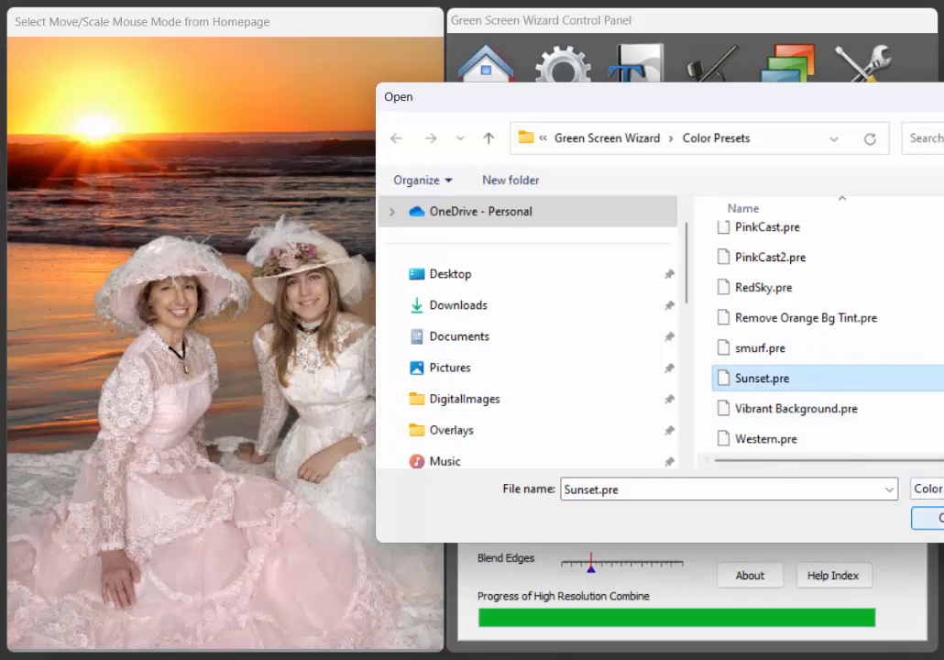
left_click(933, 517)
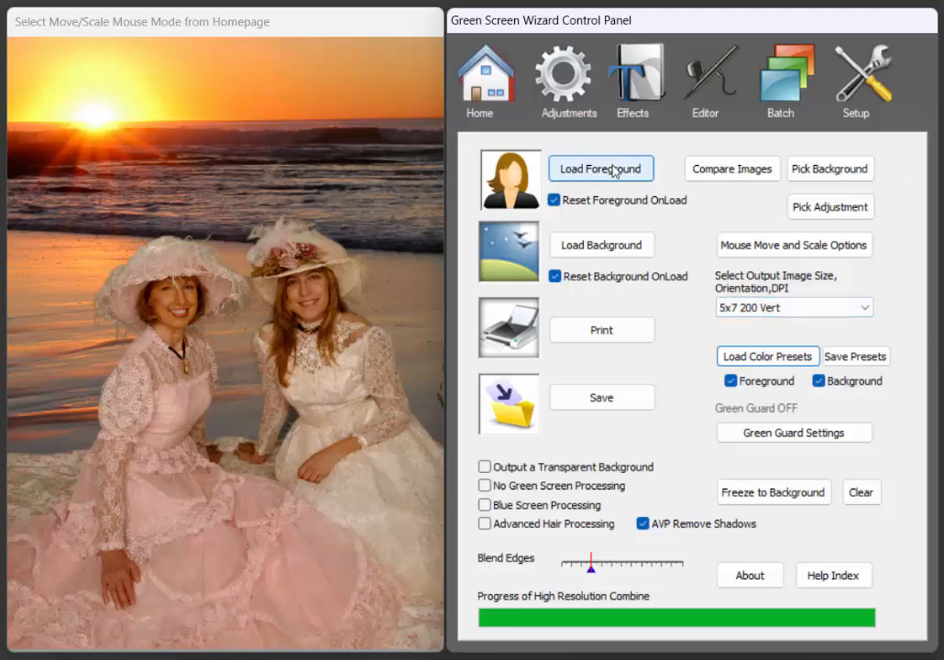
- Load the GSW_DSC woman as foreground and the tree-root scene as background
left_click(601, 168)
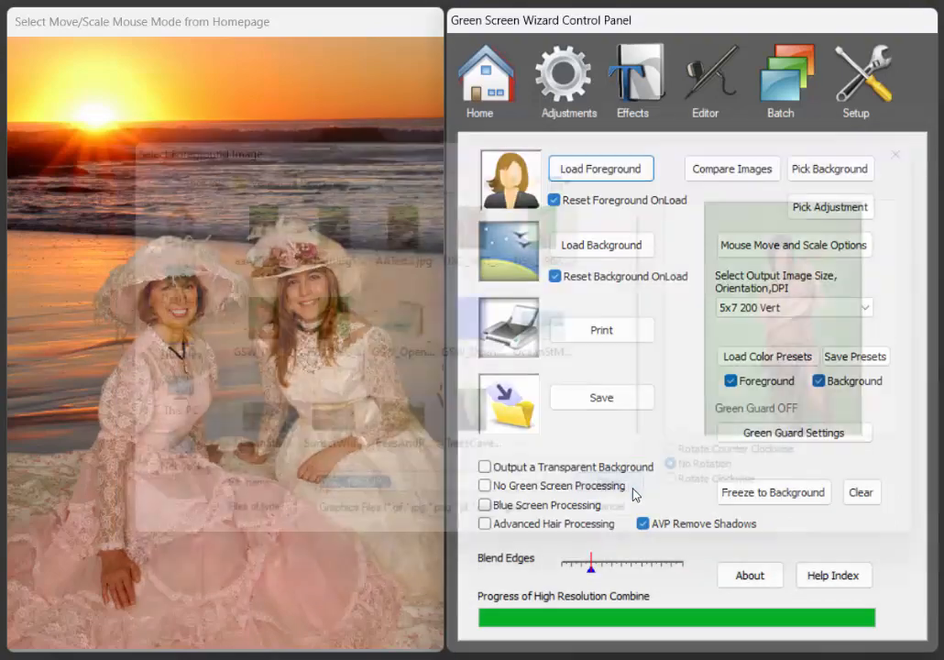
left_click(601, 244)
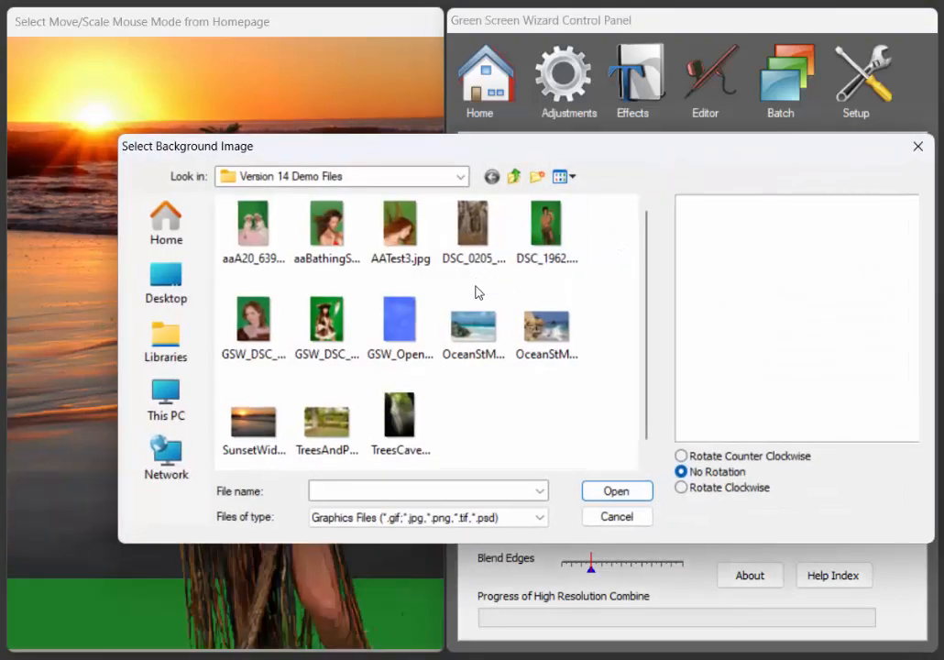
left_click(326, 321)
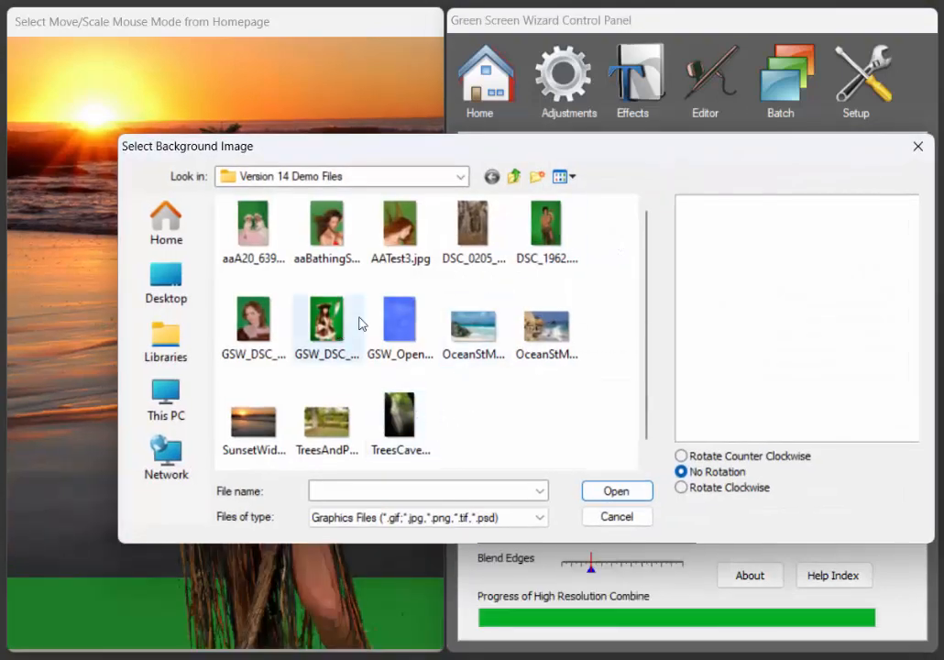
left_click(616, 491)
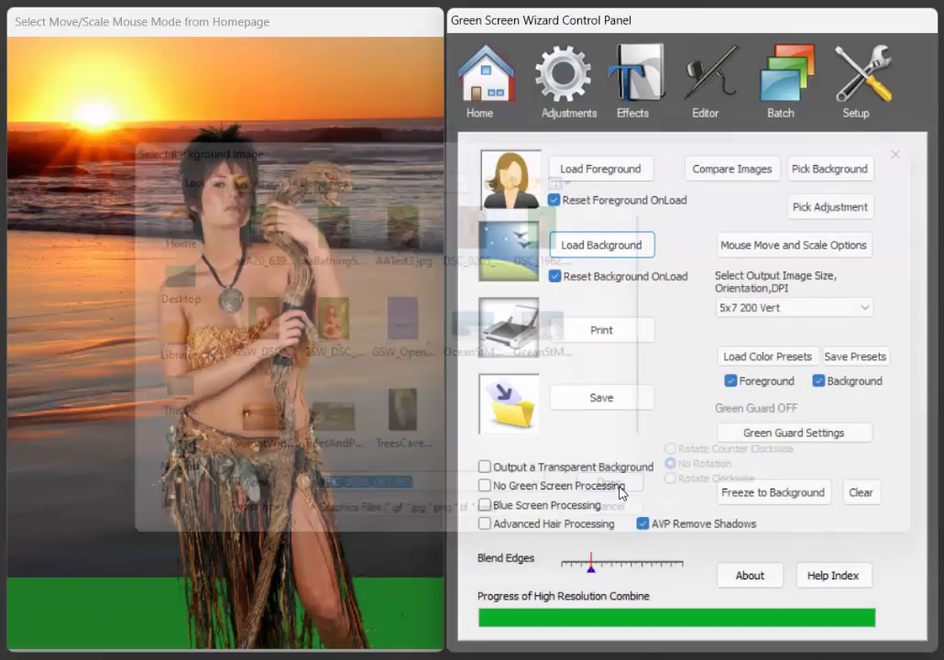
left_click(601, 246)
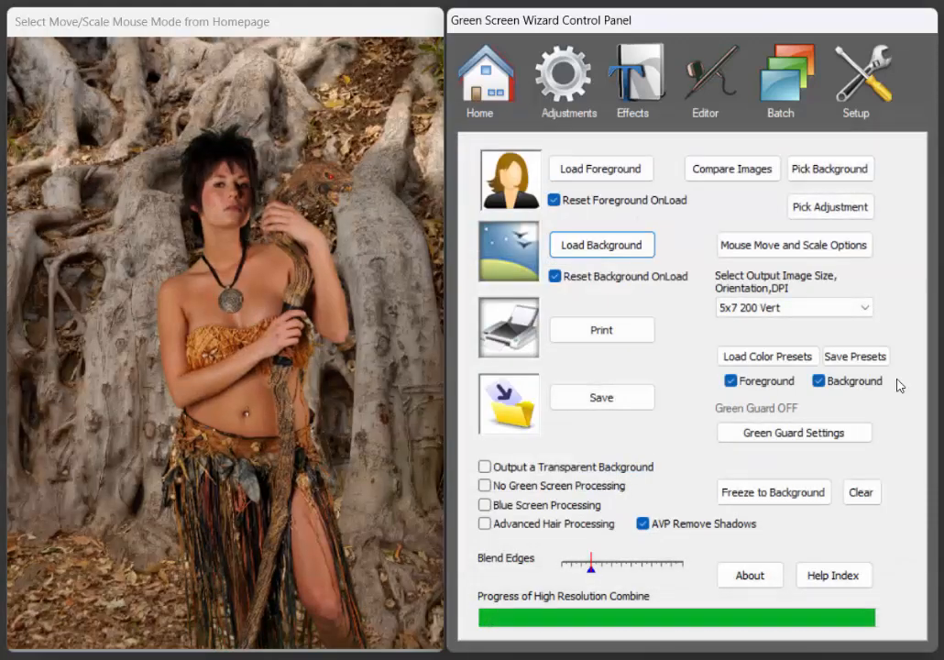
- Choose the Halloween.pre preset from the saved colour presets
left_click(766, 356)
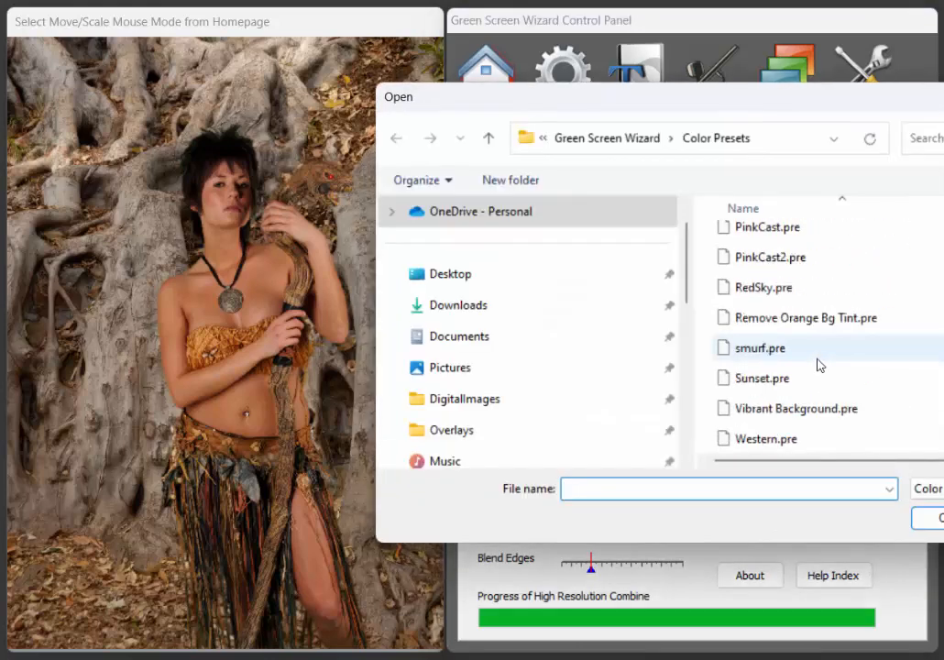
mouse_move(807, 367)
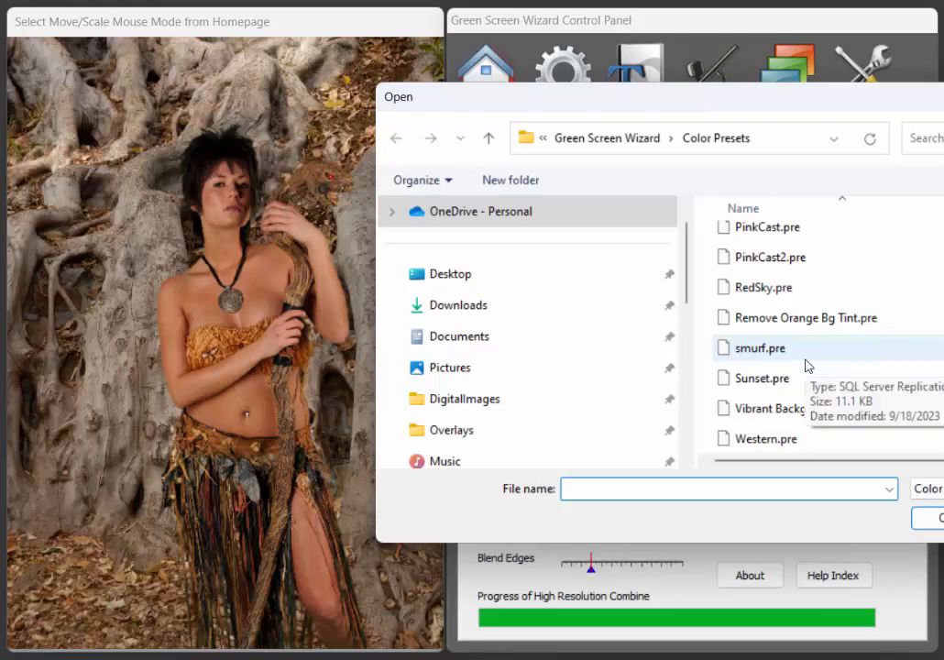
scroll("down", 3)
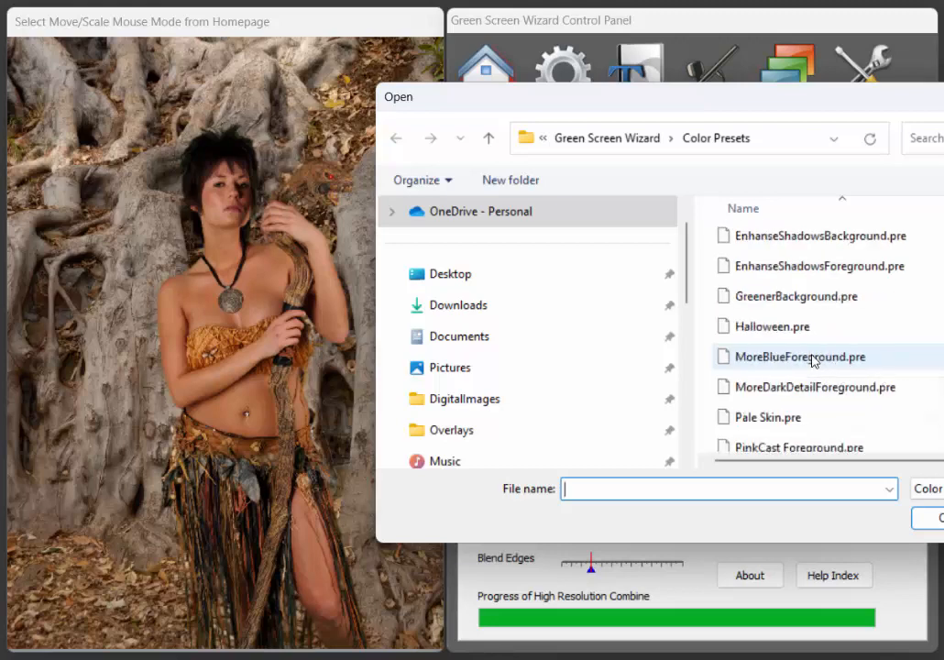
left_click(768, 327)
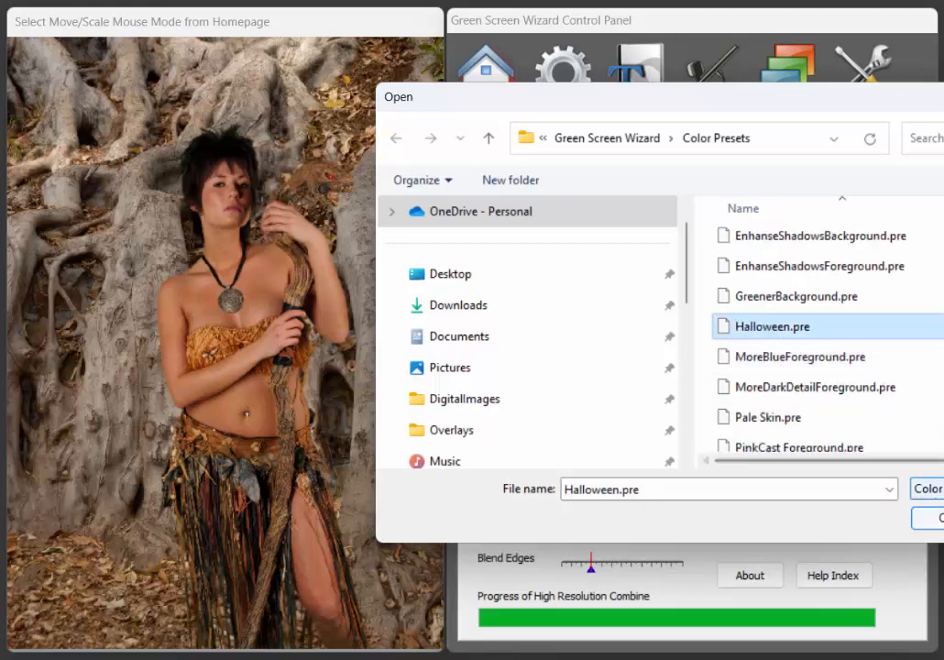